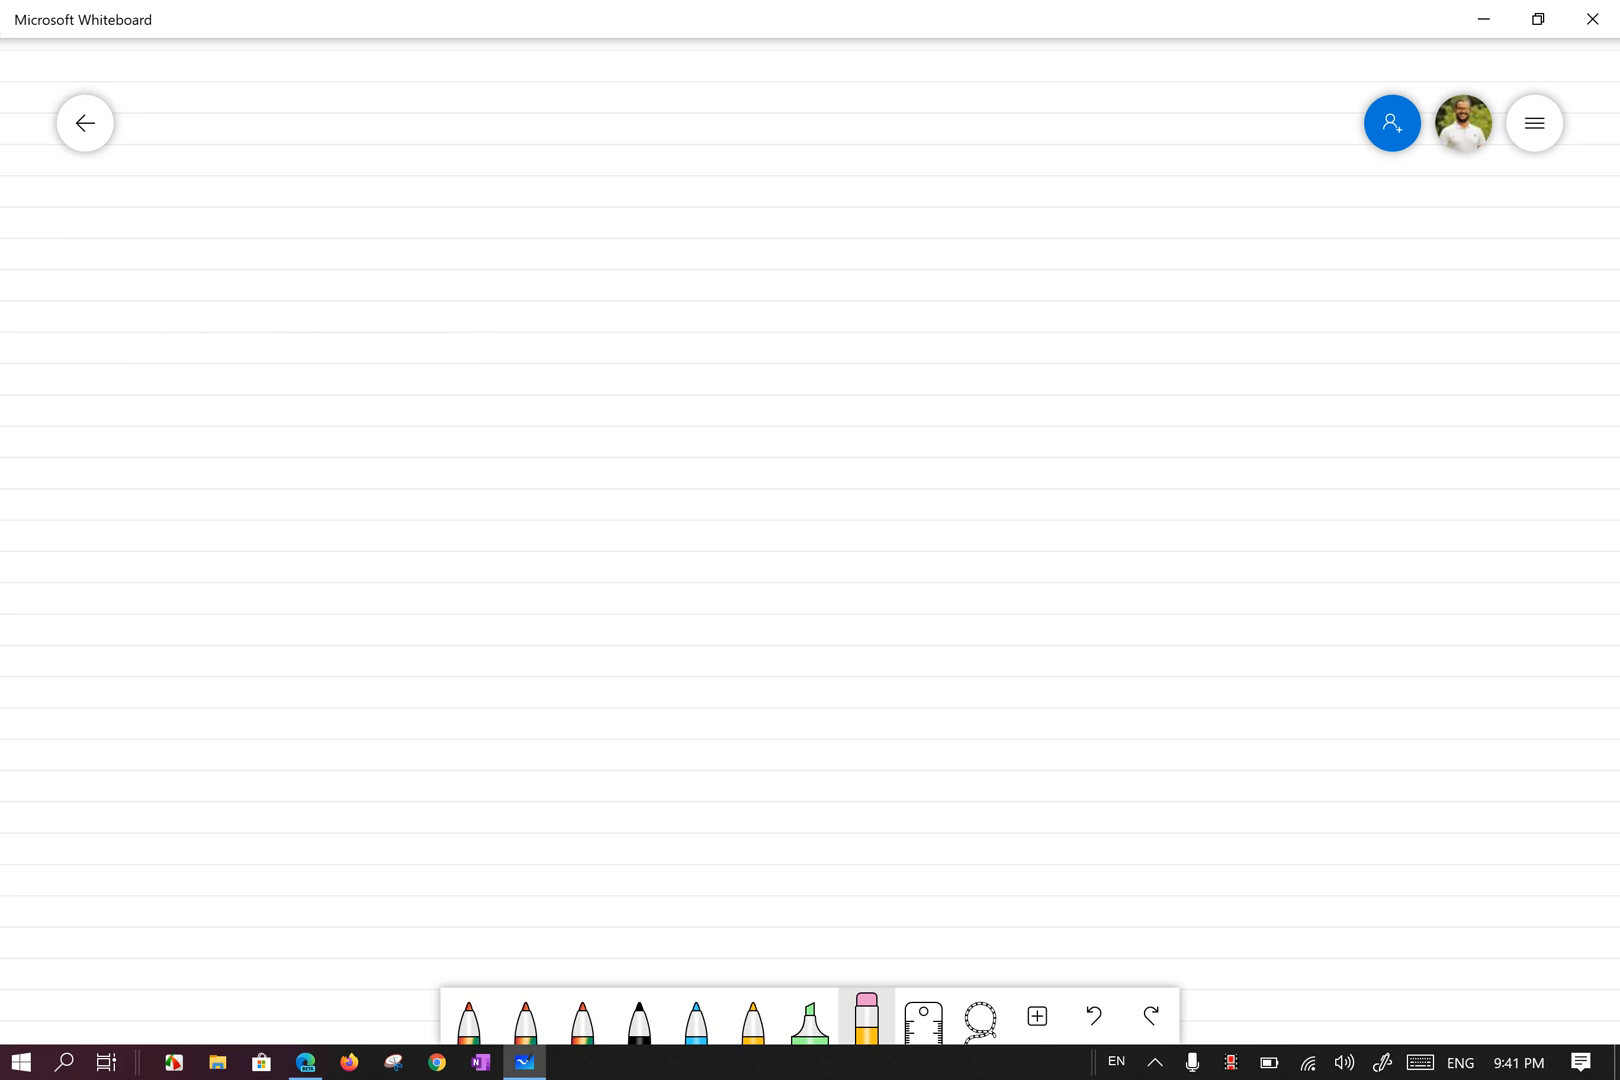
- With rainbow ink, write the title 'The online school' and item 4 Although/Because with Bengali meanings
left_click(467, 1018)
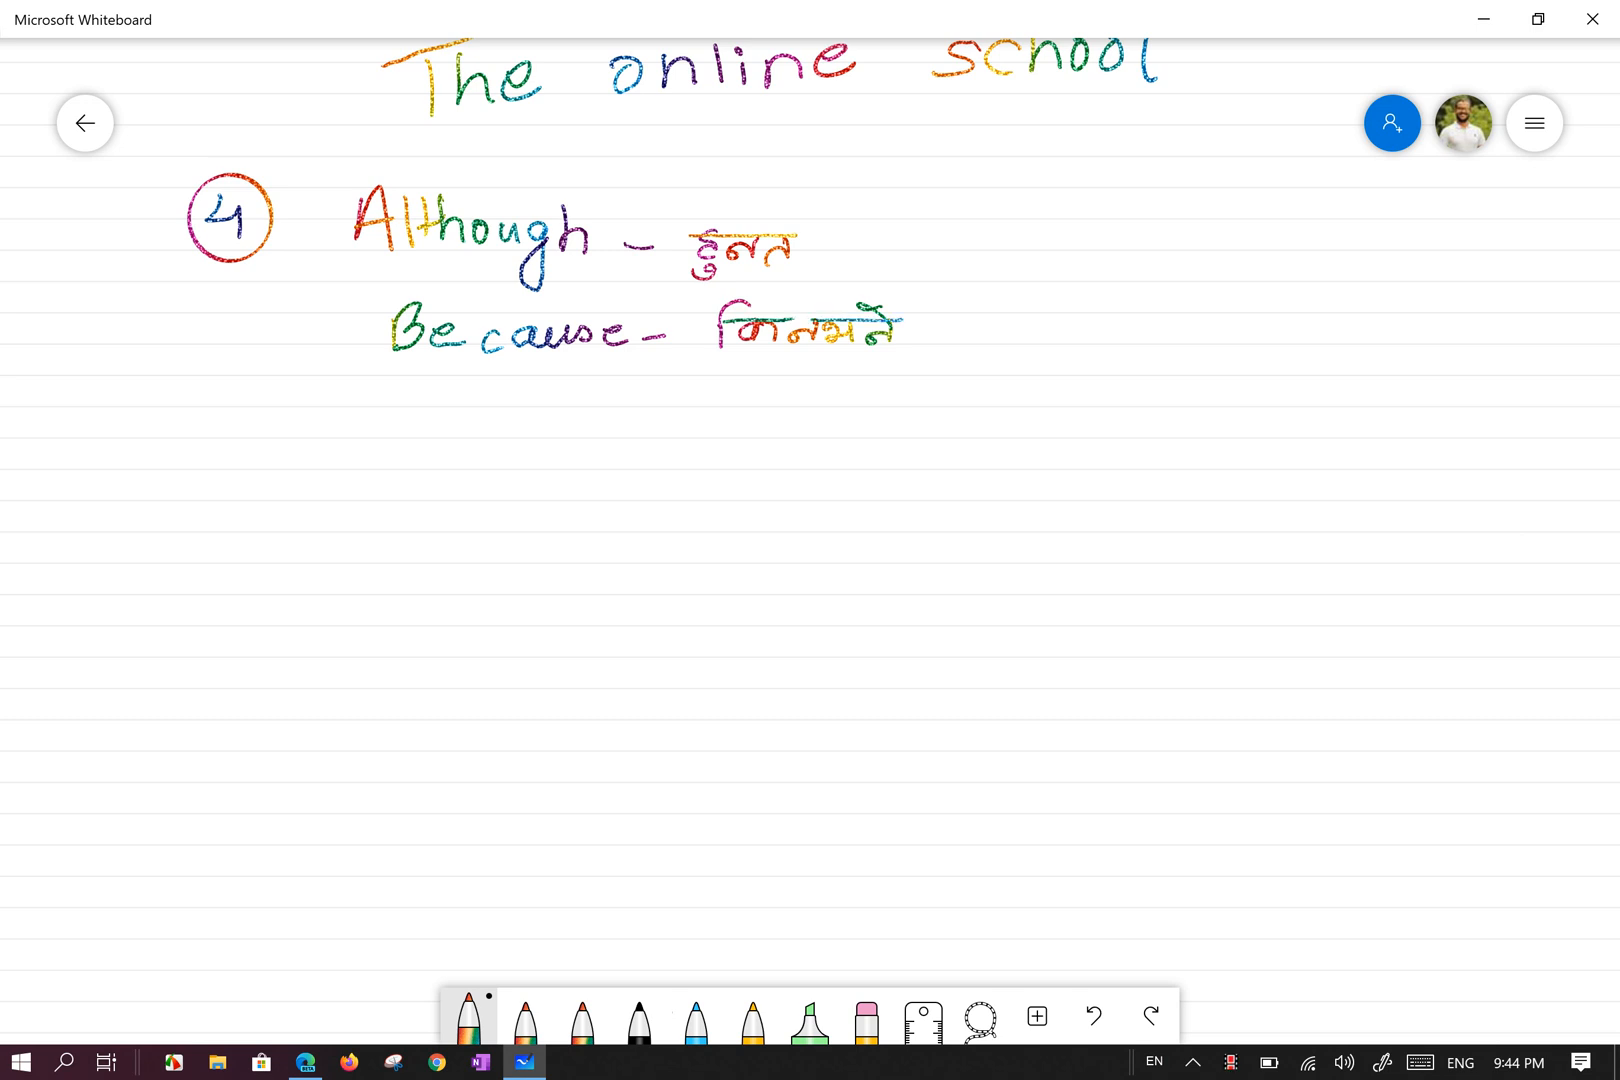
- Handwrite 'However', 'In spite of' and 'Otherwise', each followed by its Nepali translation
scroll("up", 3)
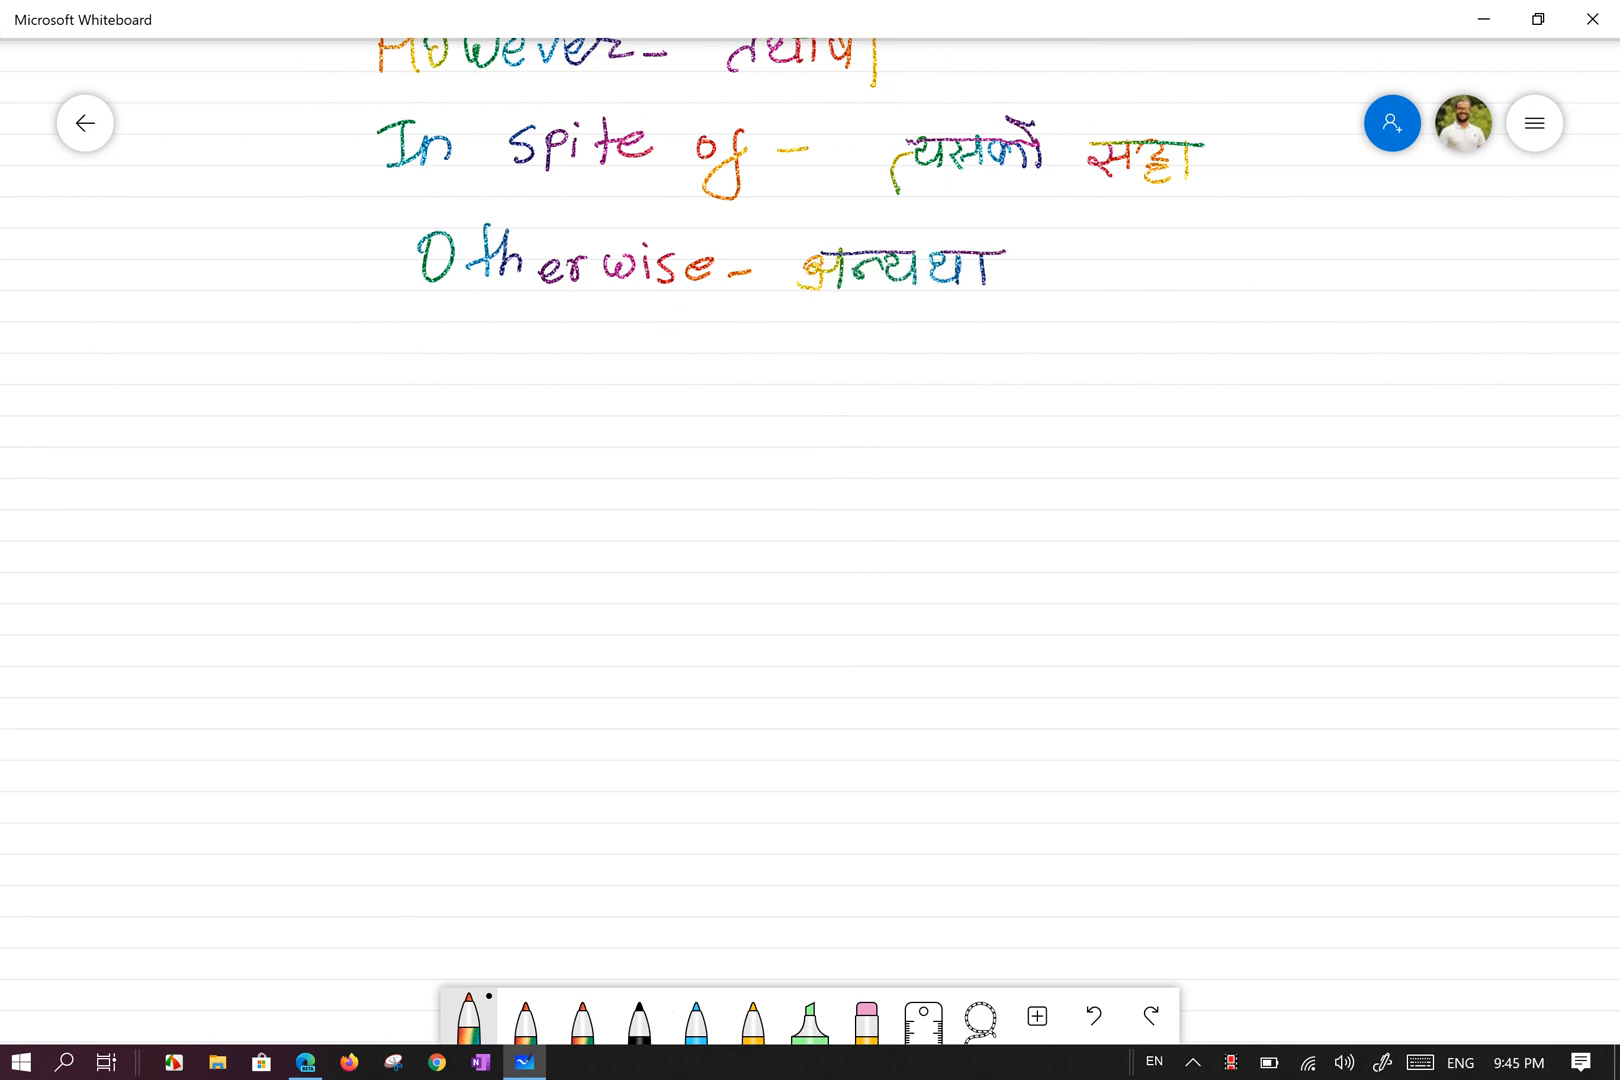
- Write 'Therefore –' and delete the stray stroke selected after it
scroll("down", 3)
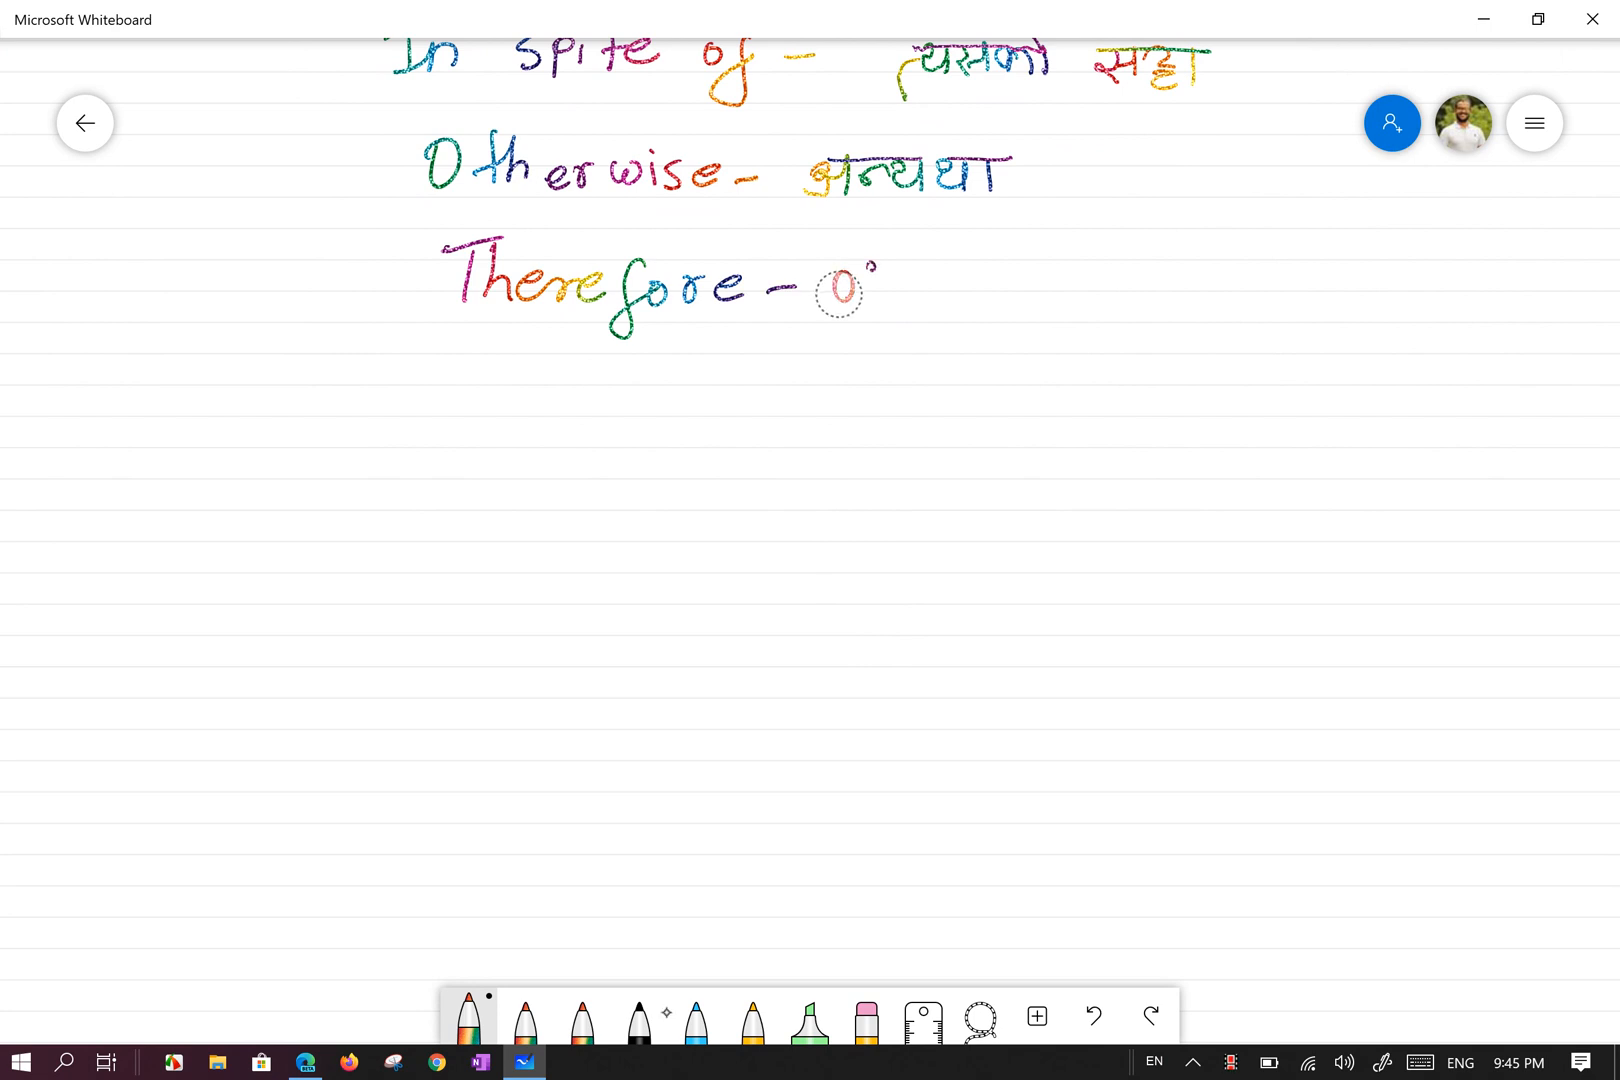
left_click(842, 289)
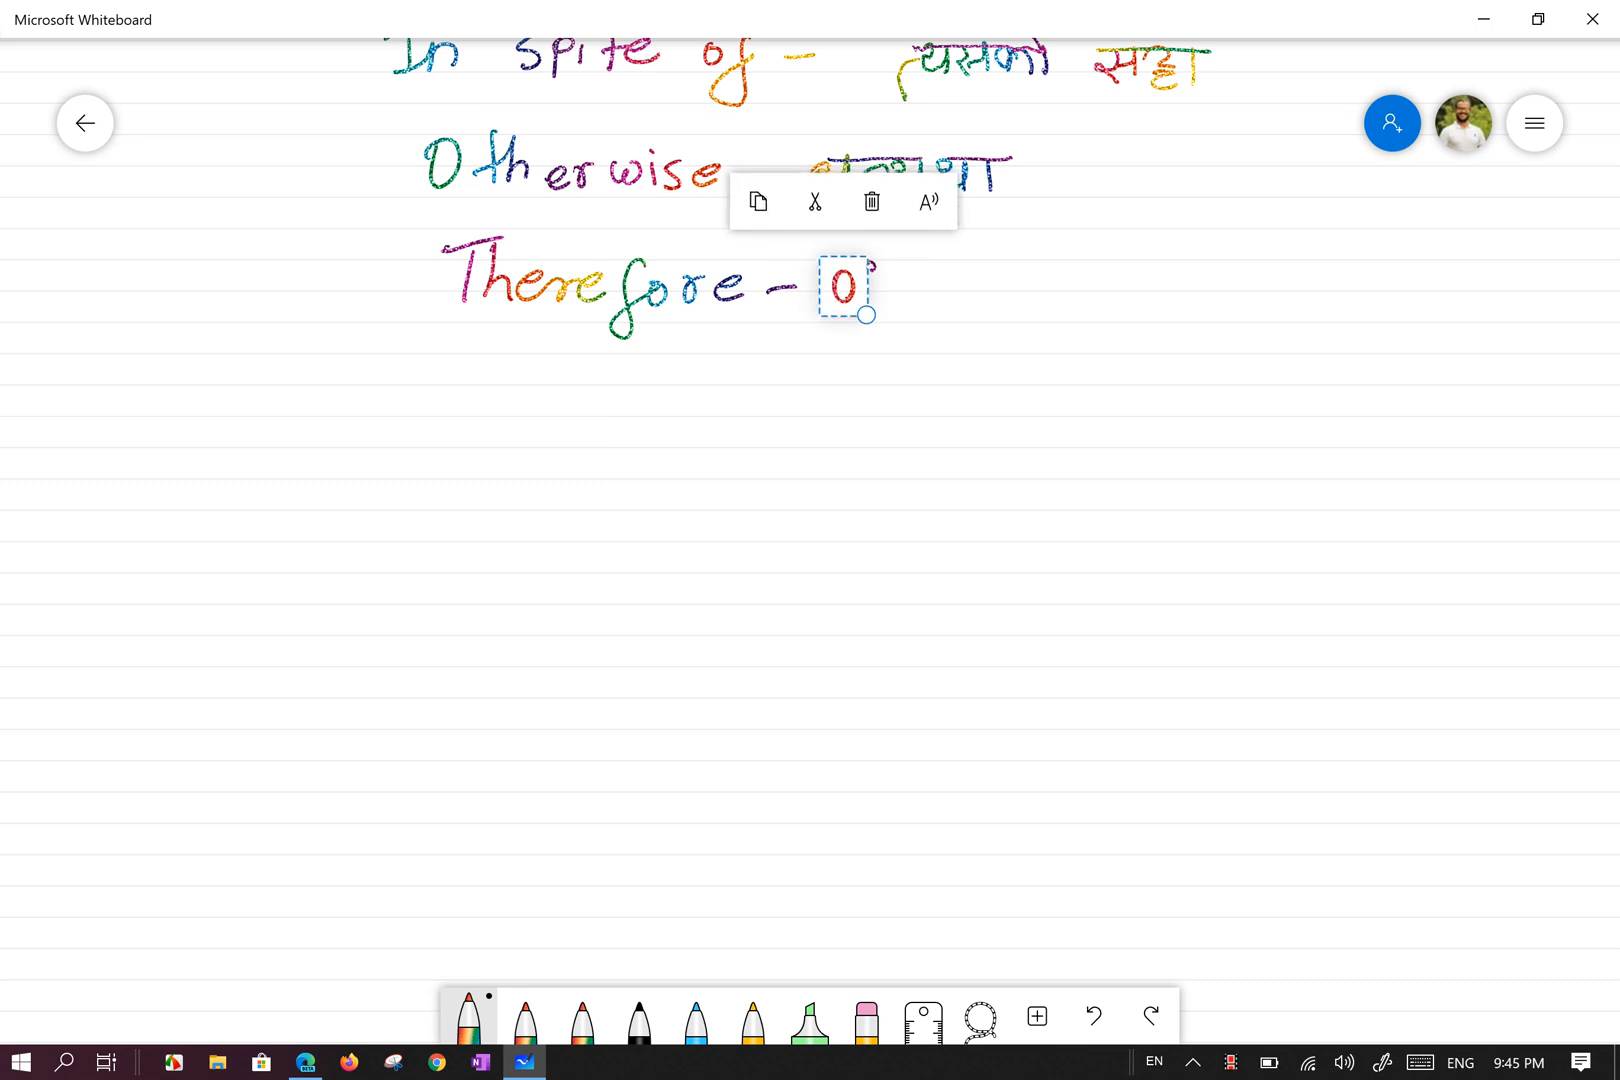
left_click(871, 202)
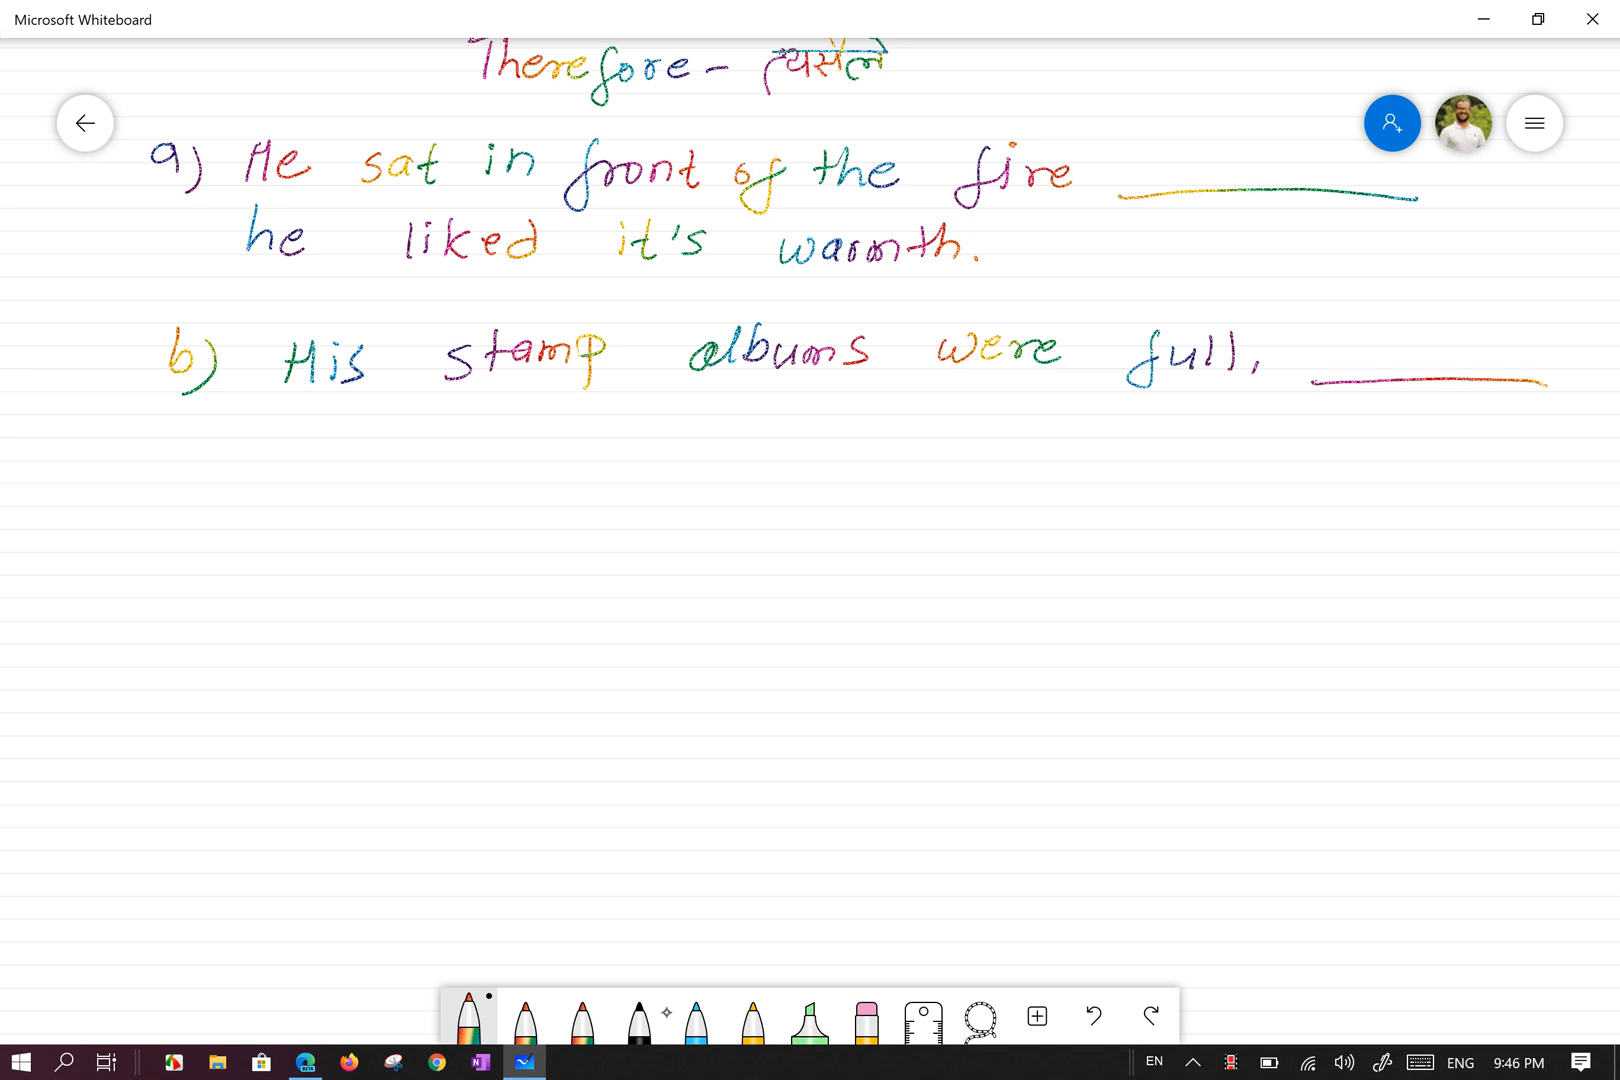
- Finish sentence b) with 'he needed a new one.' and write 'He collected space travel stamps ____'
scroll("up", 3)
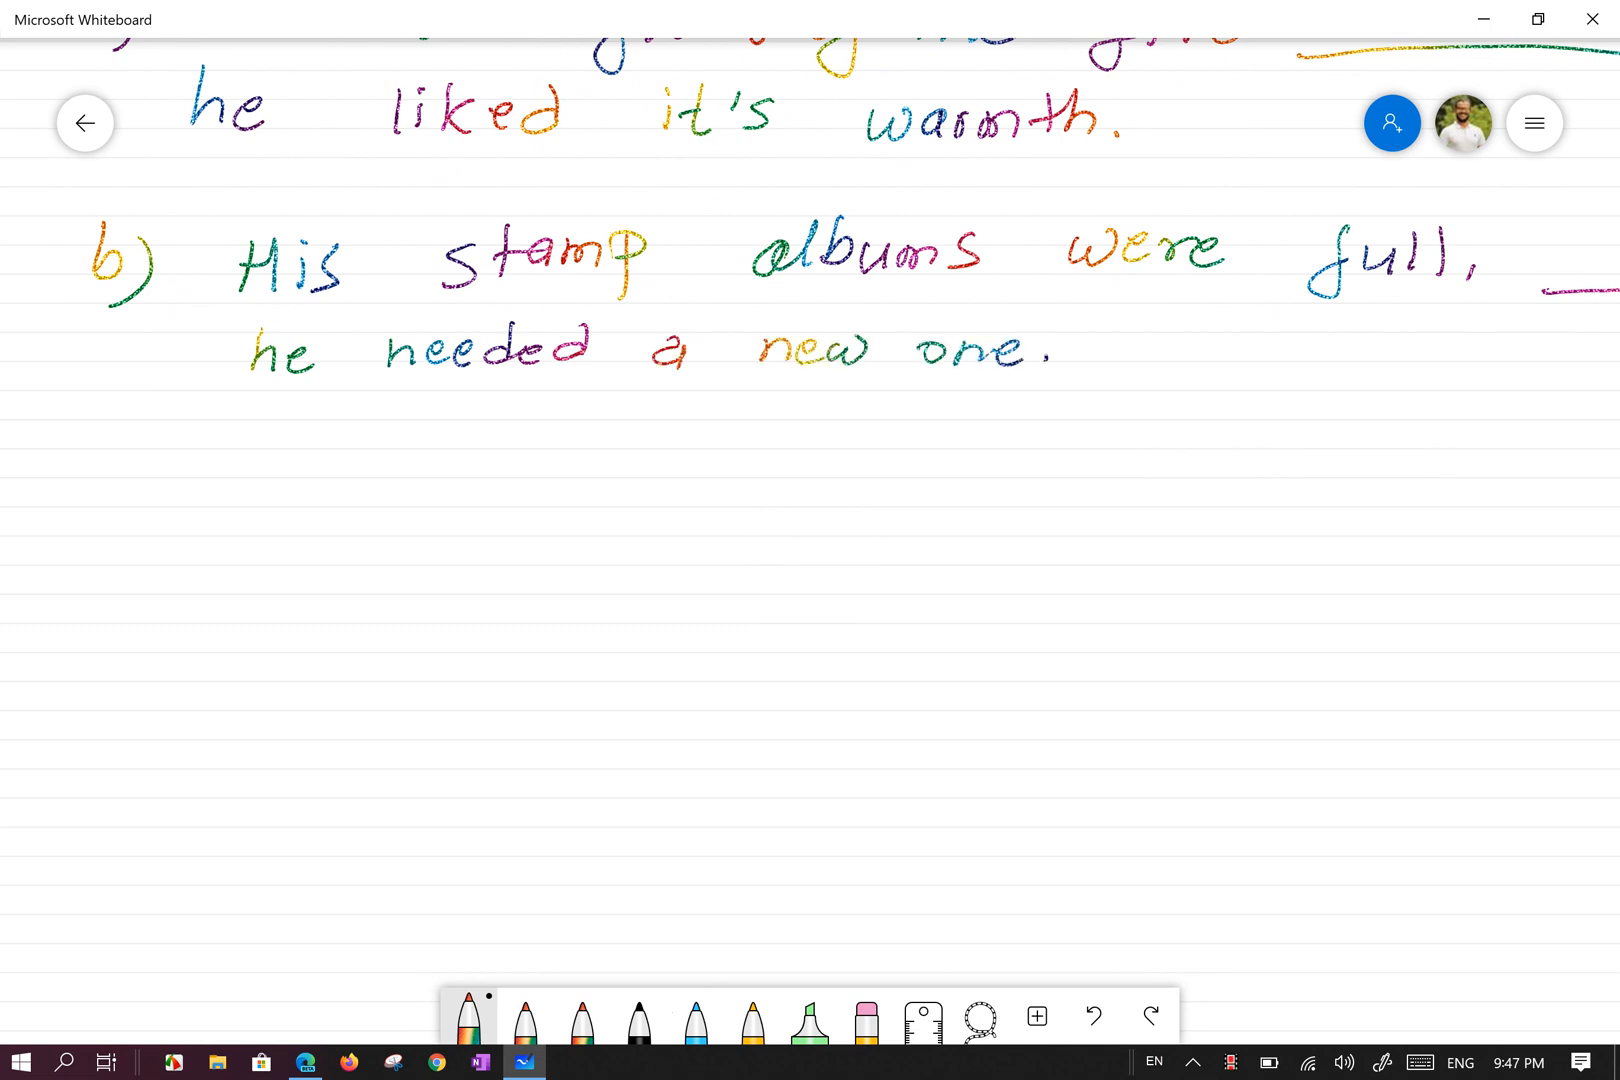
scroll("down", 3)
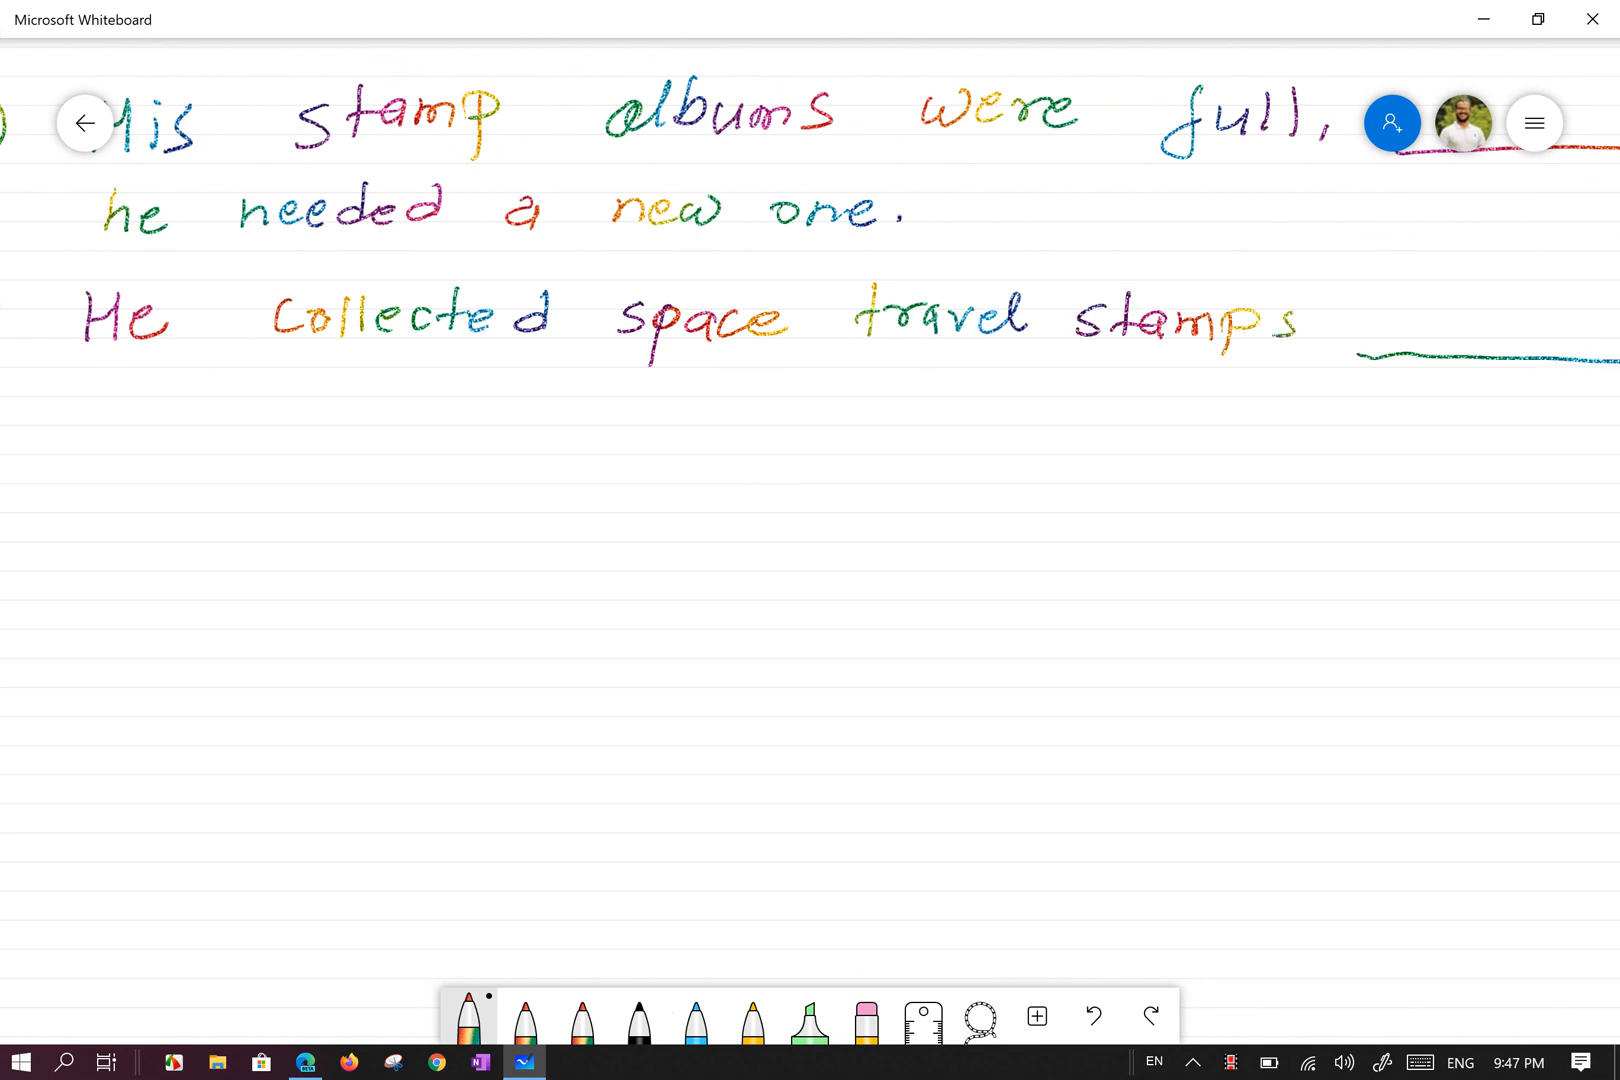
- Complete sentence e) ending 'he still enjoyed the hobby.' and write label f) below it
scroll("up", 3)
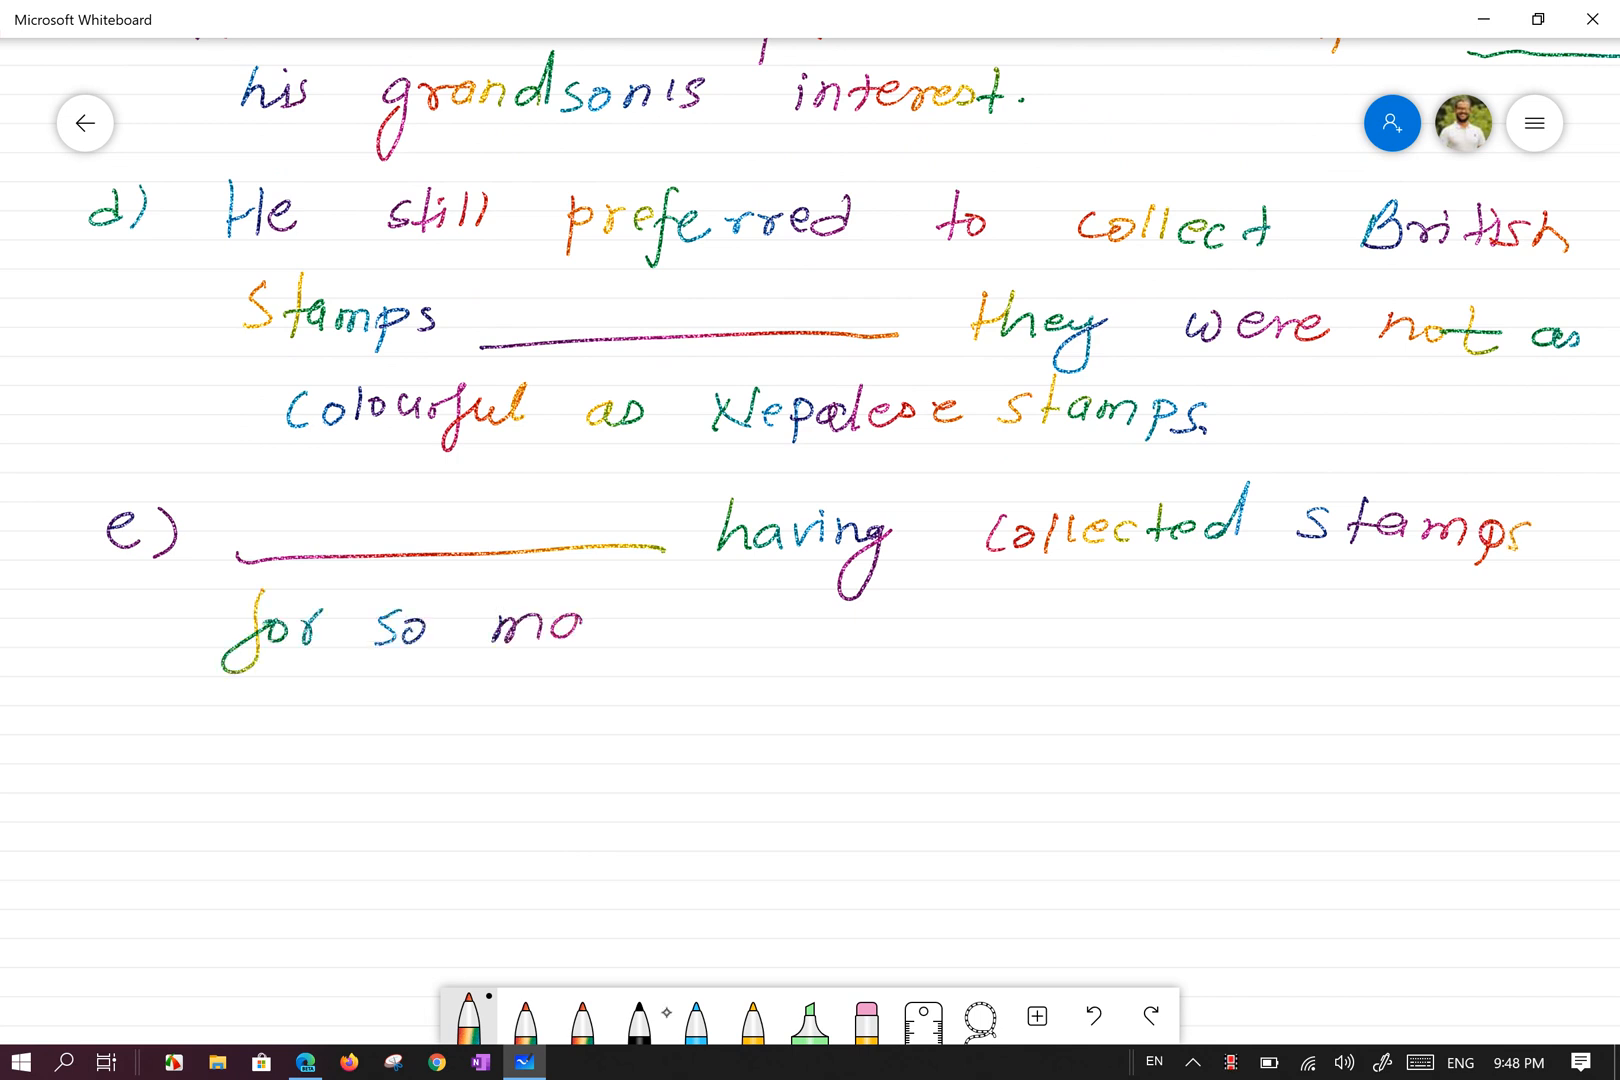
type("many years, he still enjoyed")
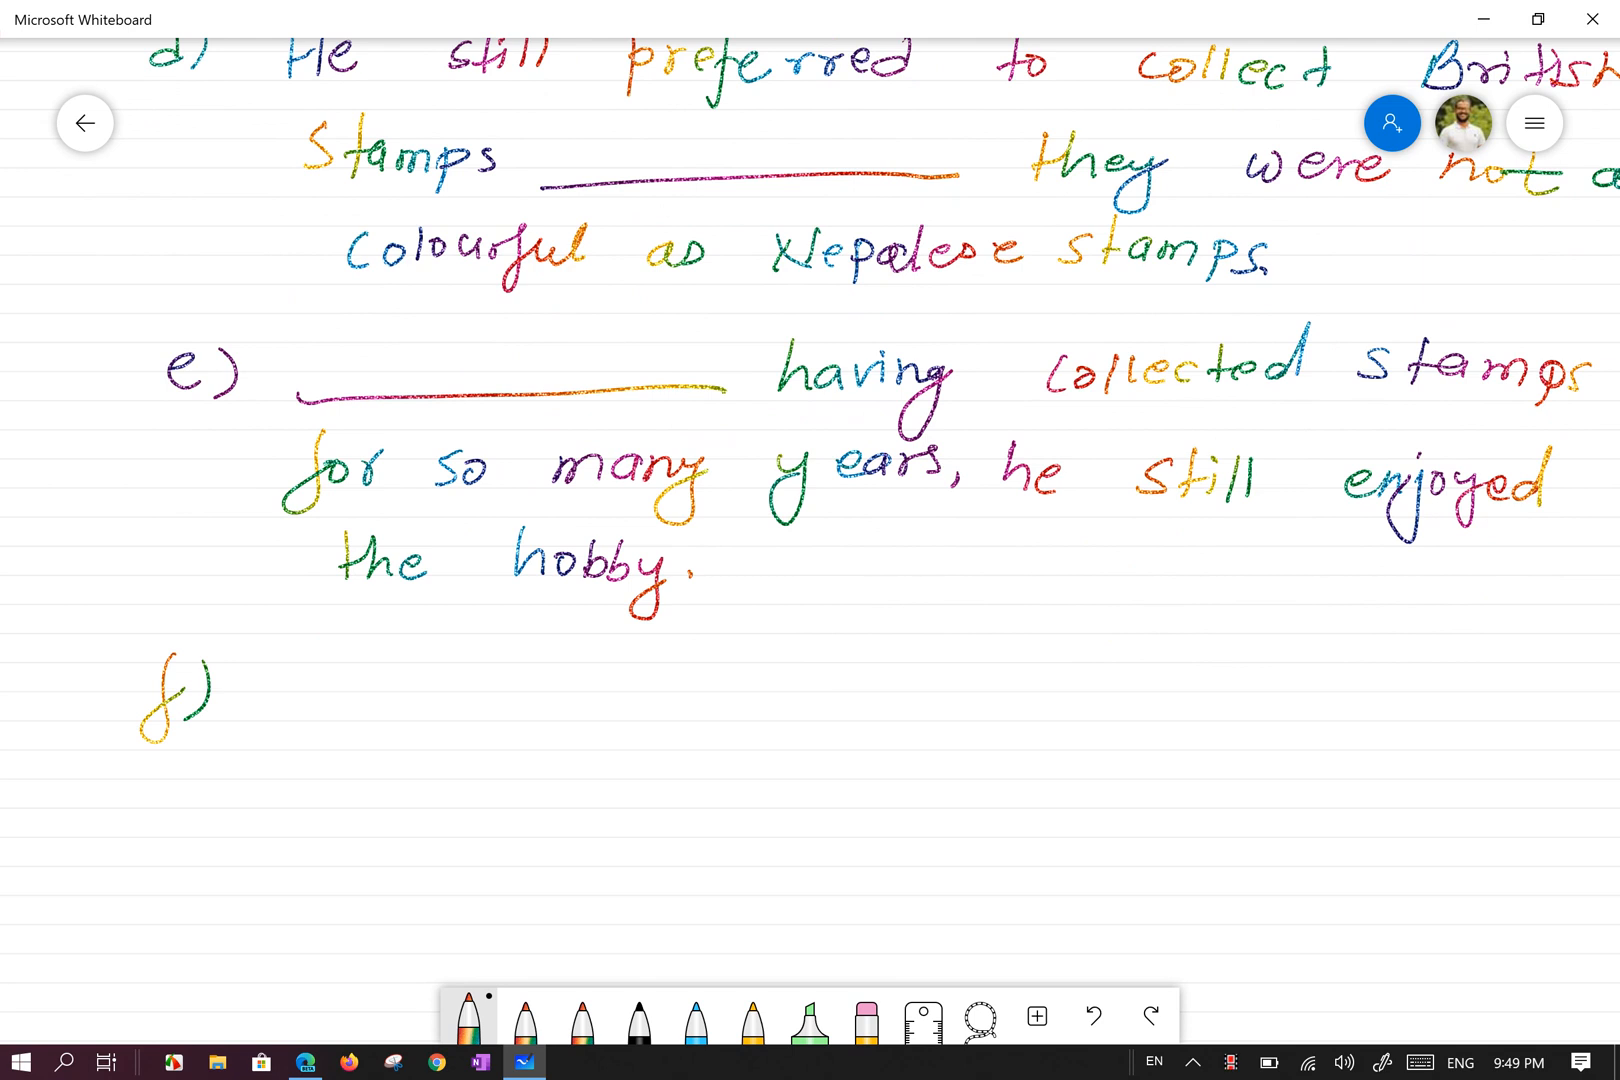
- Write sentence f) 'It was getting more expensive to buy stamps now' with underlined 'However'
scroll("up", 3)
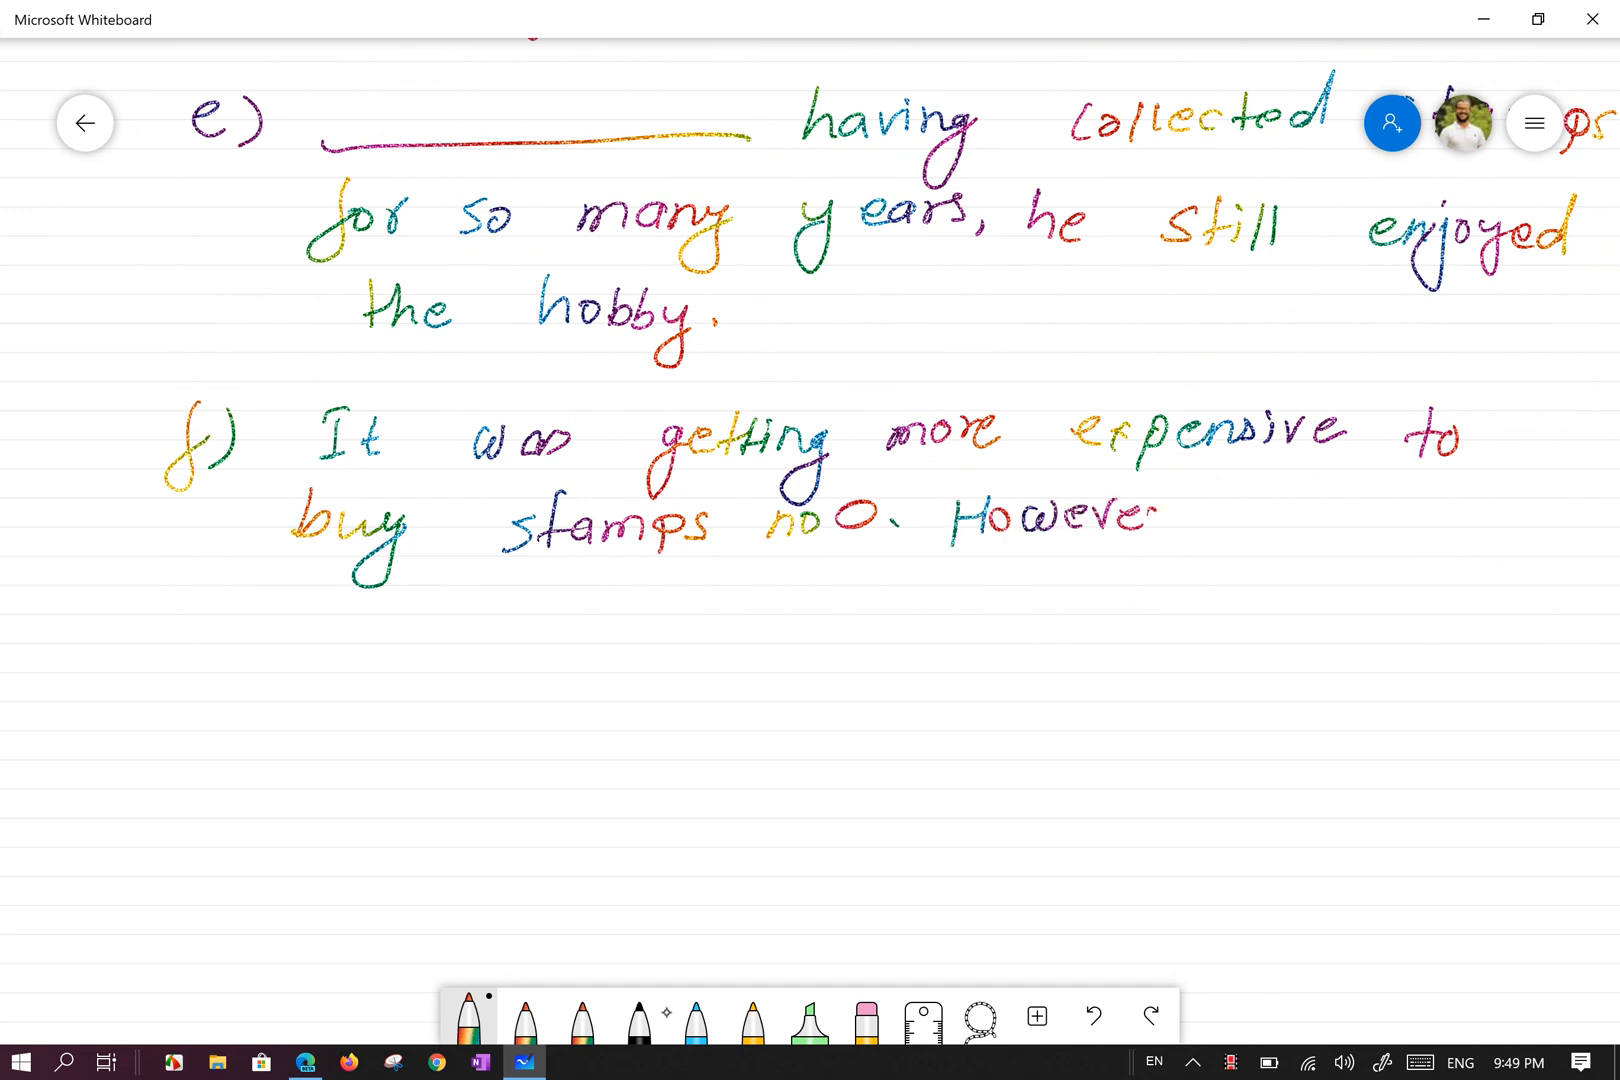
left_click(858, 514)
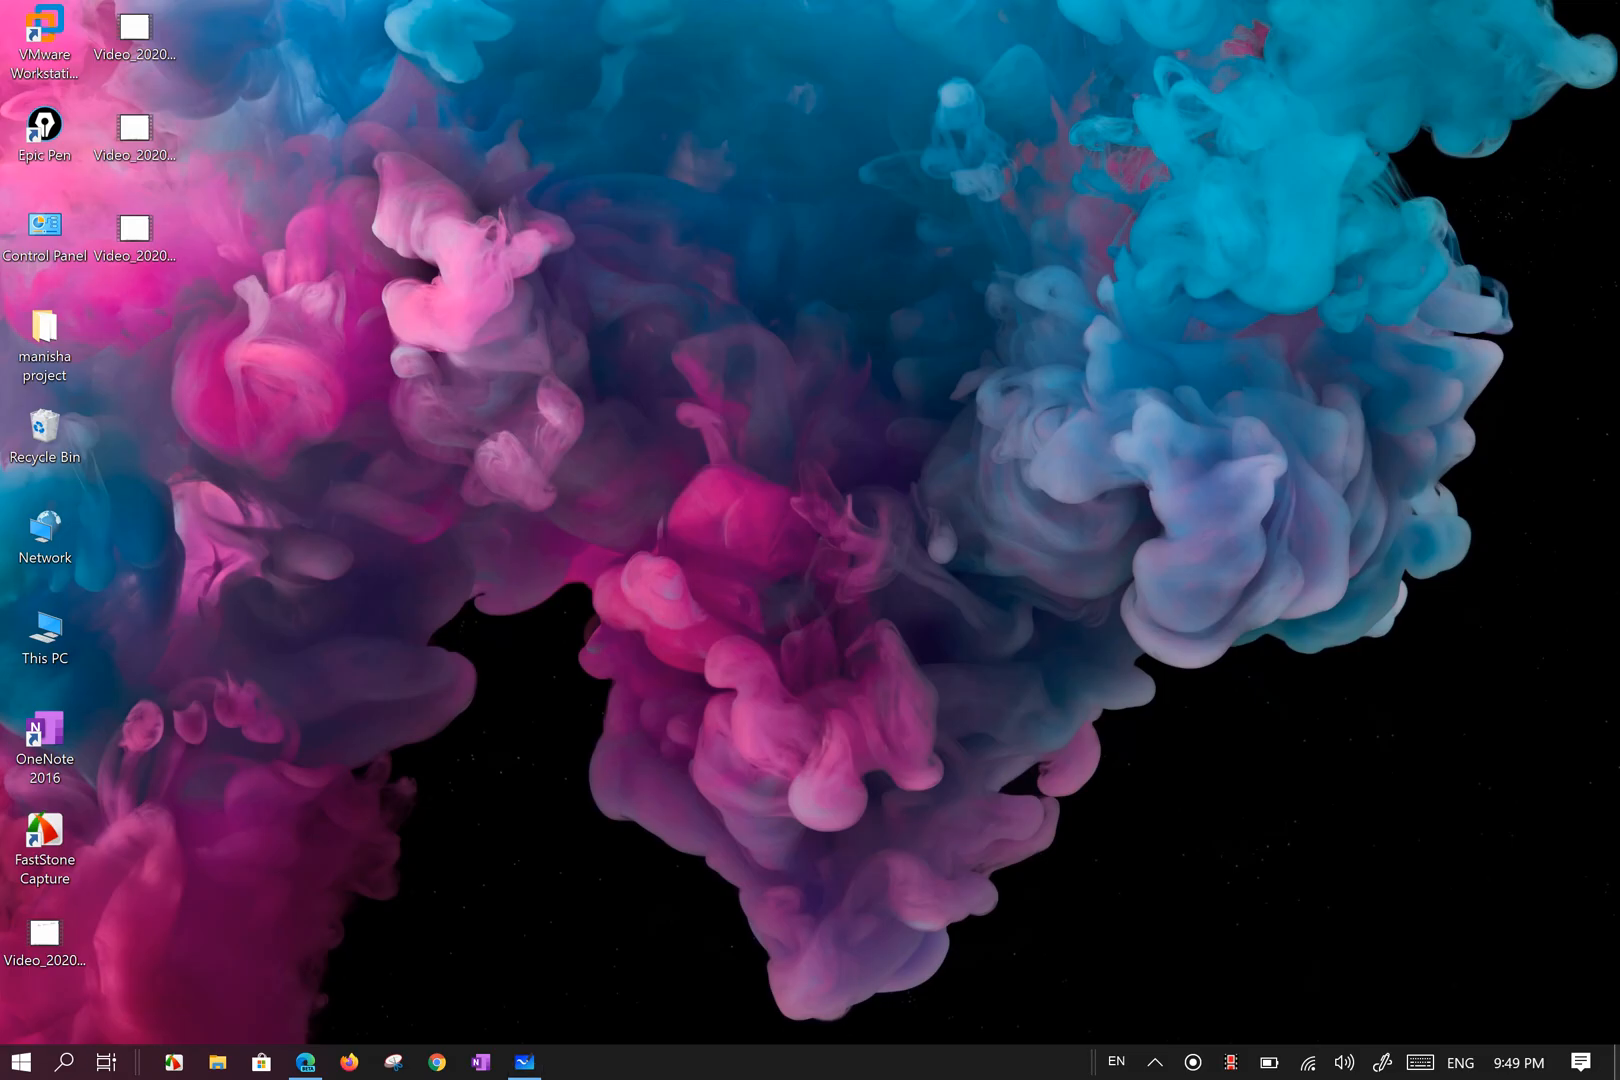
left_click(523, 1061)
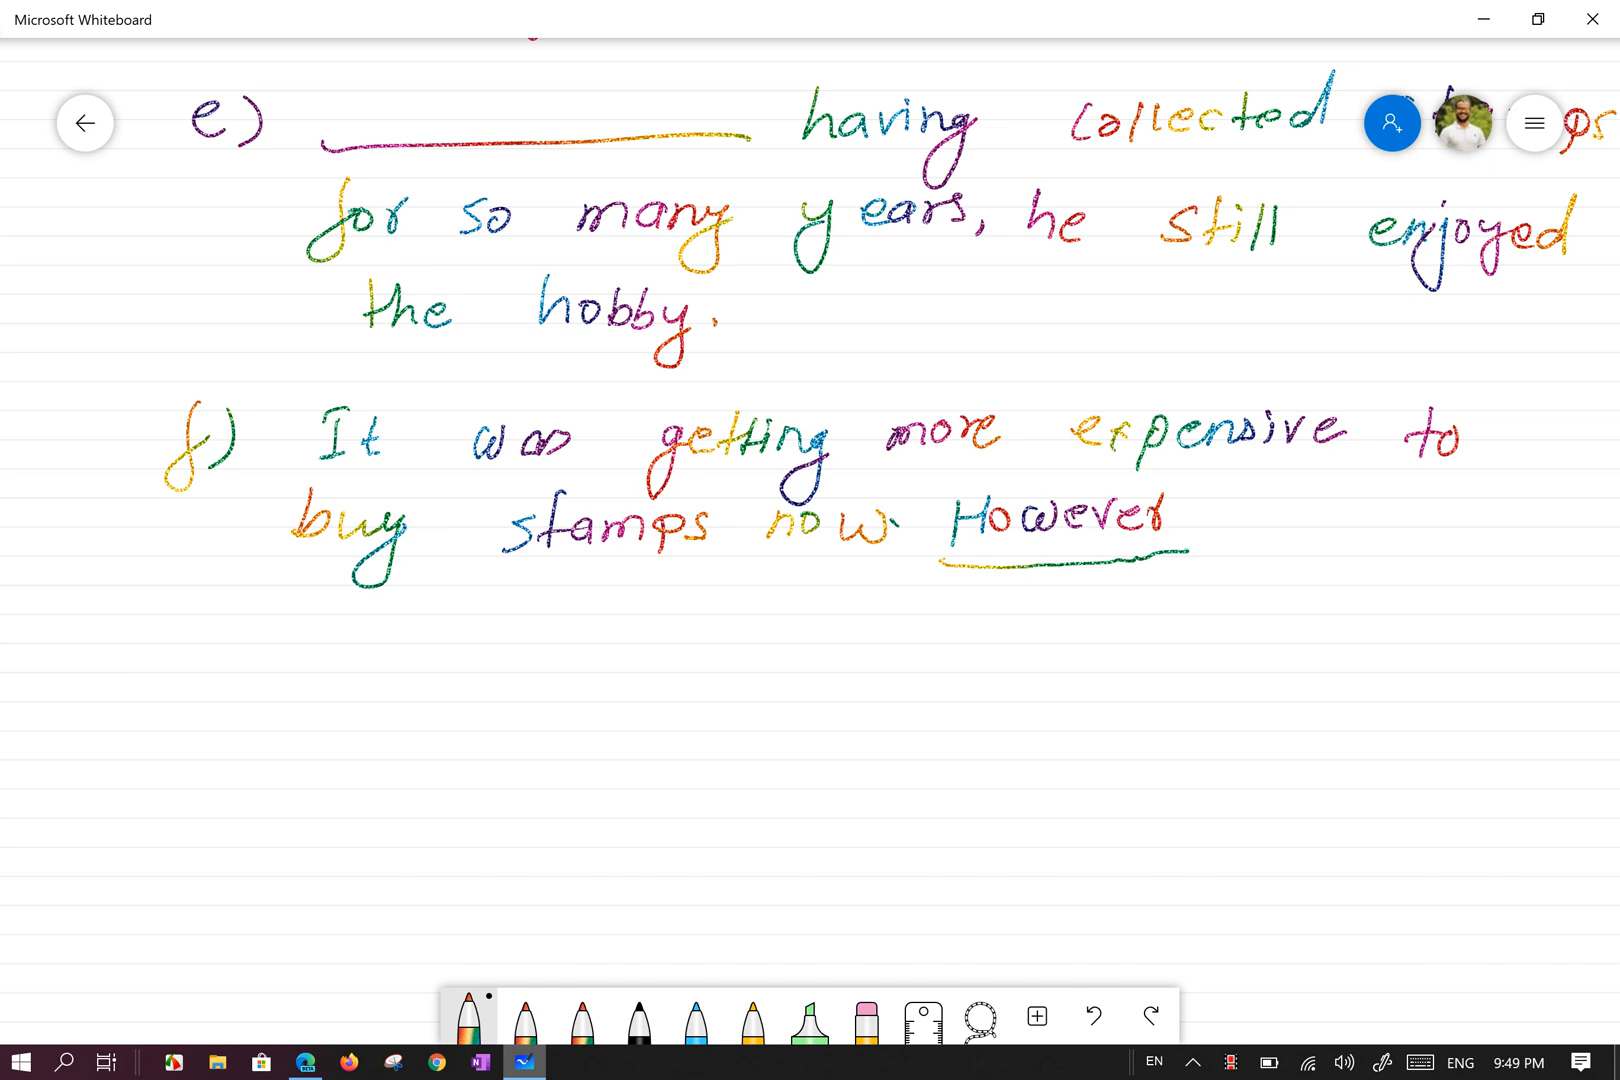
- Scroll to the top to review the connector word list and sentences a) to d)
scroll("up", 3)
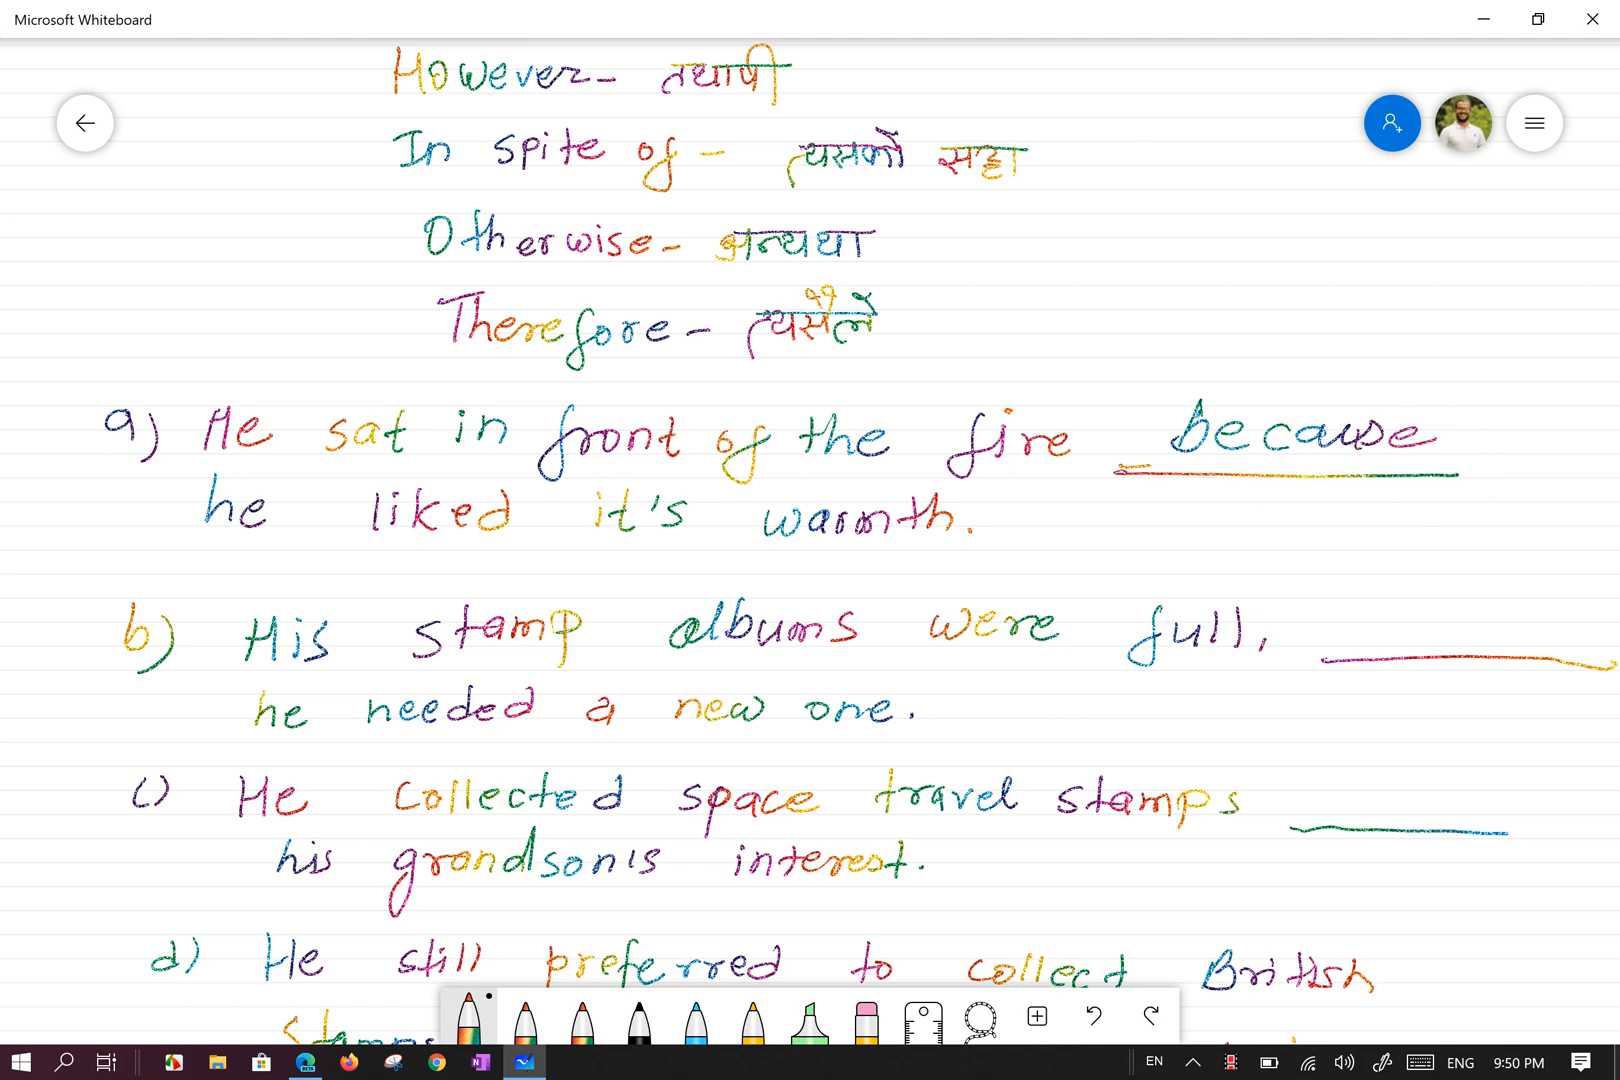
scroll("down", 3)
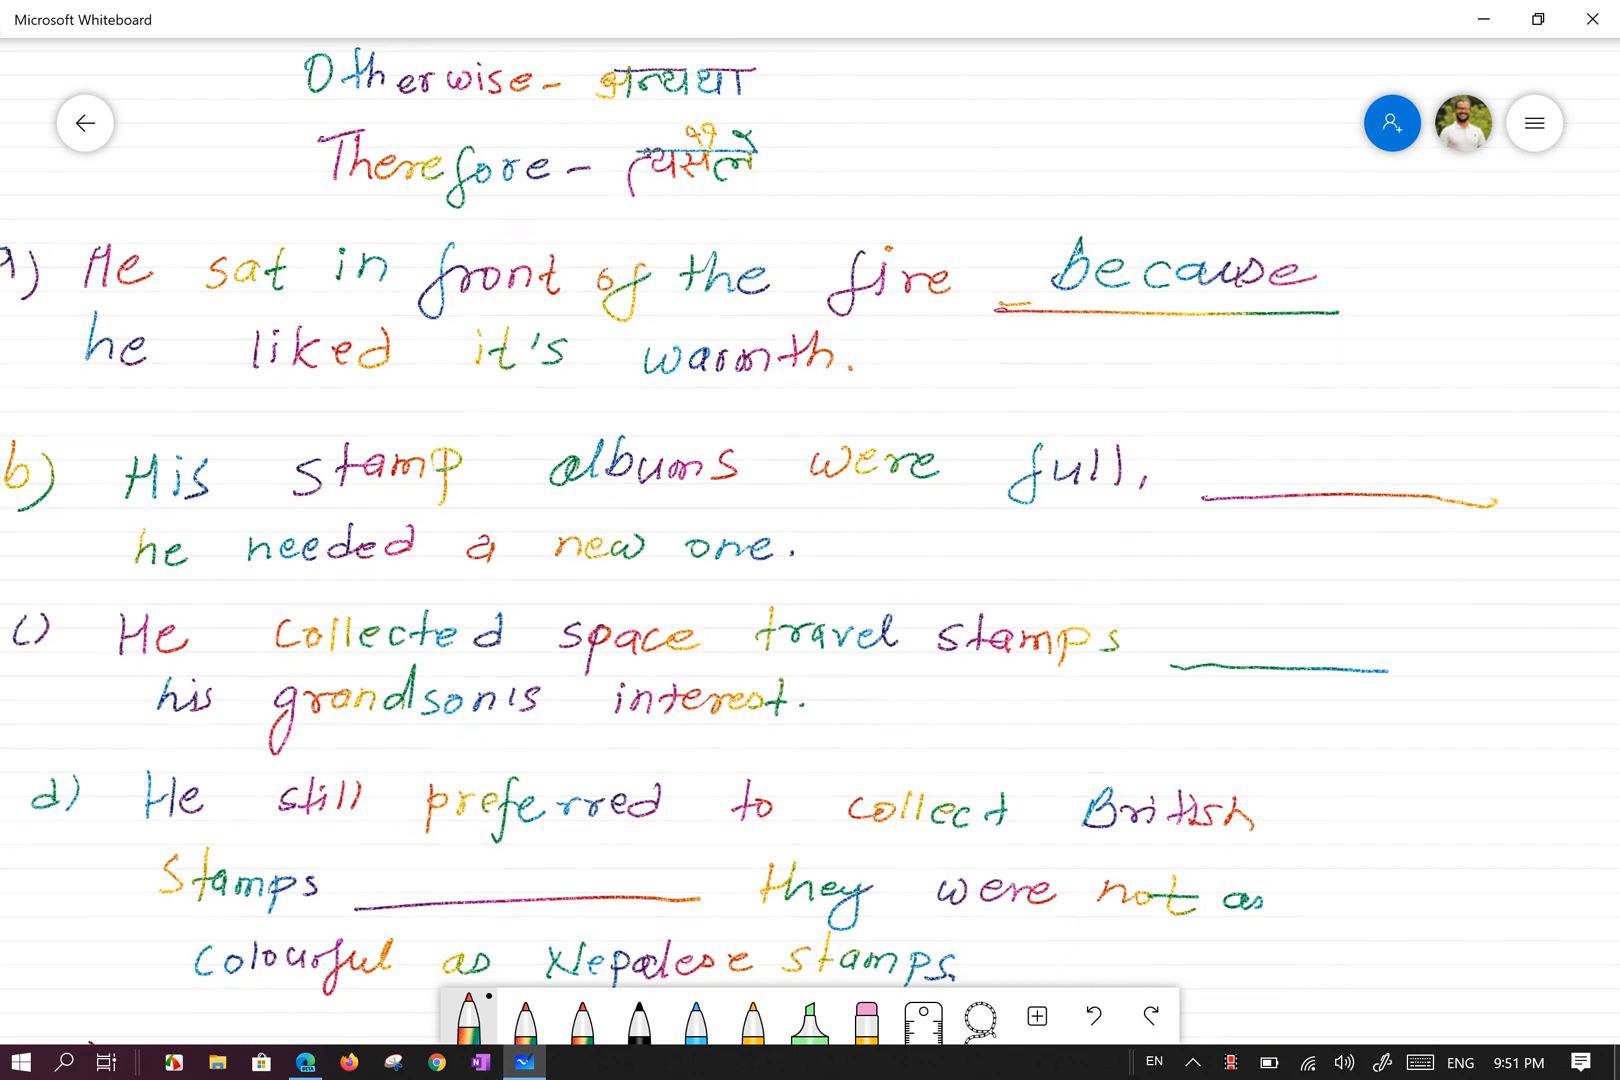
scroll("down", 3)
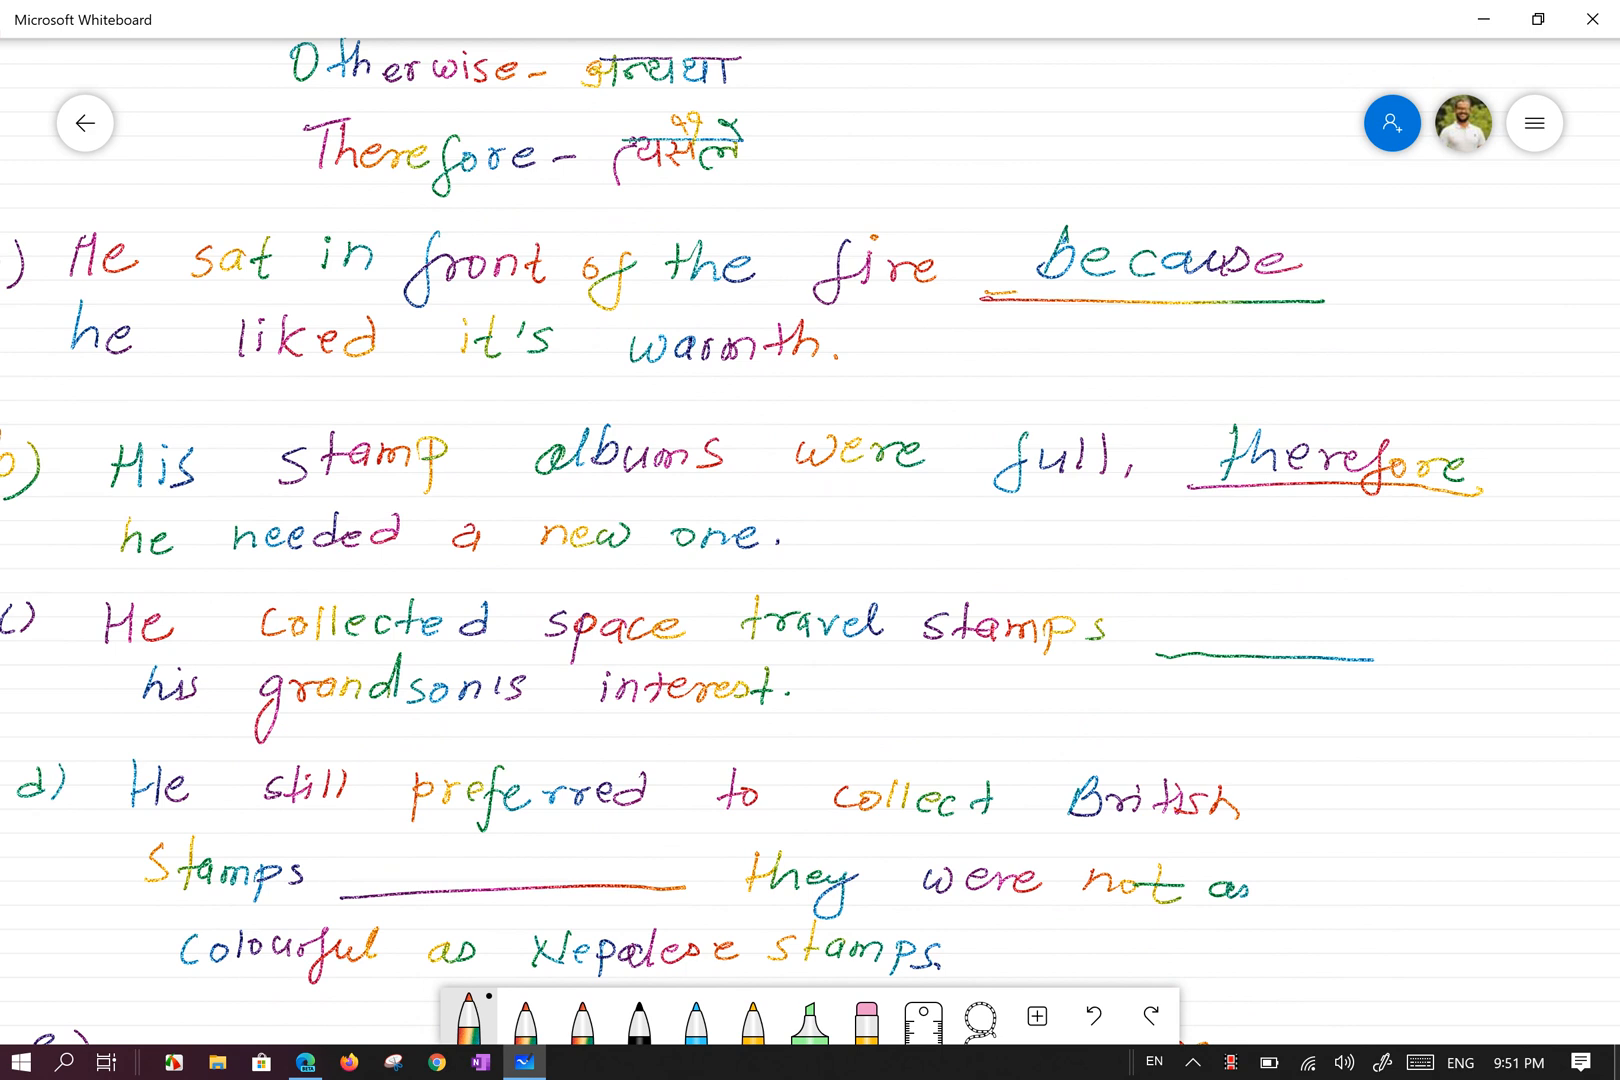
scroll("down", 3)
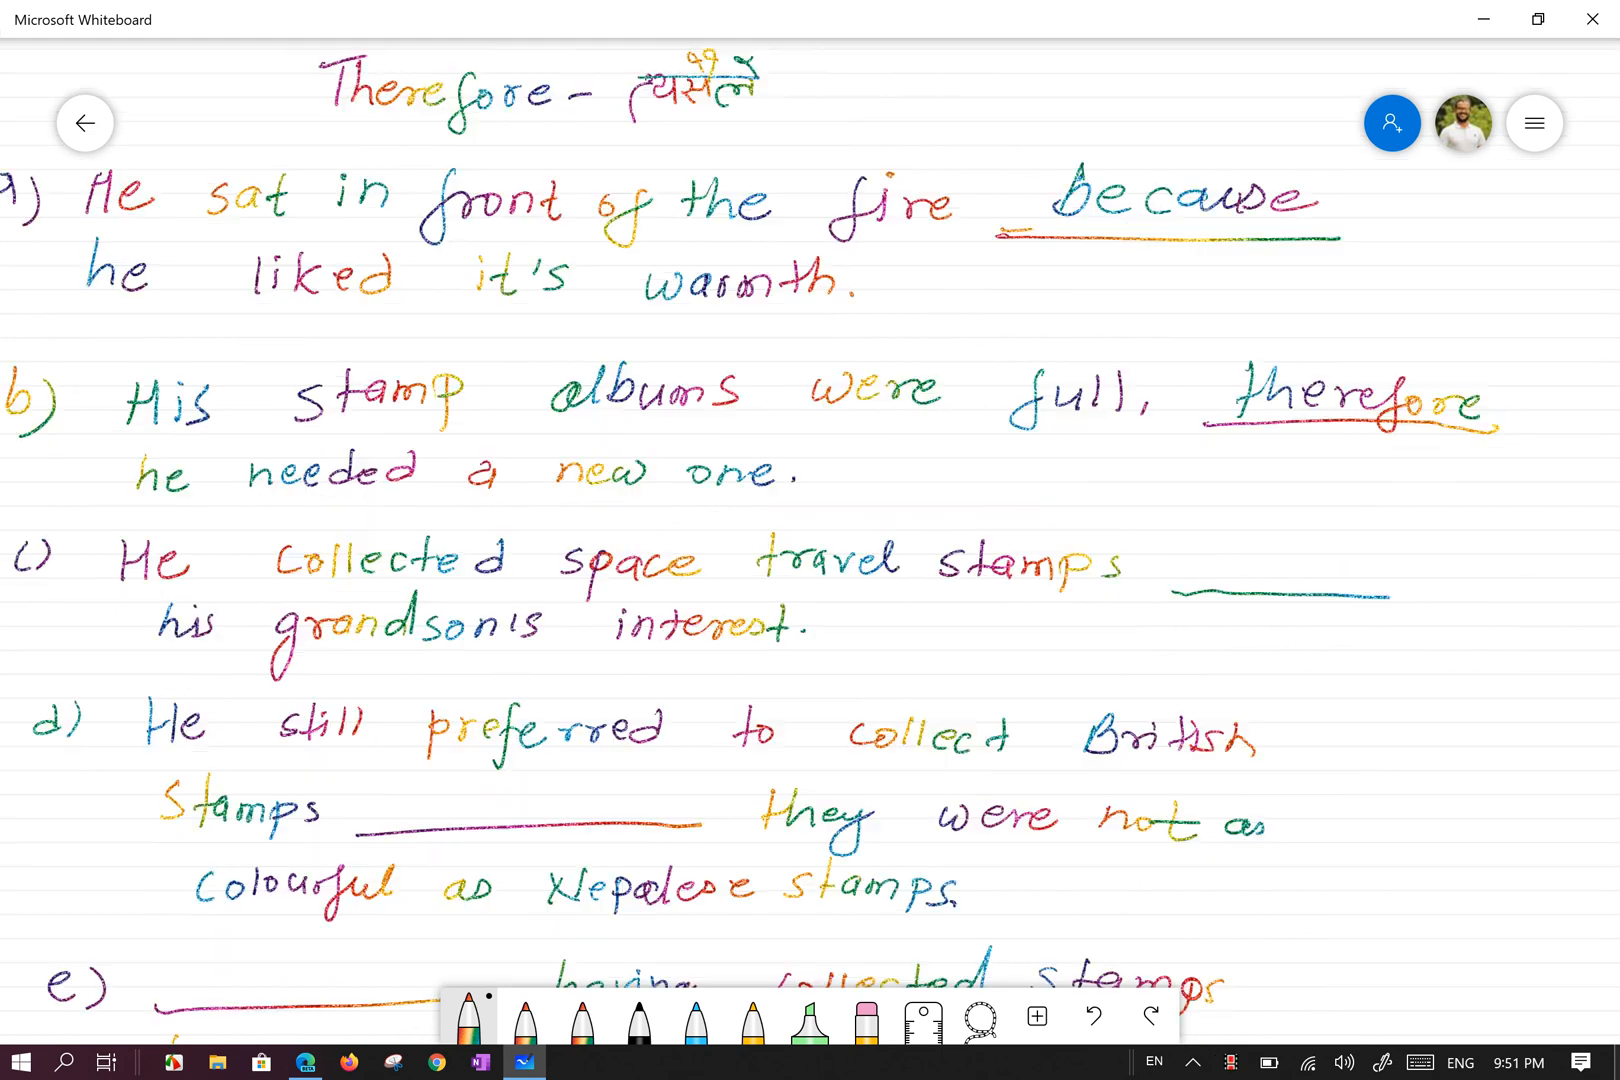
scroll("up", 3)
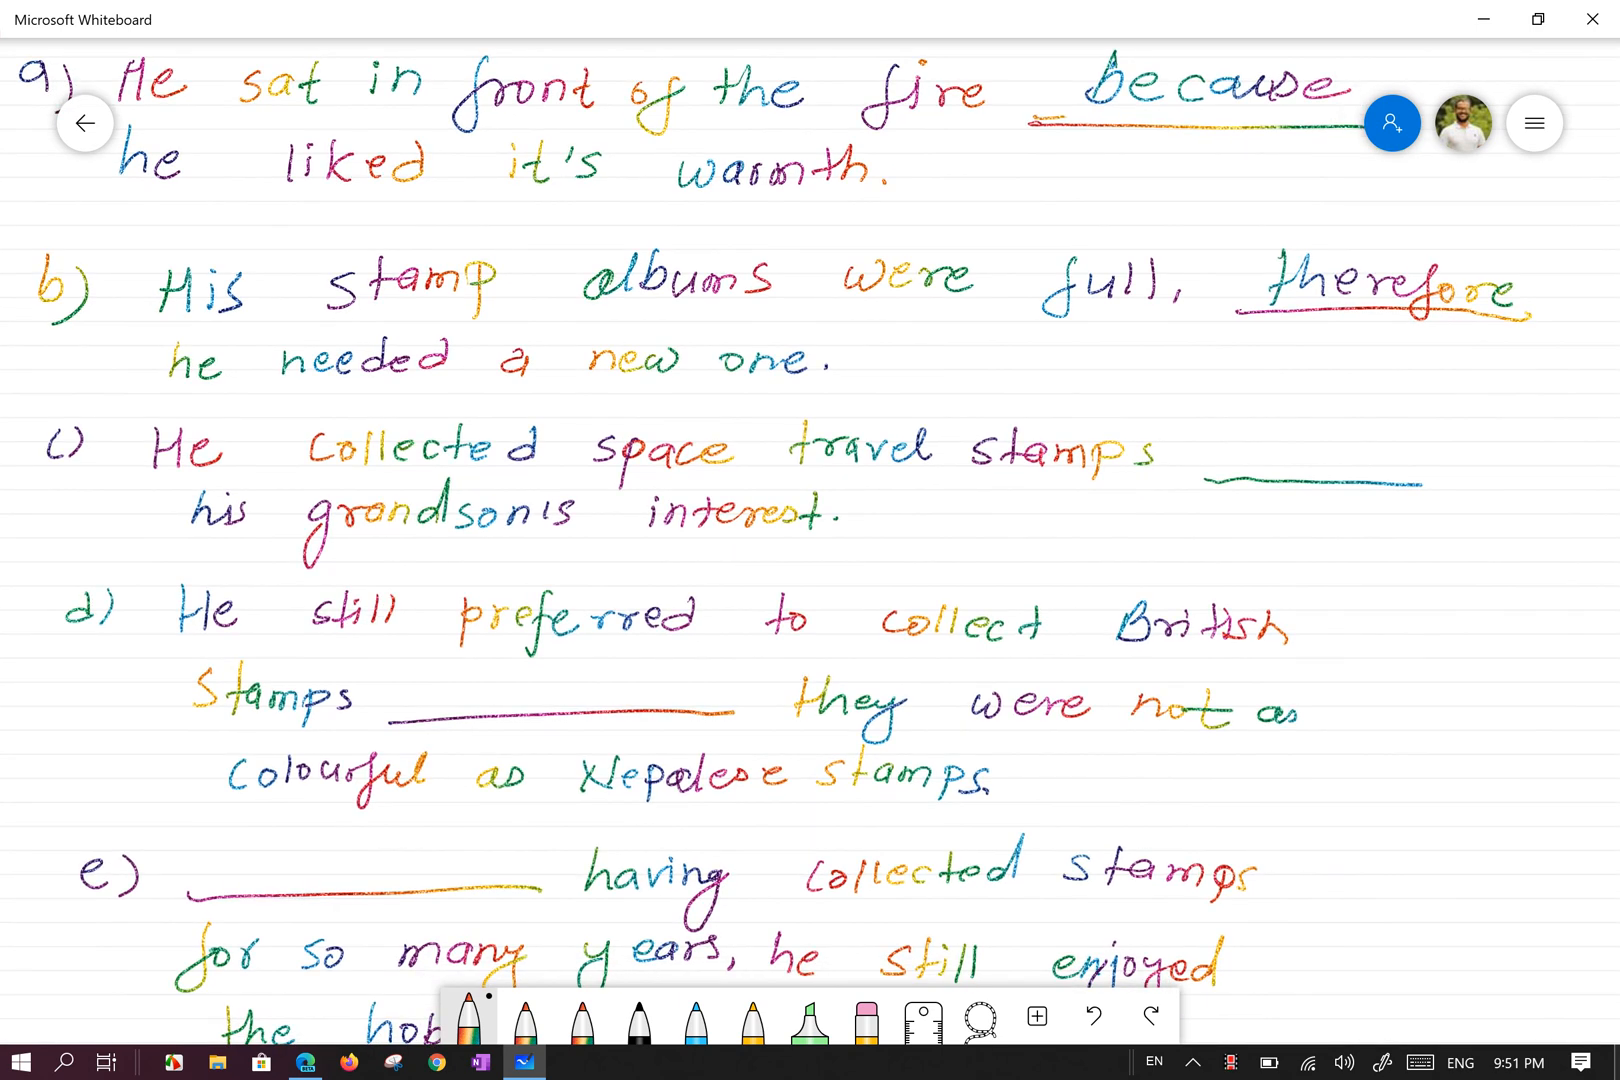
scroll("down", 3)
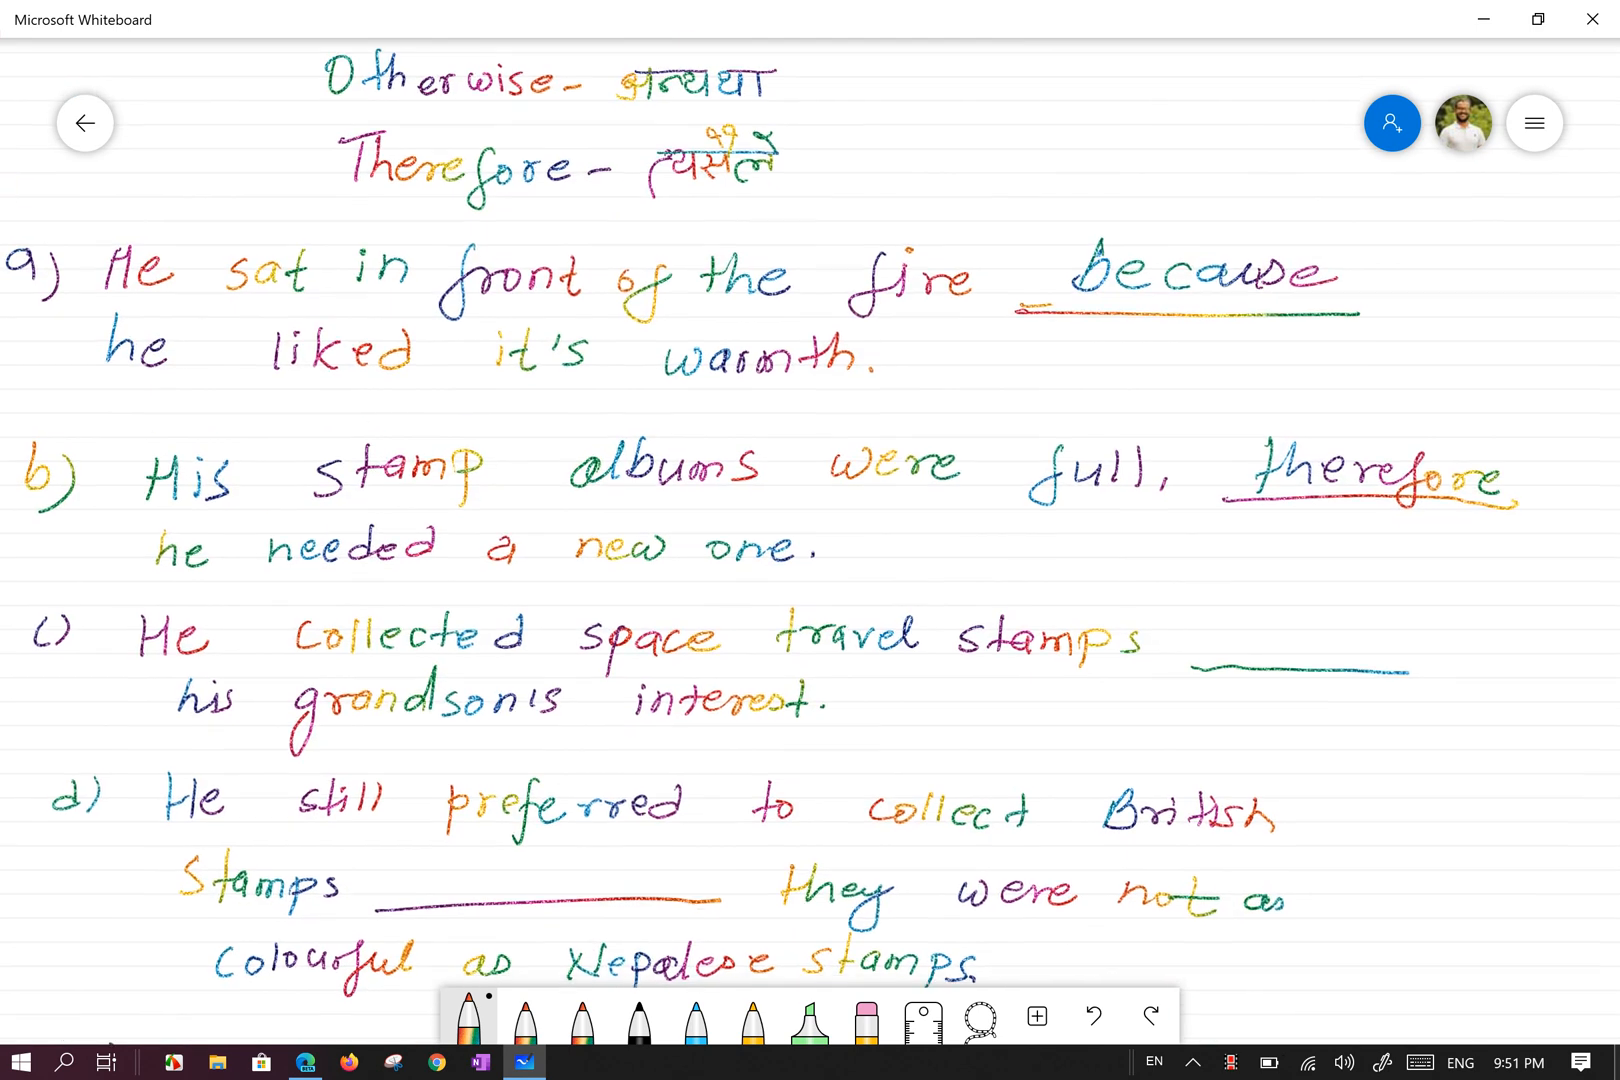
scroll("up", 3)
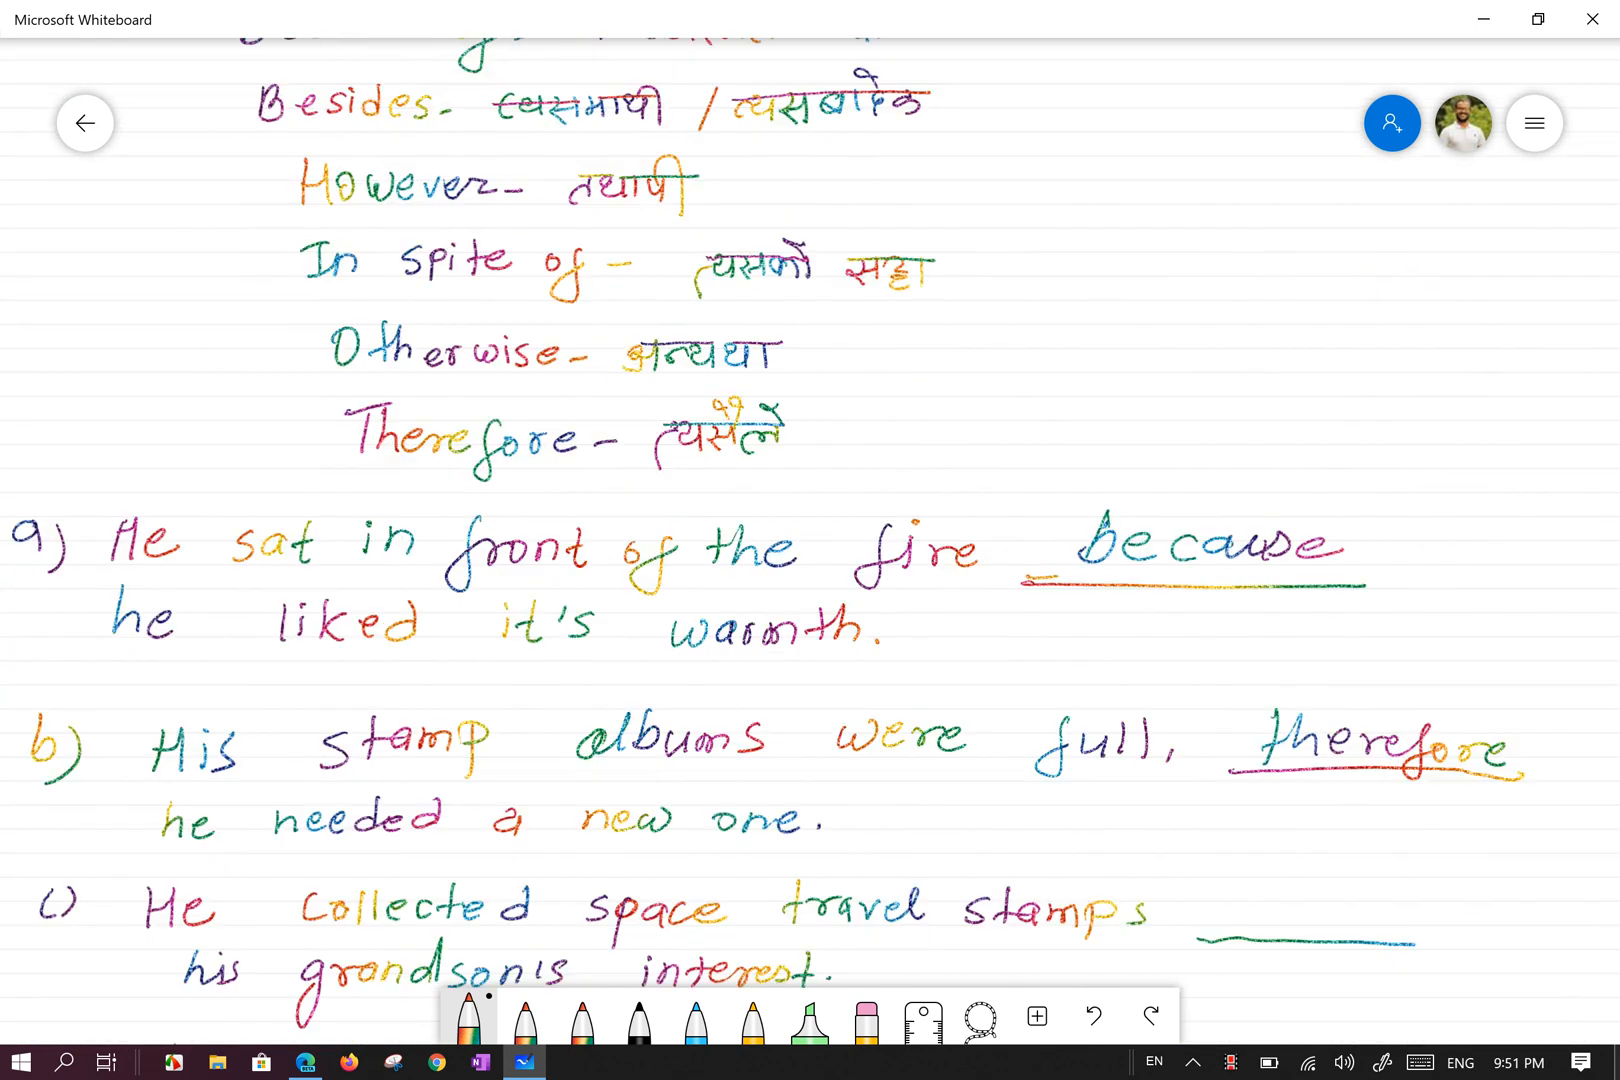
scroll("down", 3)
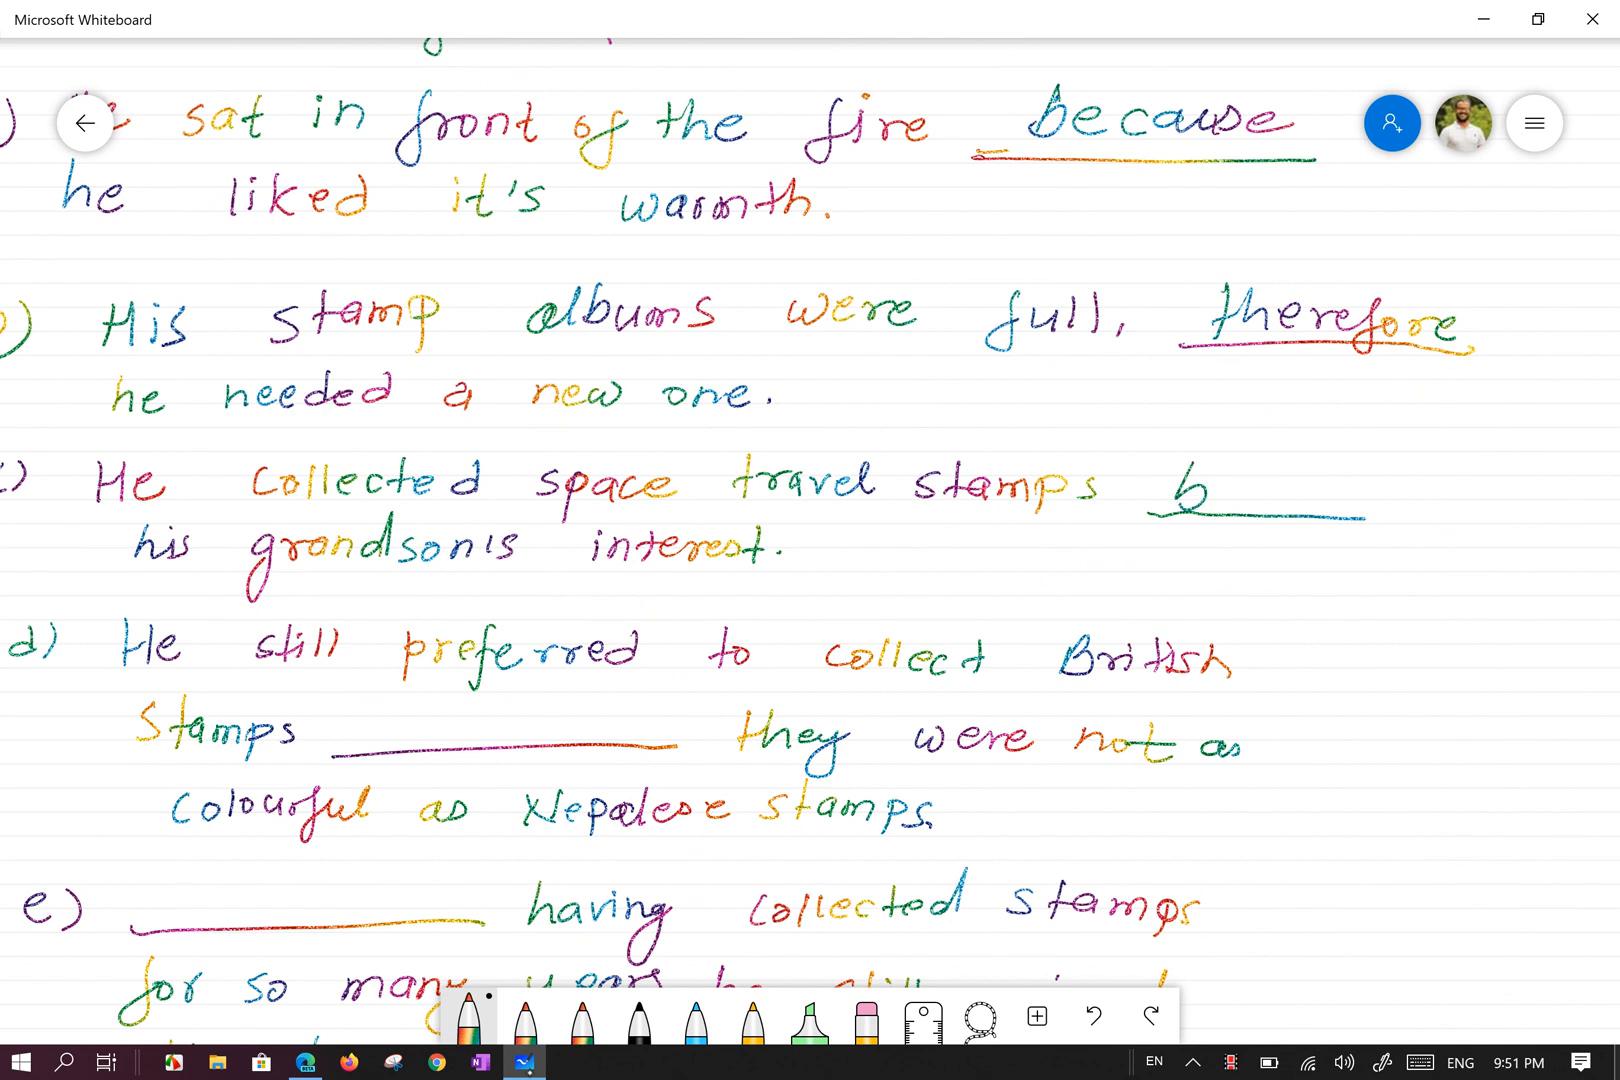
- Write 'because of' in sentence c)'s blank and 'although' in sentence d)'s blank
type("because")
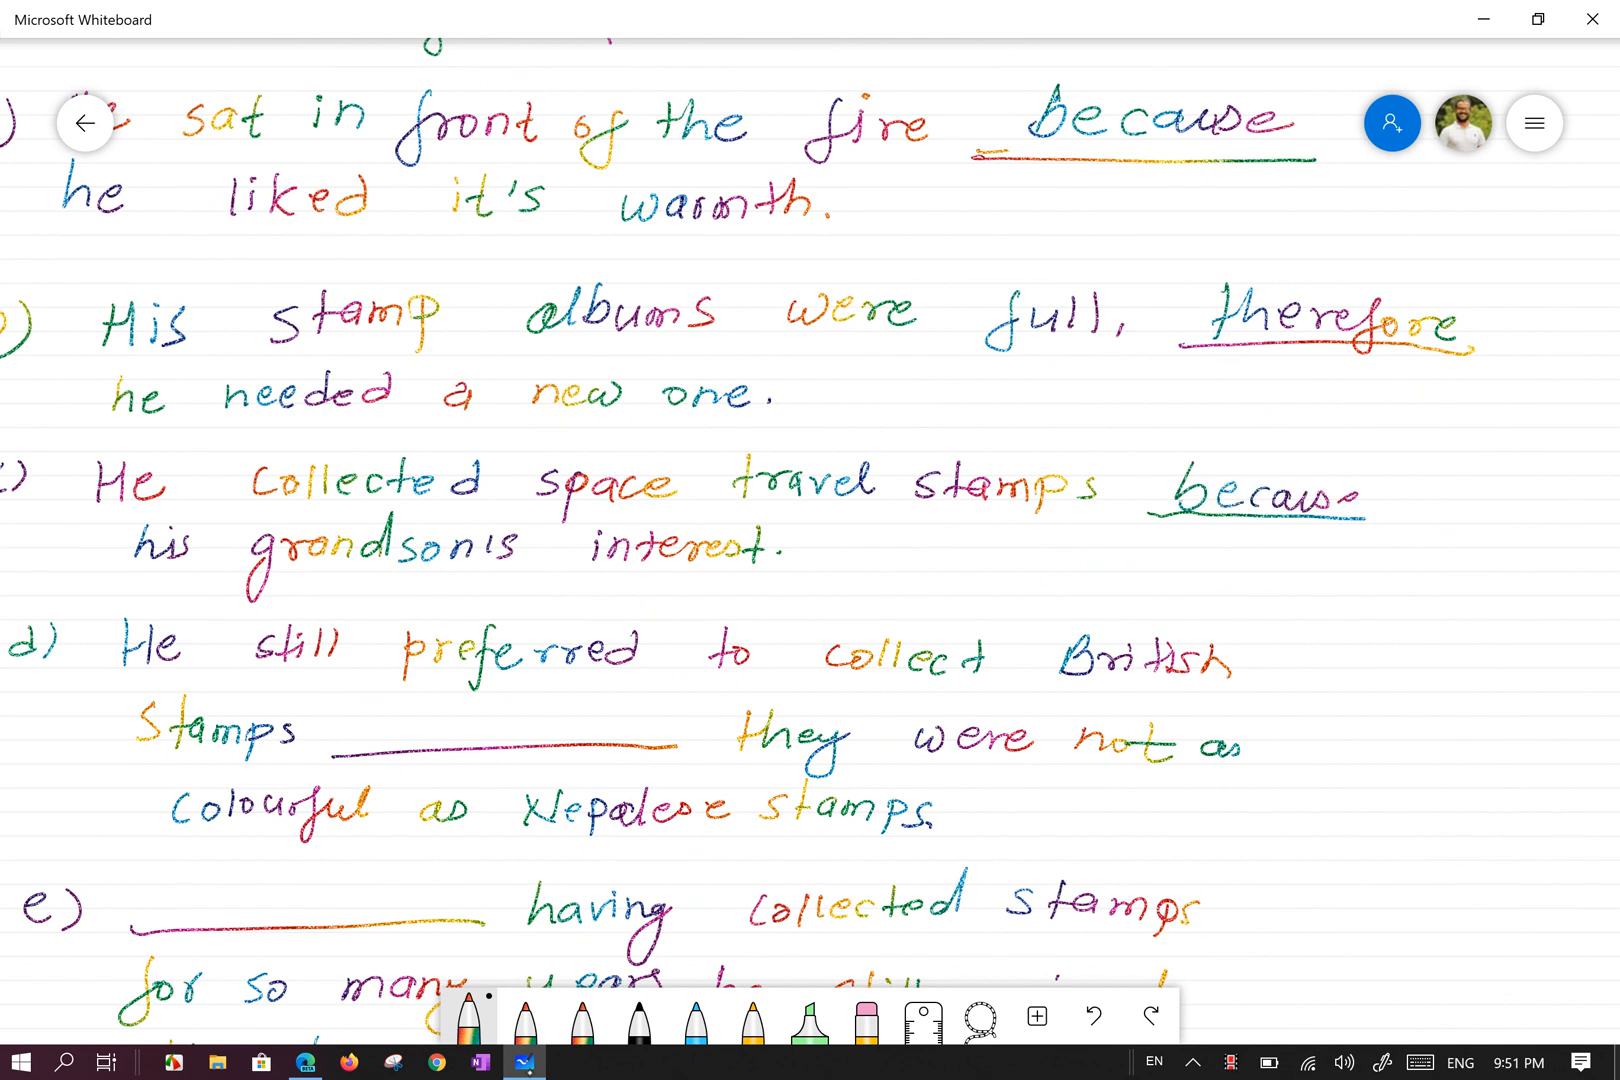
type("of")
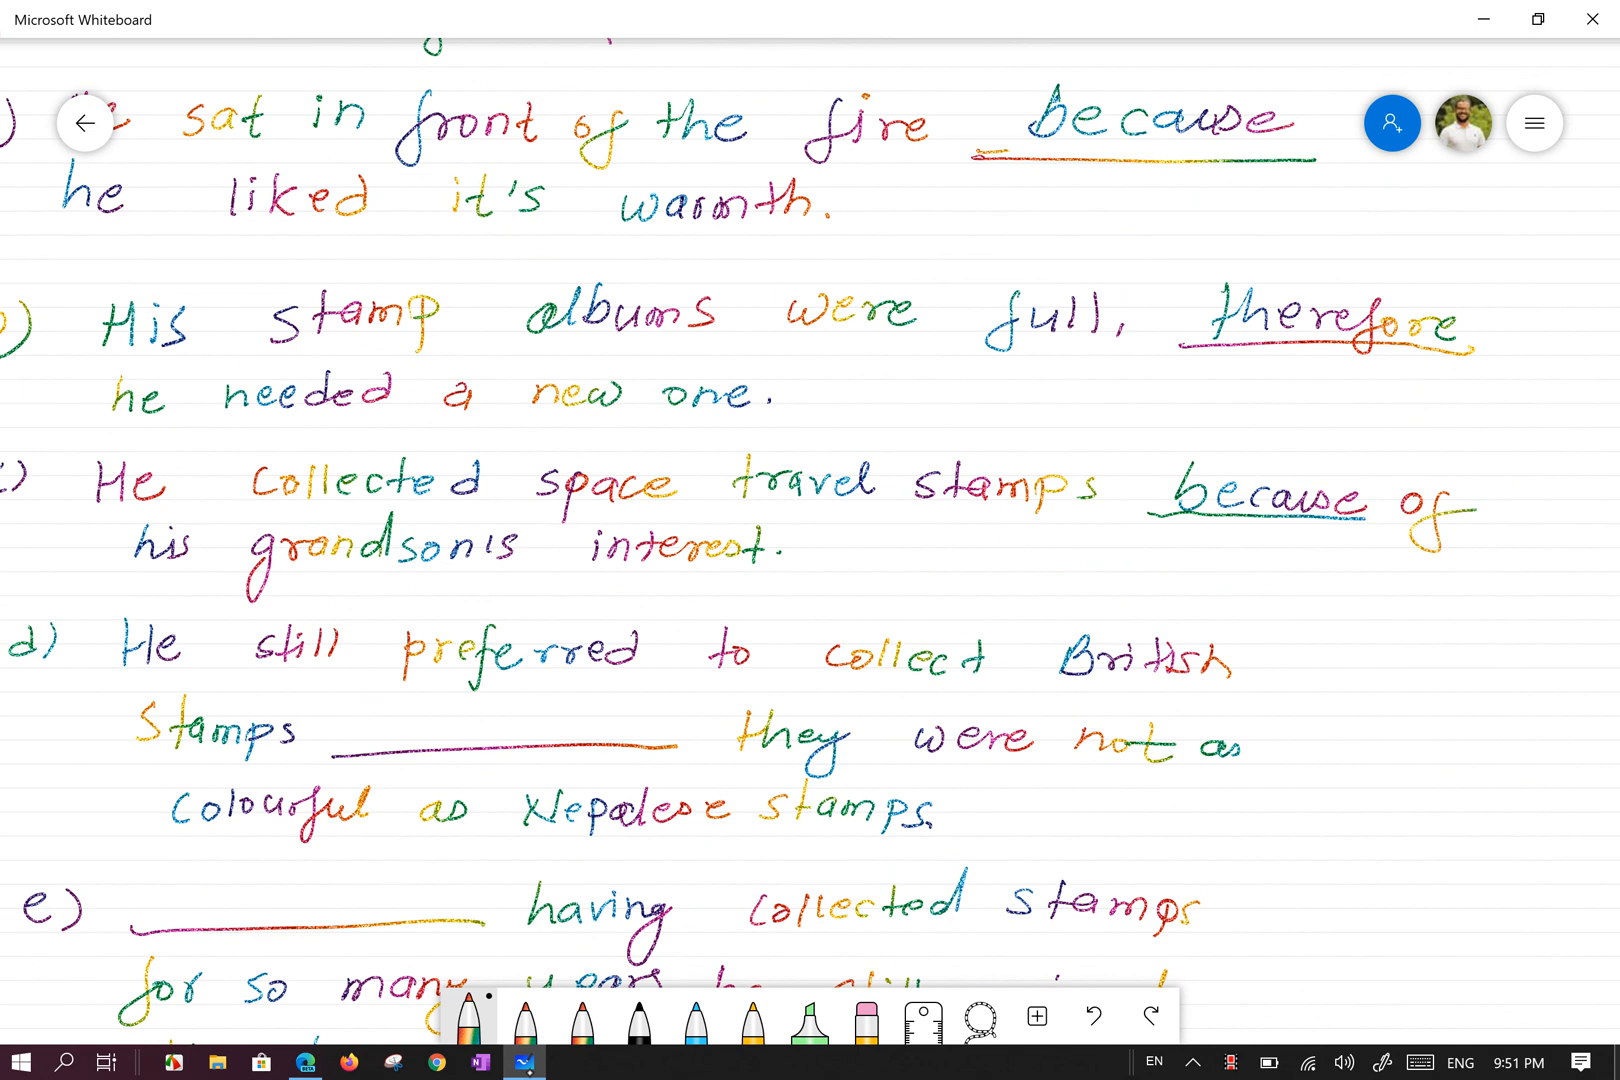
scroll("down", 3)
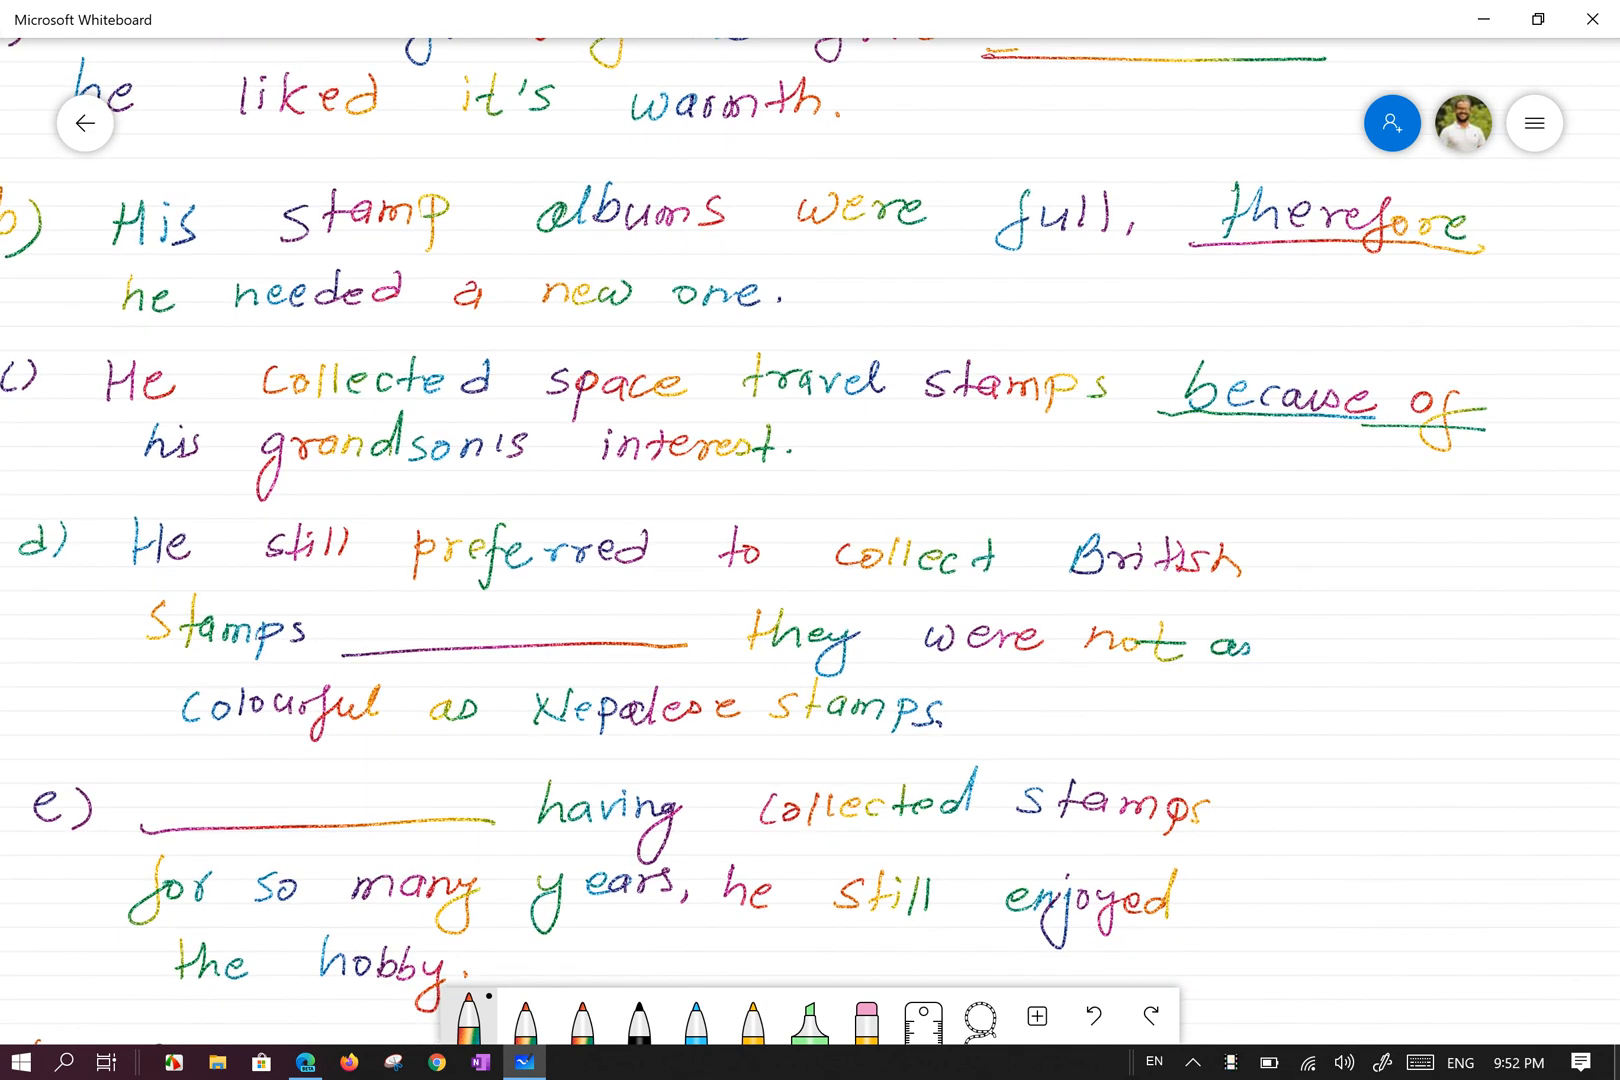
scroll("down", 3)
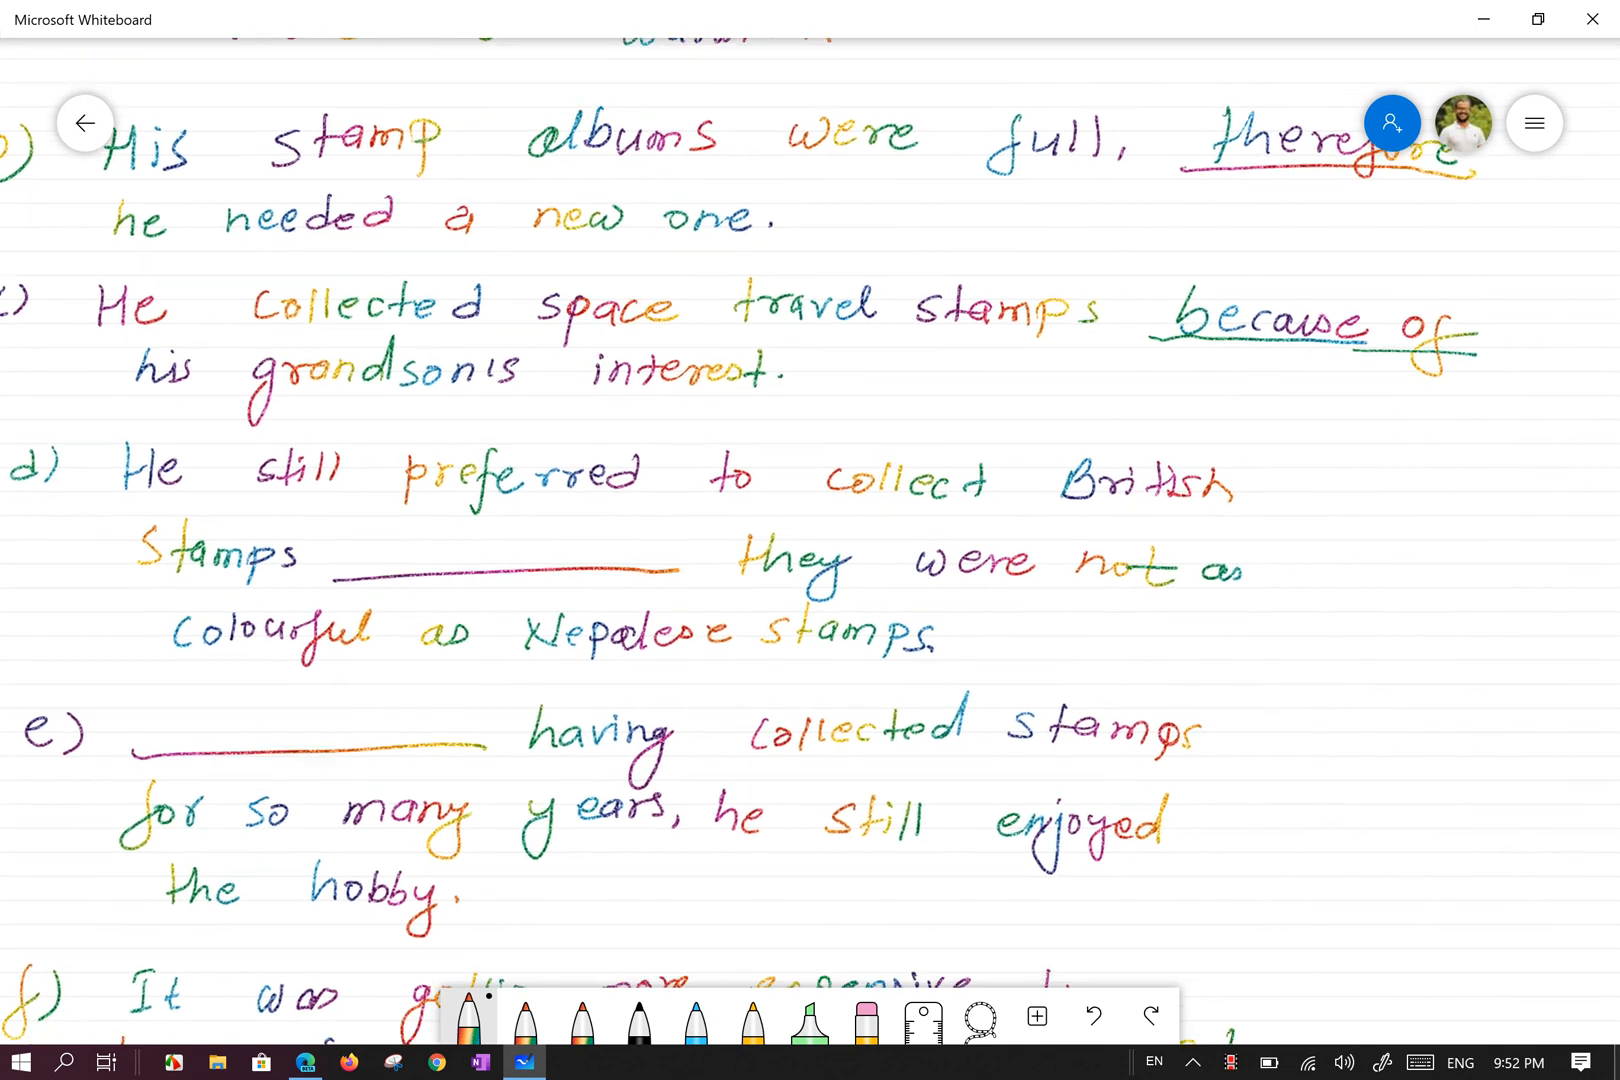
scroll("down", 3)
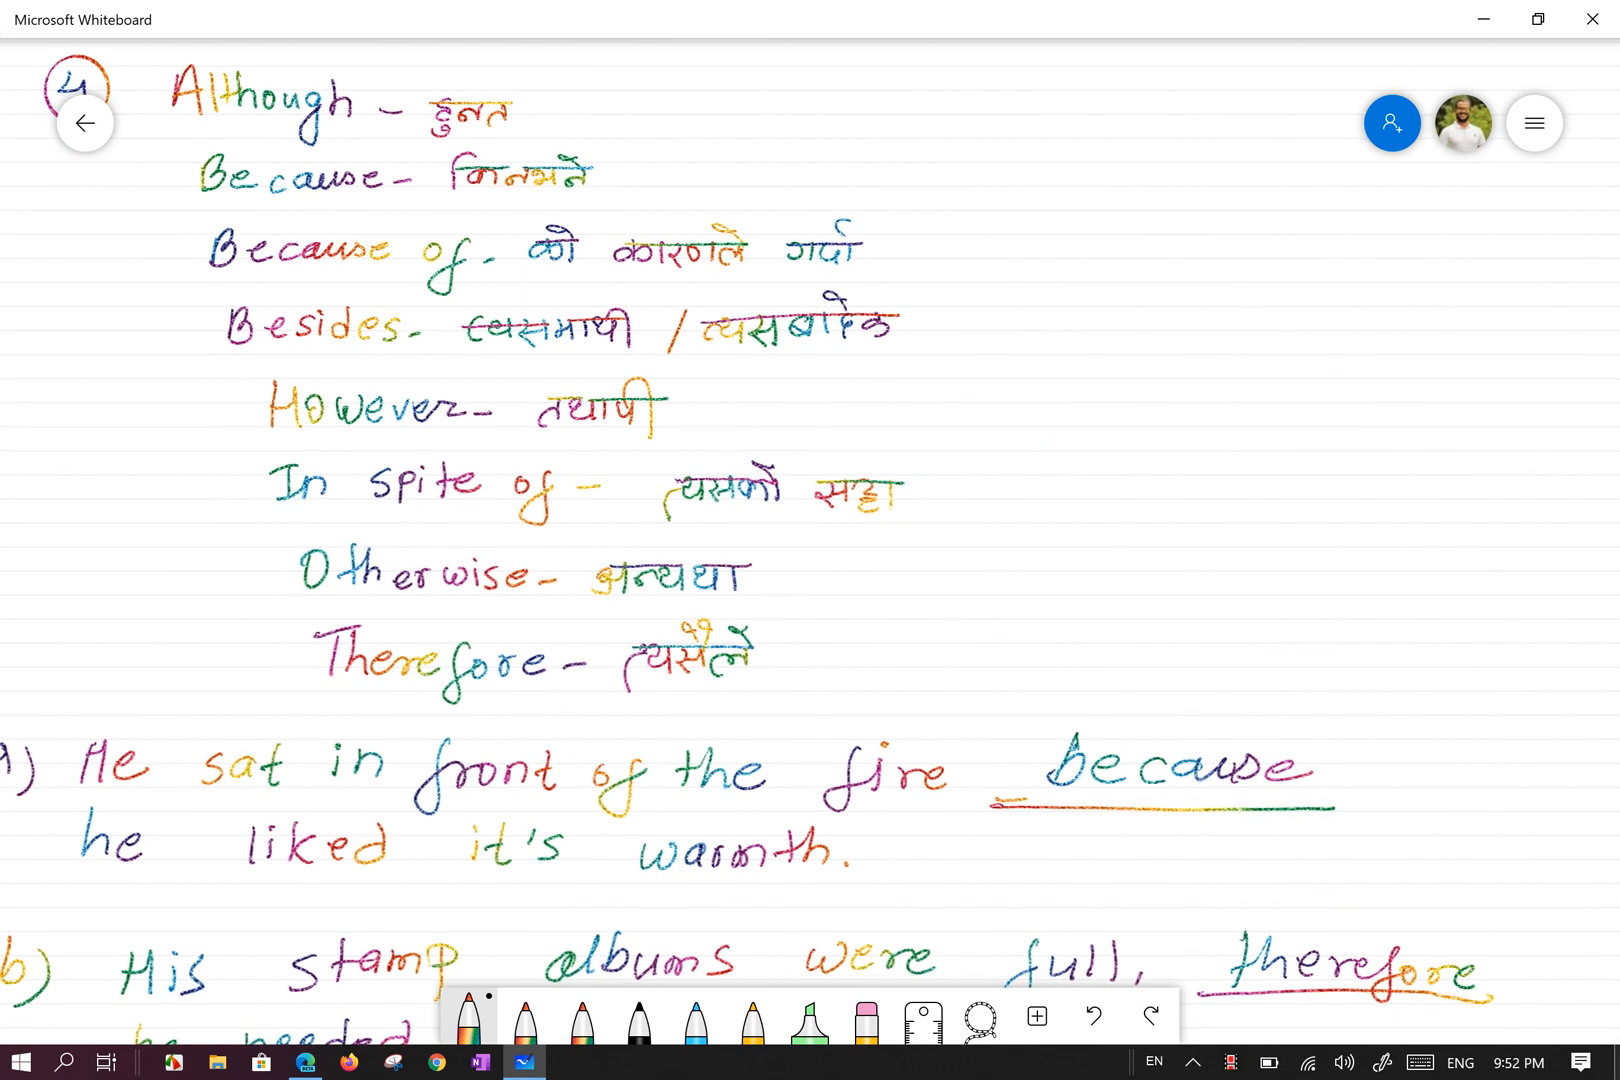
scroll("down", 3)
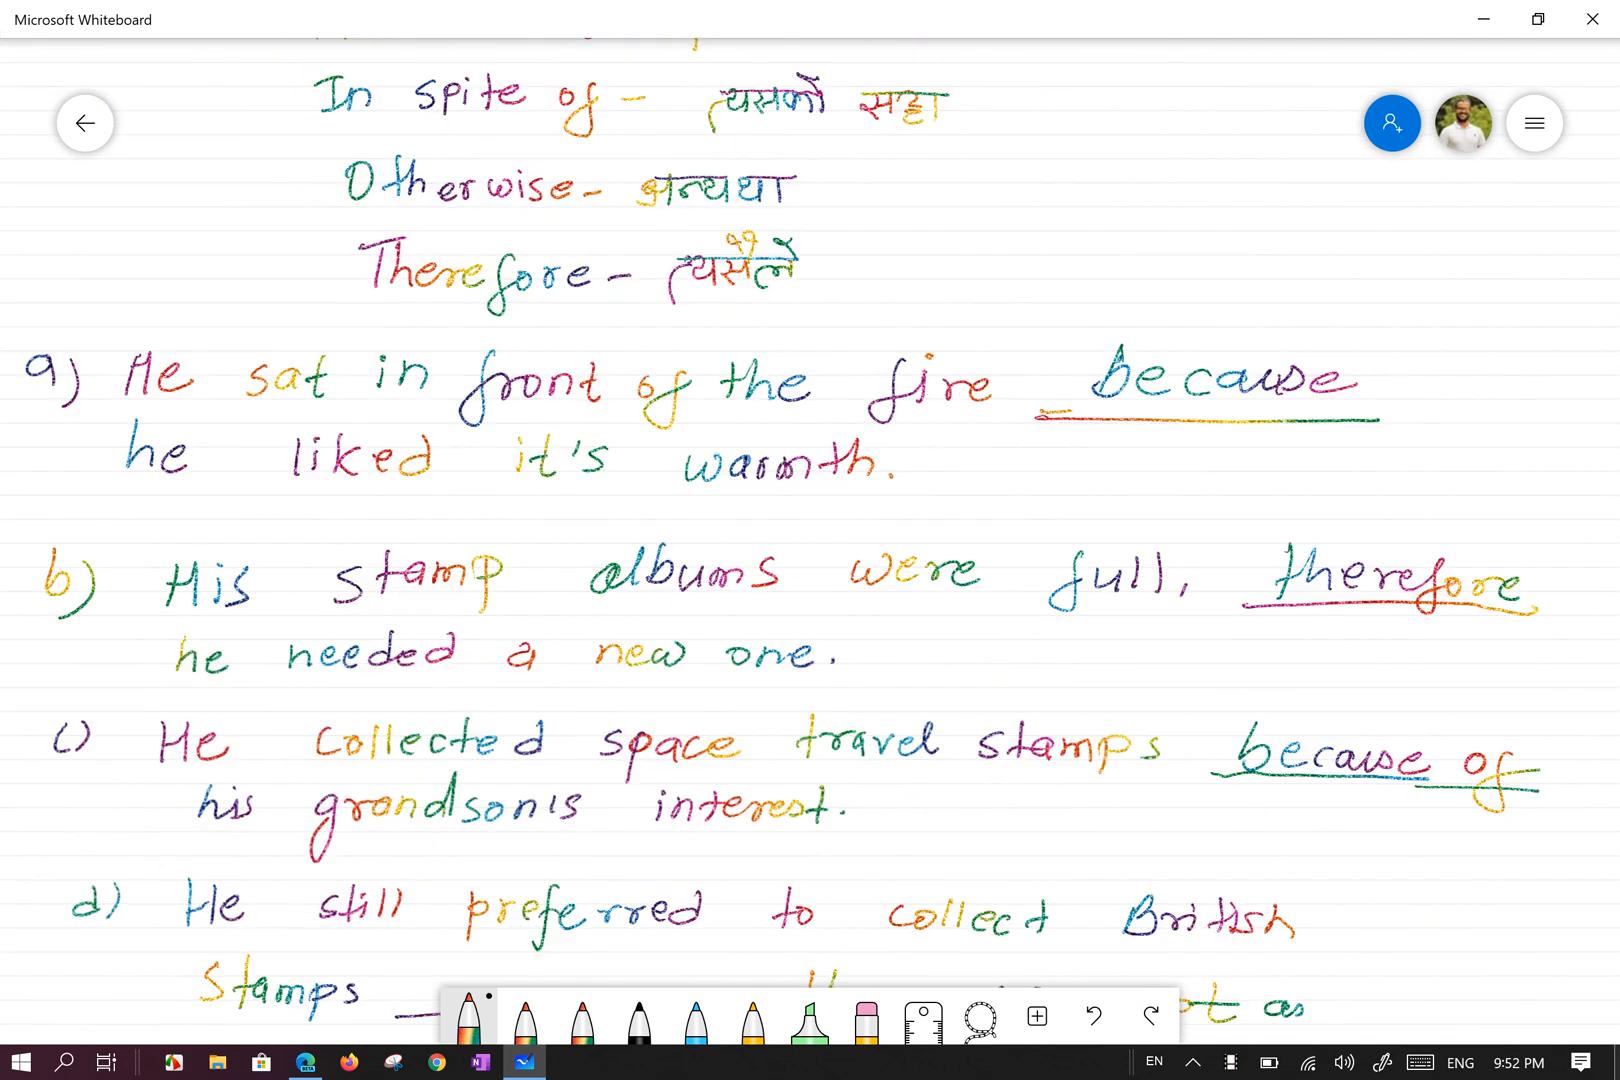
scroll("down", 3)
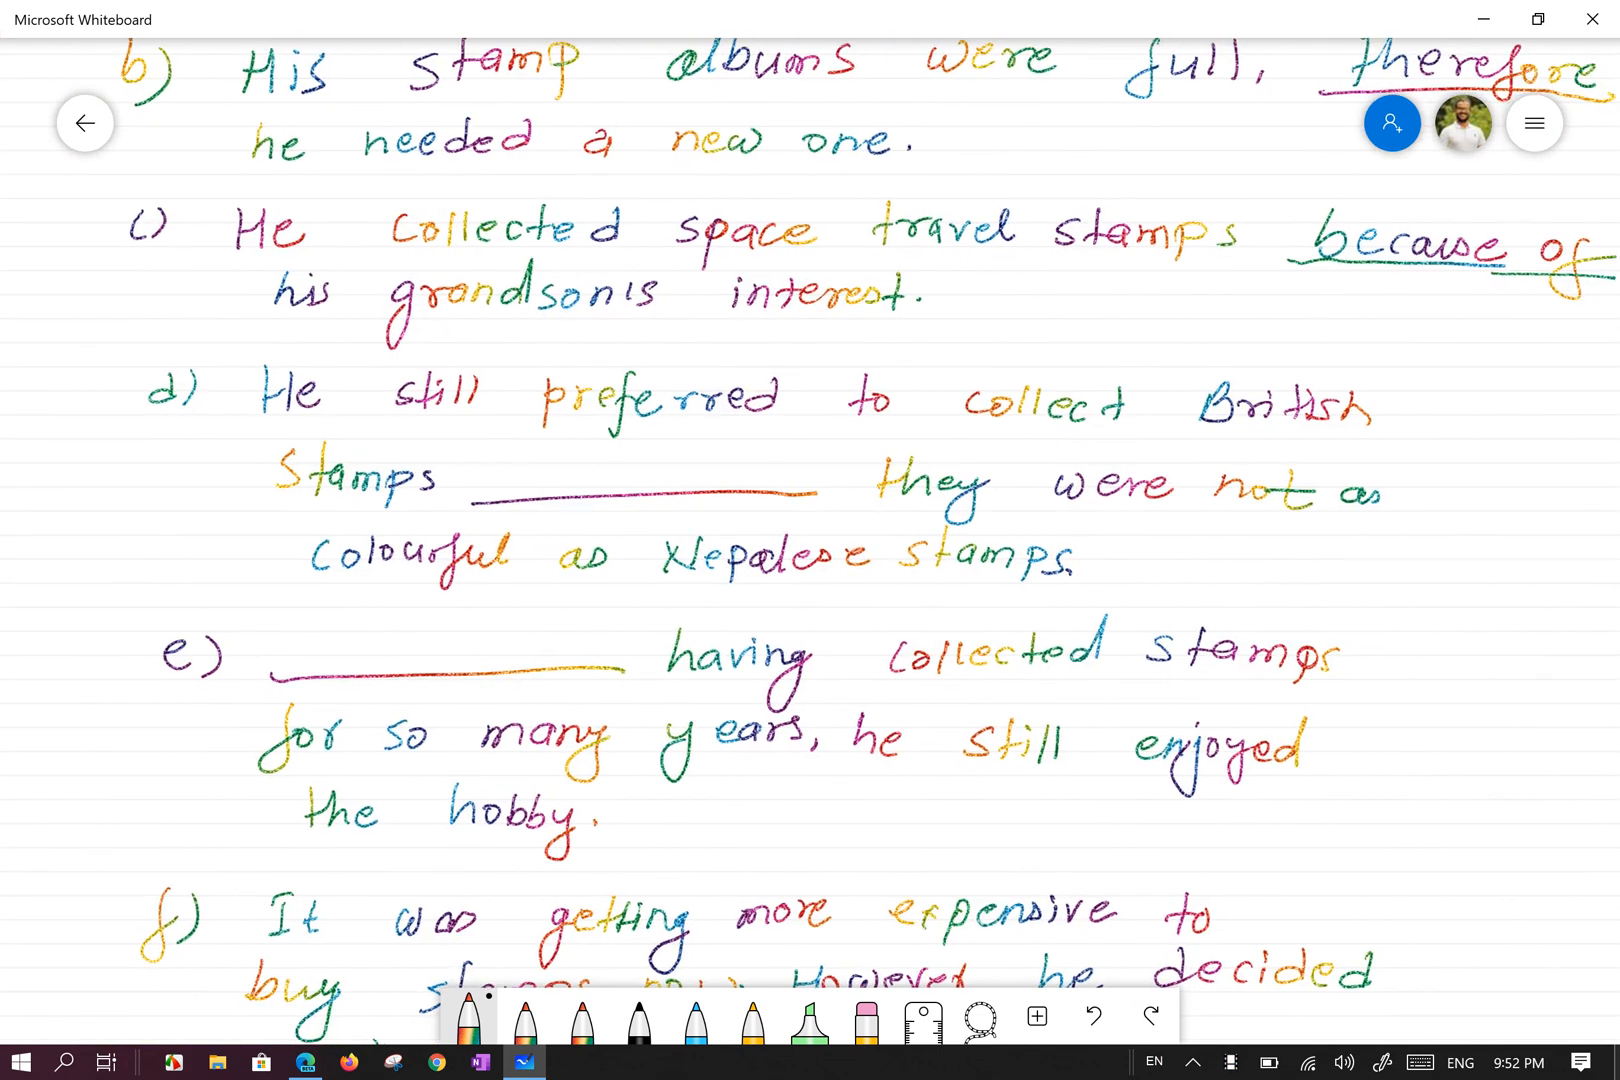
type("although")
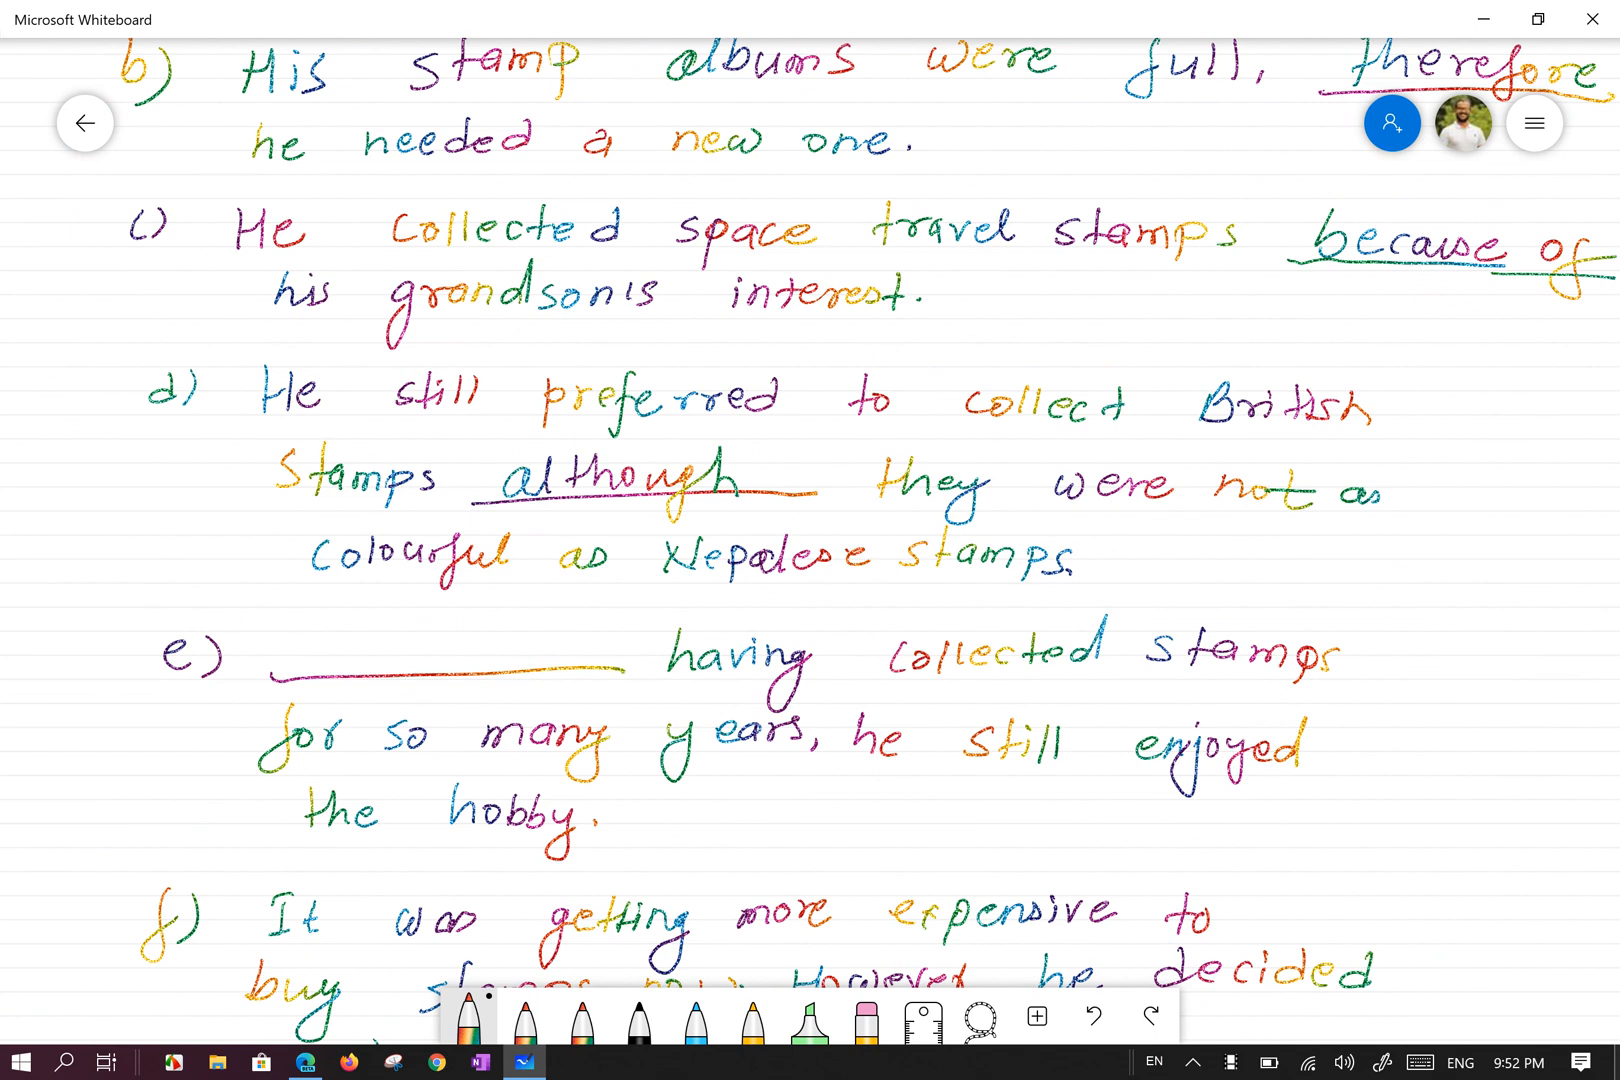
- Finish sentence f) with underlined 'However' and draw a line from 'expensive' to a note
scroll("down", 3)
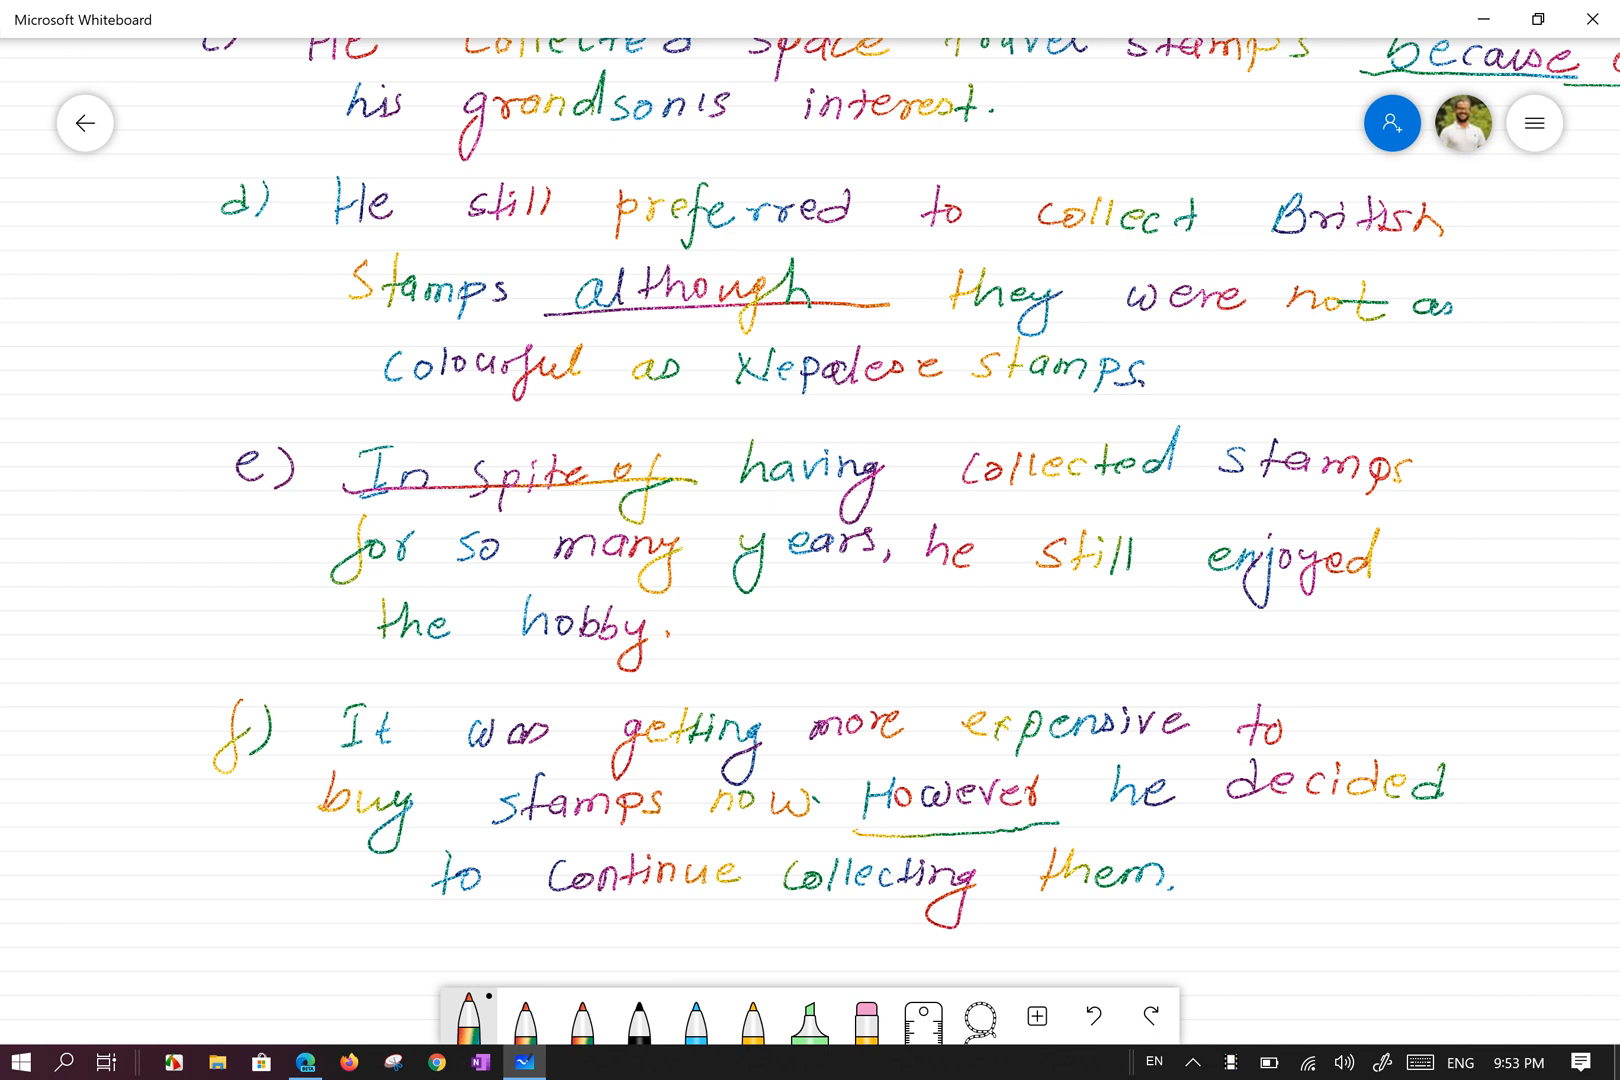
scroll("down", 3)
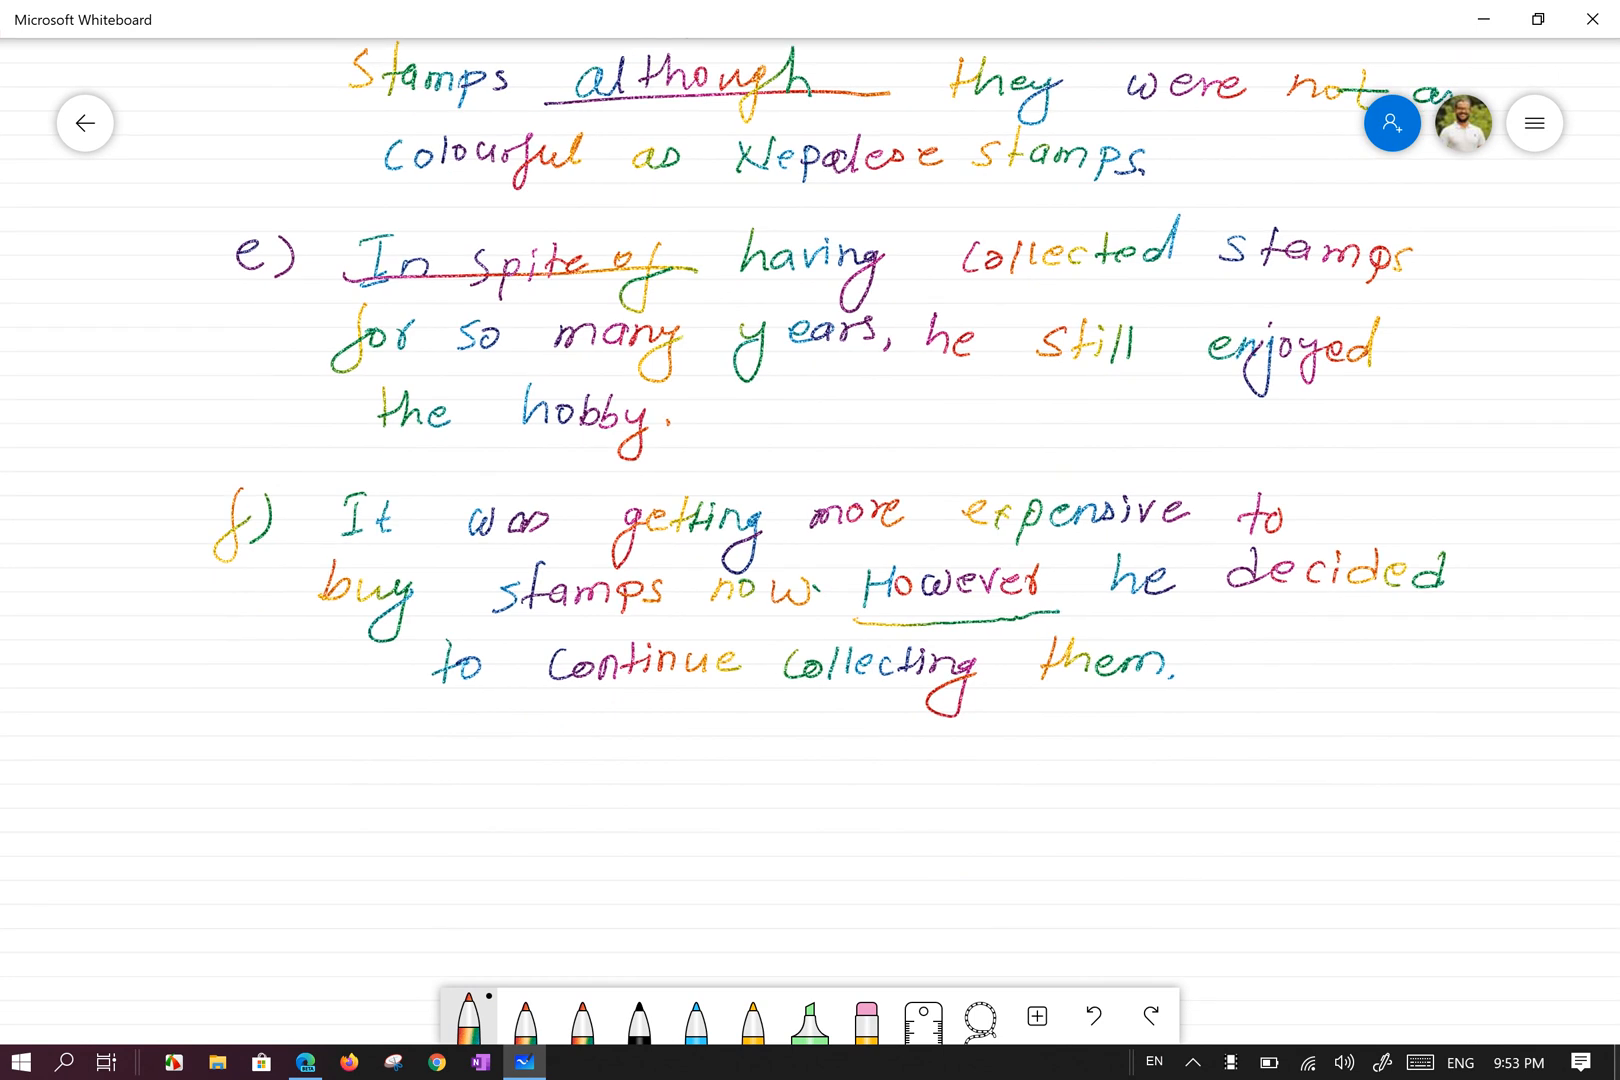
scroll("up", 3)
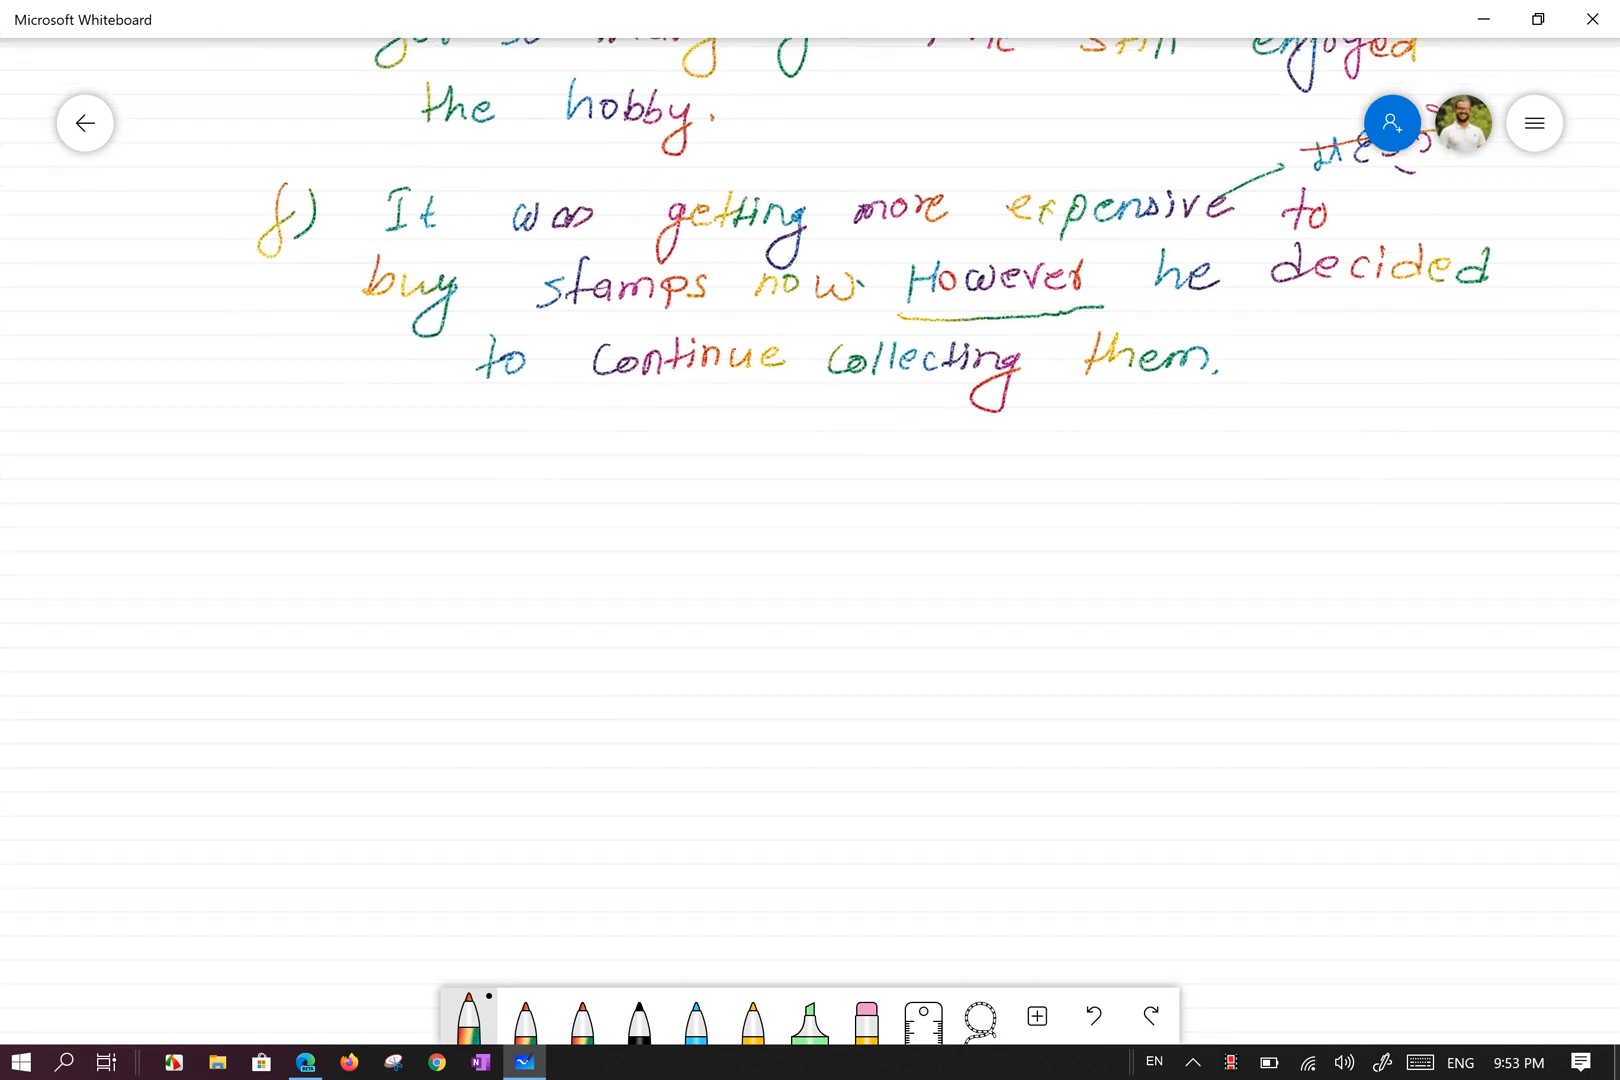
- Write and circle 5, then circled 1 'One of the' and a circled 2
scroll("up", 3)
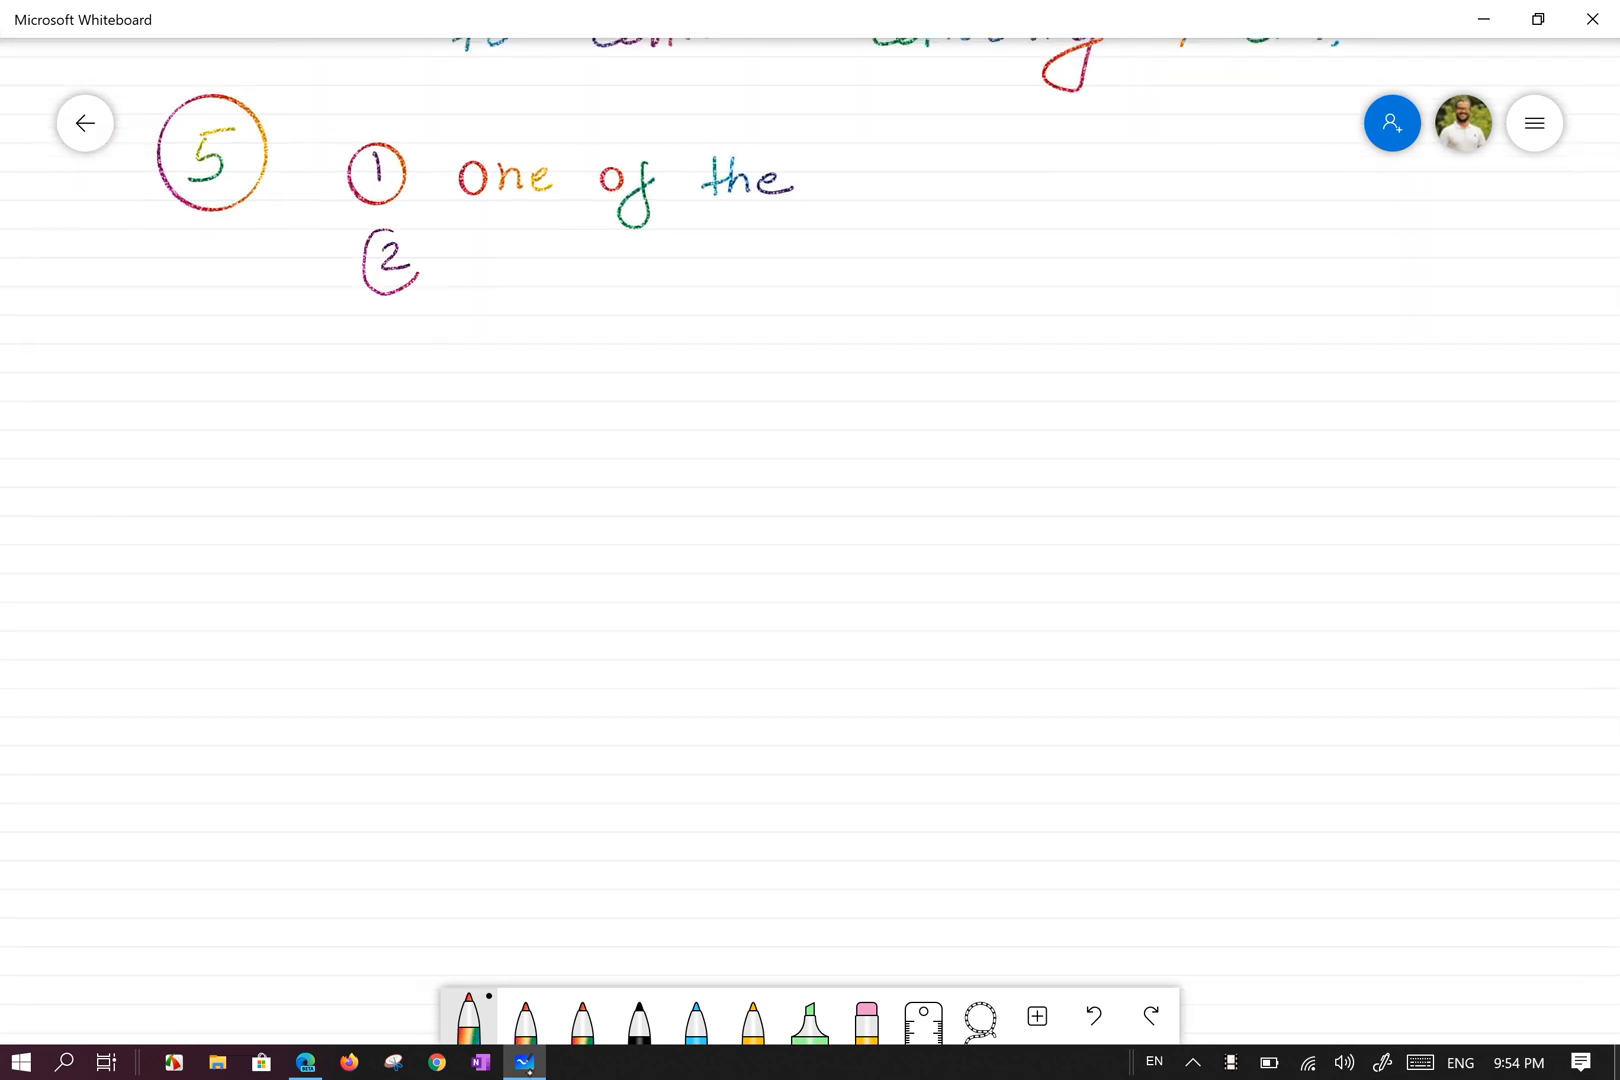
- Write circled answers 2 Than, 3 of, 4 As well as, 6 is, 7 a, with an arrow from 5
scroll("up", 3)
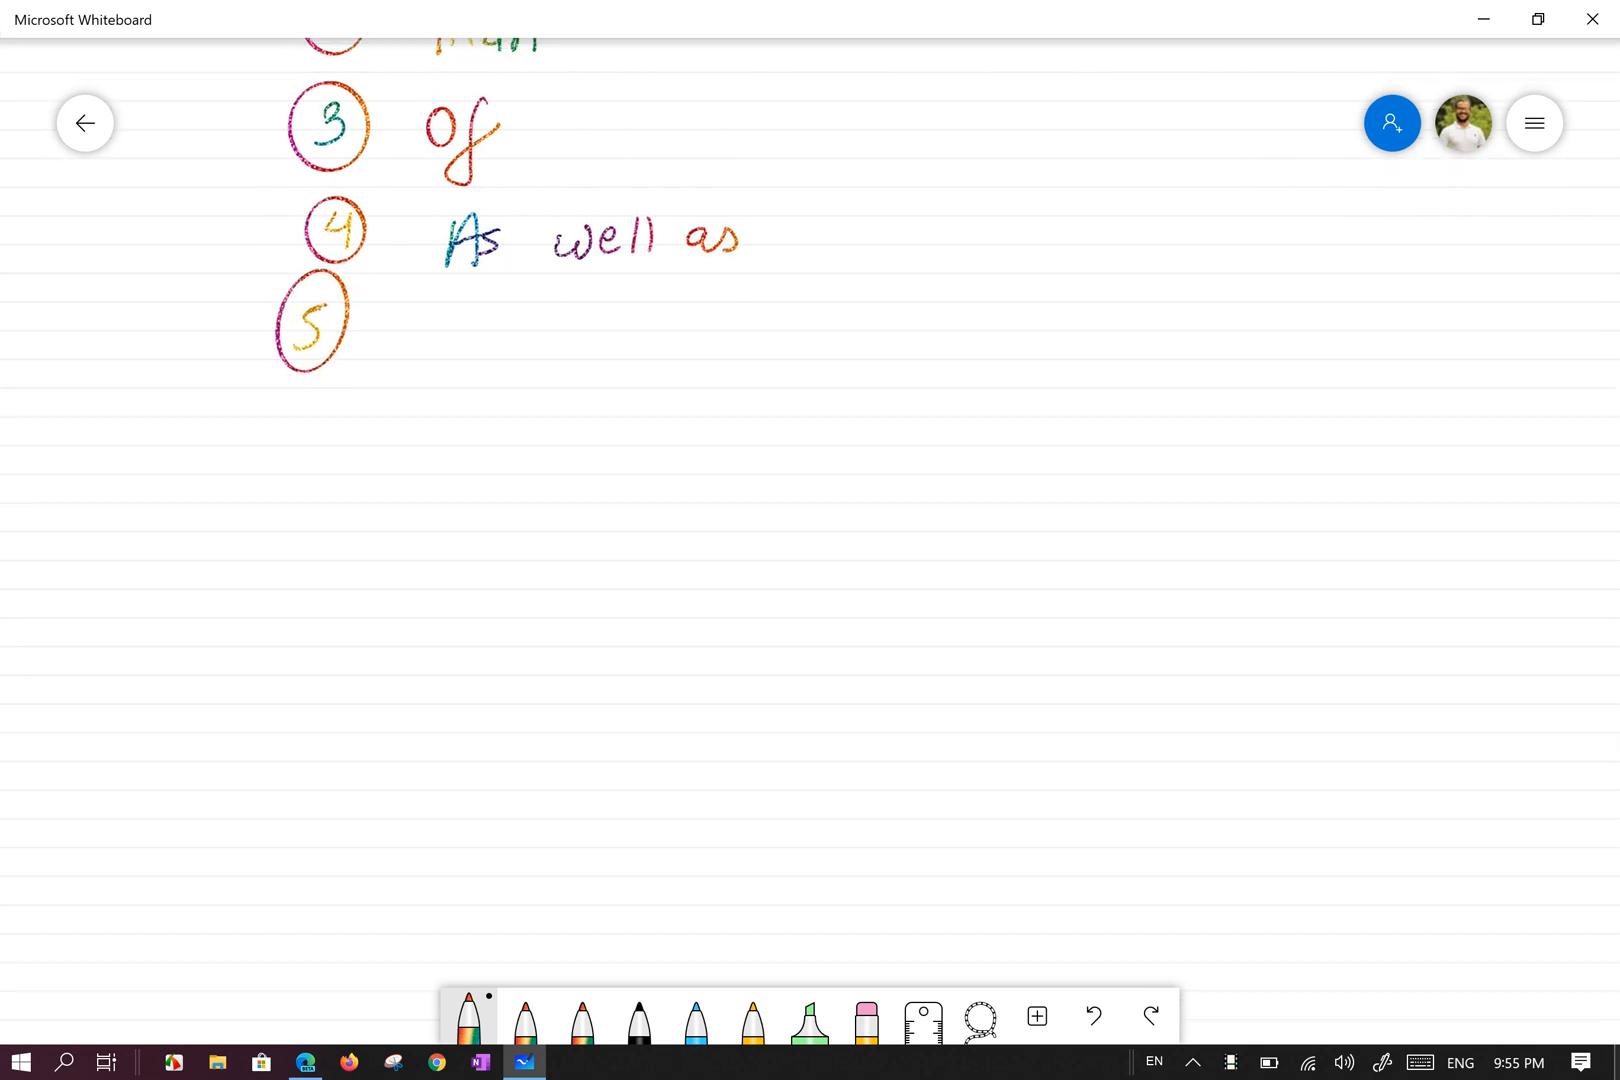
scroll("up", 3)
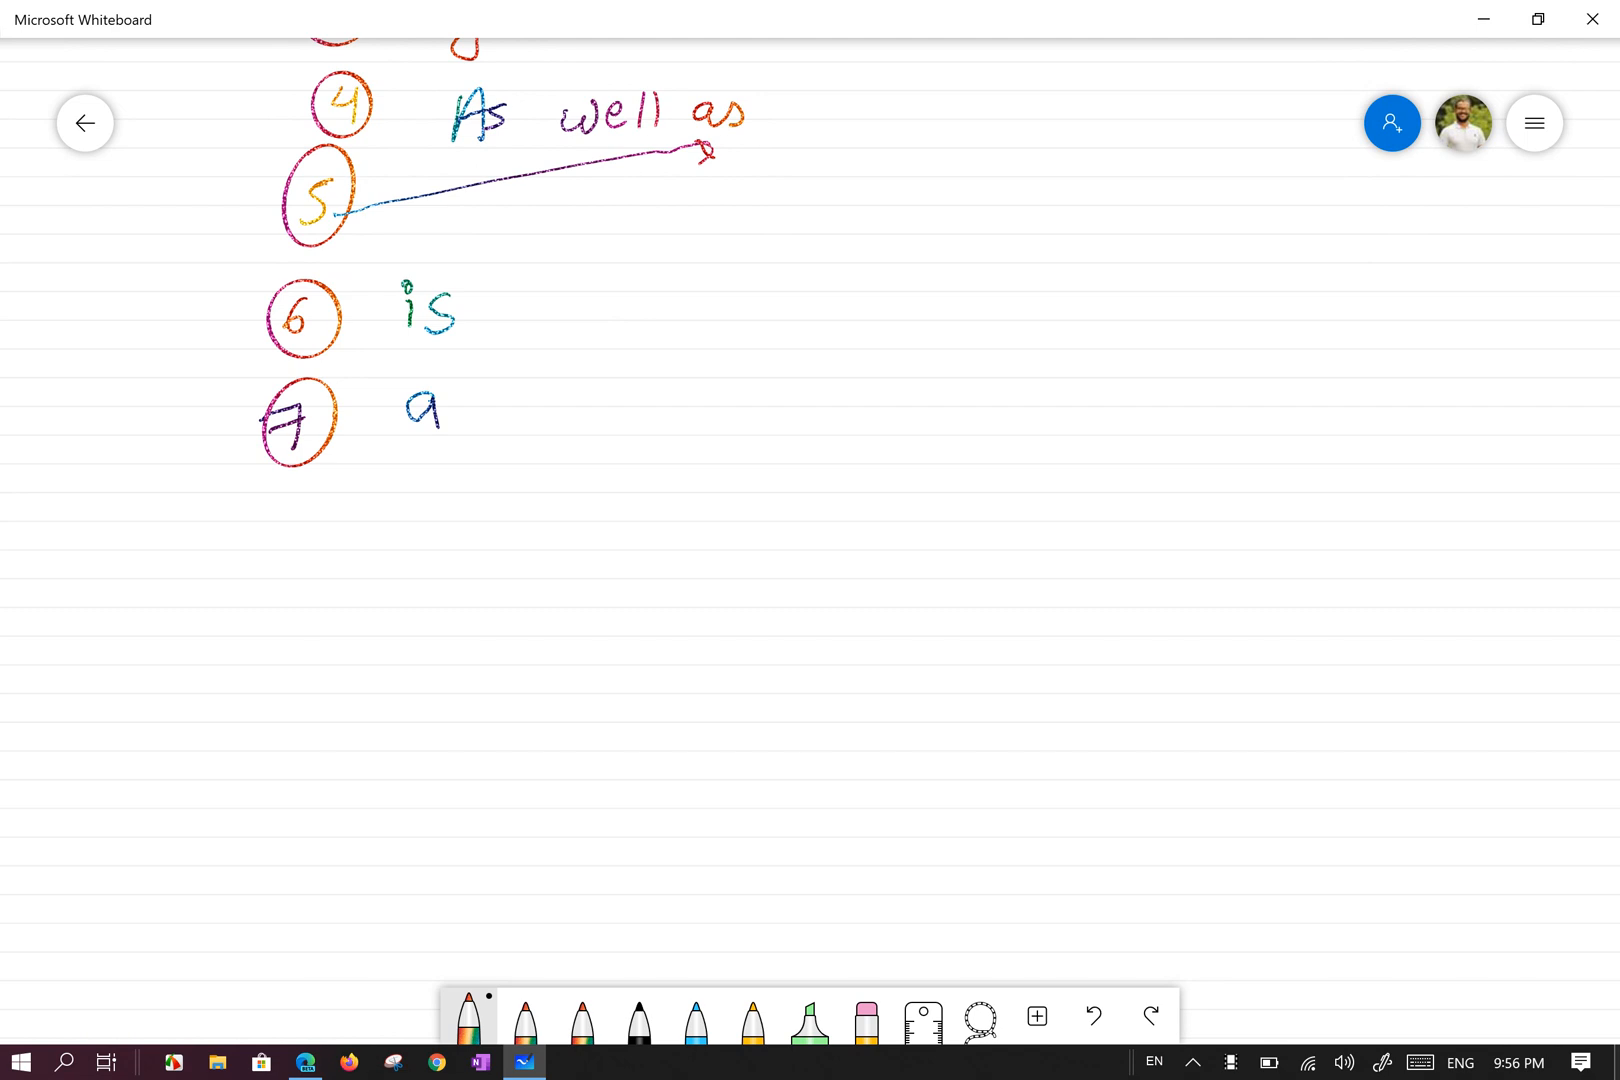
- Start a second column of circled answers: 8 There, 9 of, 10 For, 11 As
scroll("down", 3)
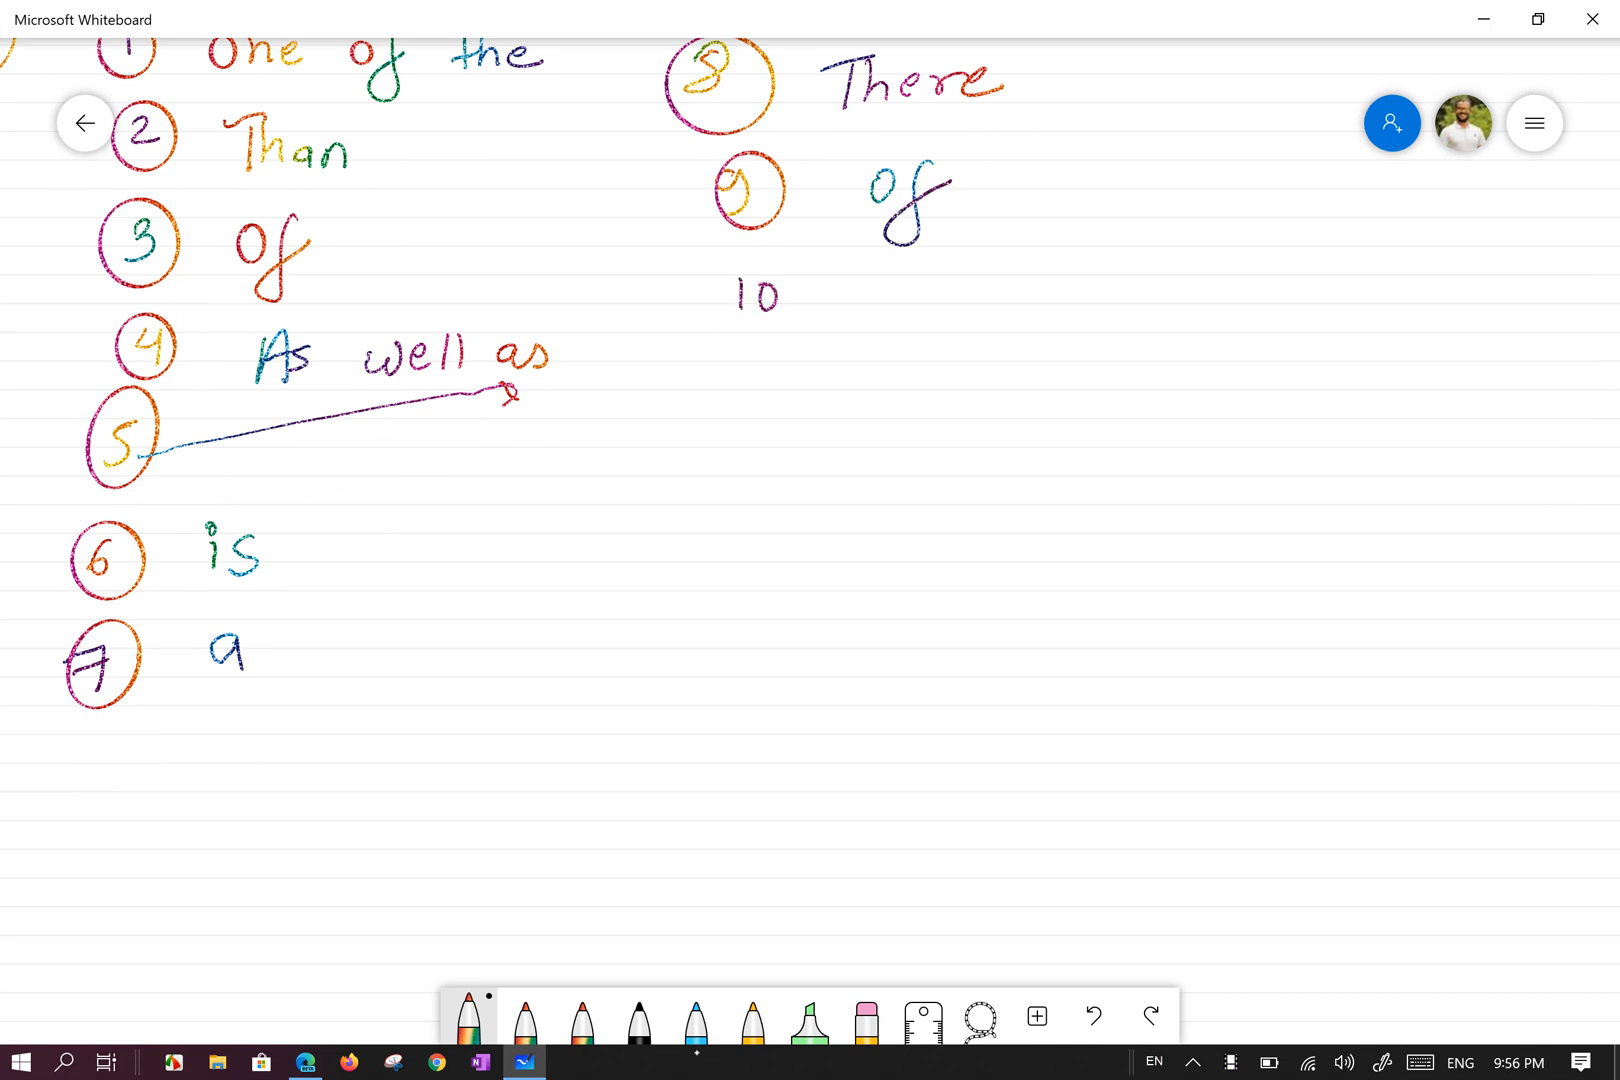
scroll("up", 3)
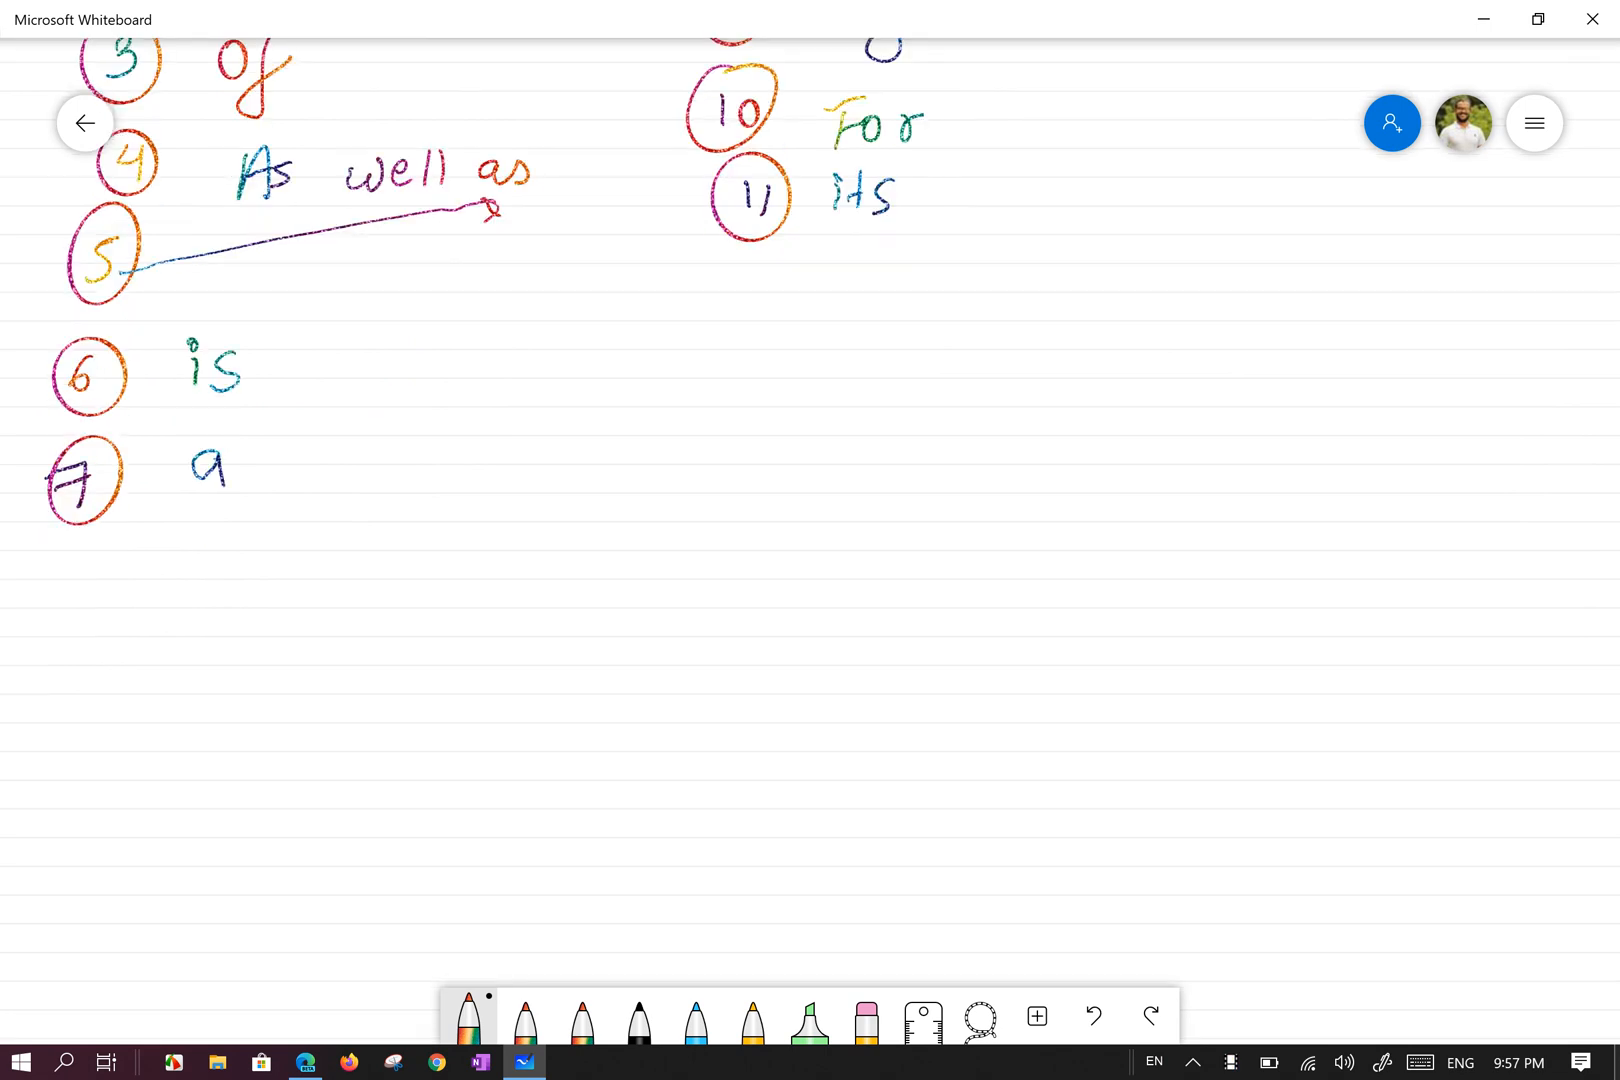
- Write circled answers 18 'The attraction' and 19 'They', underlining the answers
scroll("up", 3)
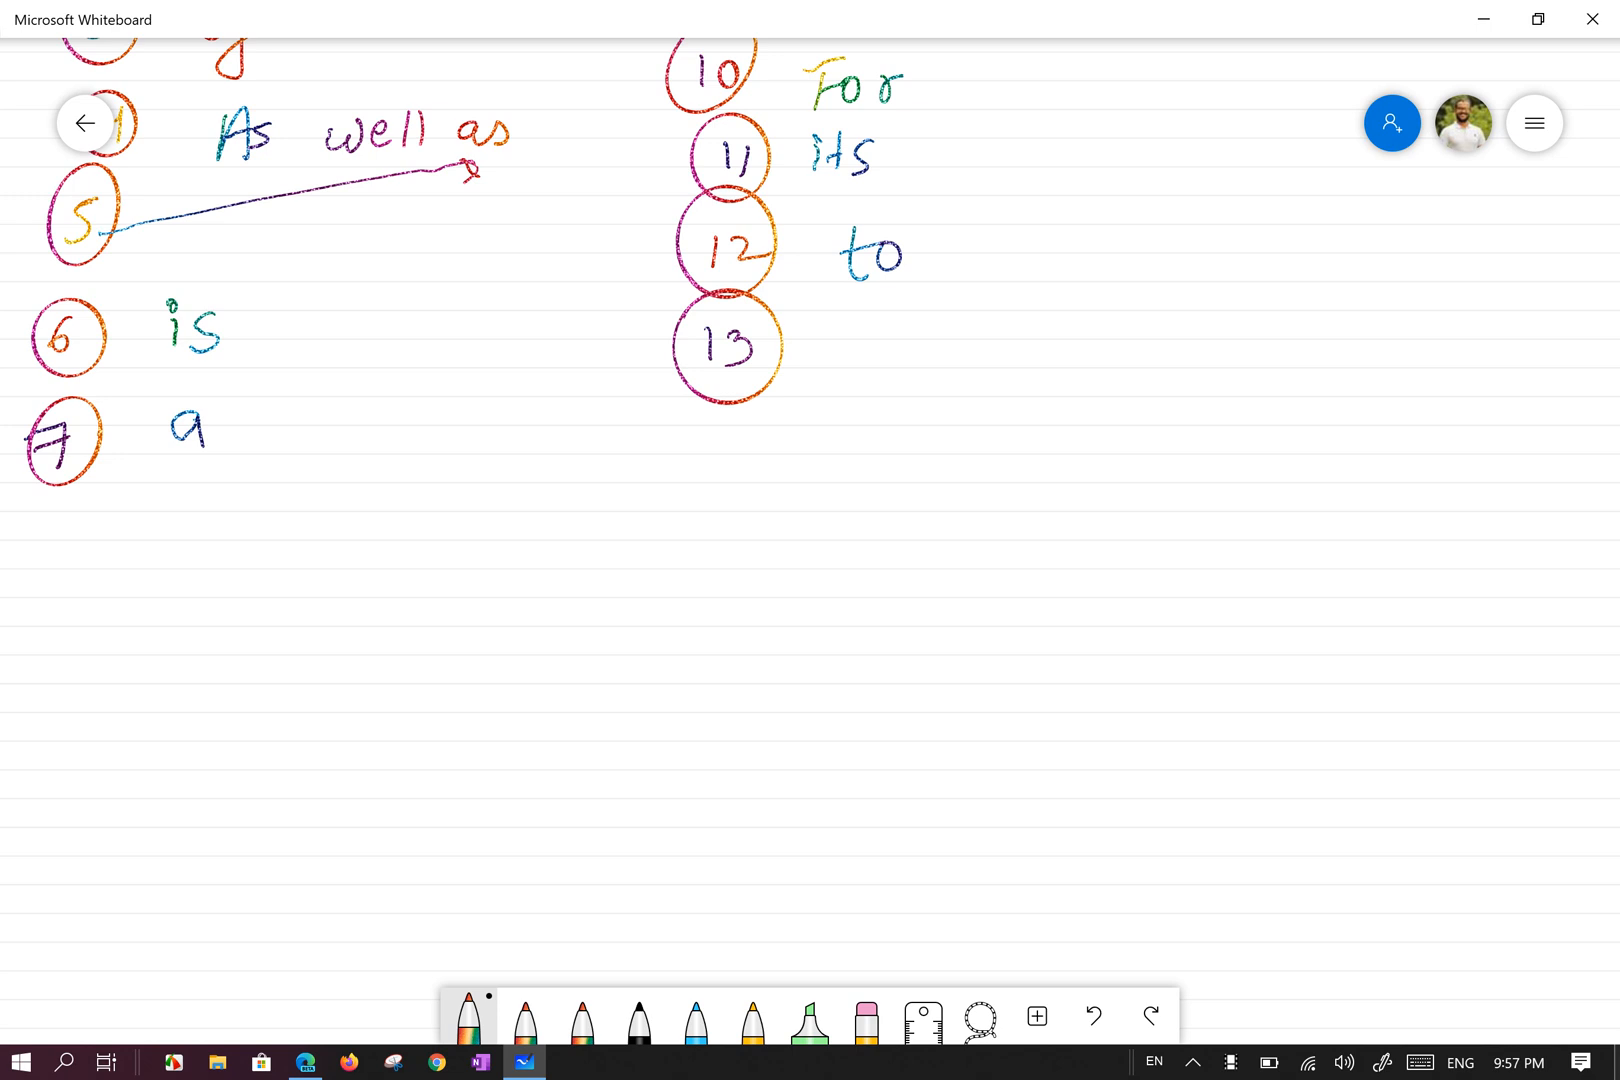
scroll("down", 3)
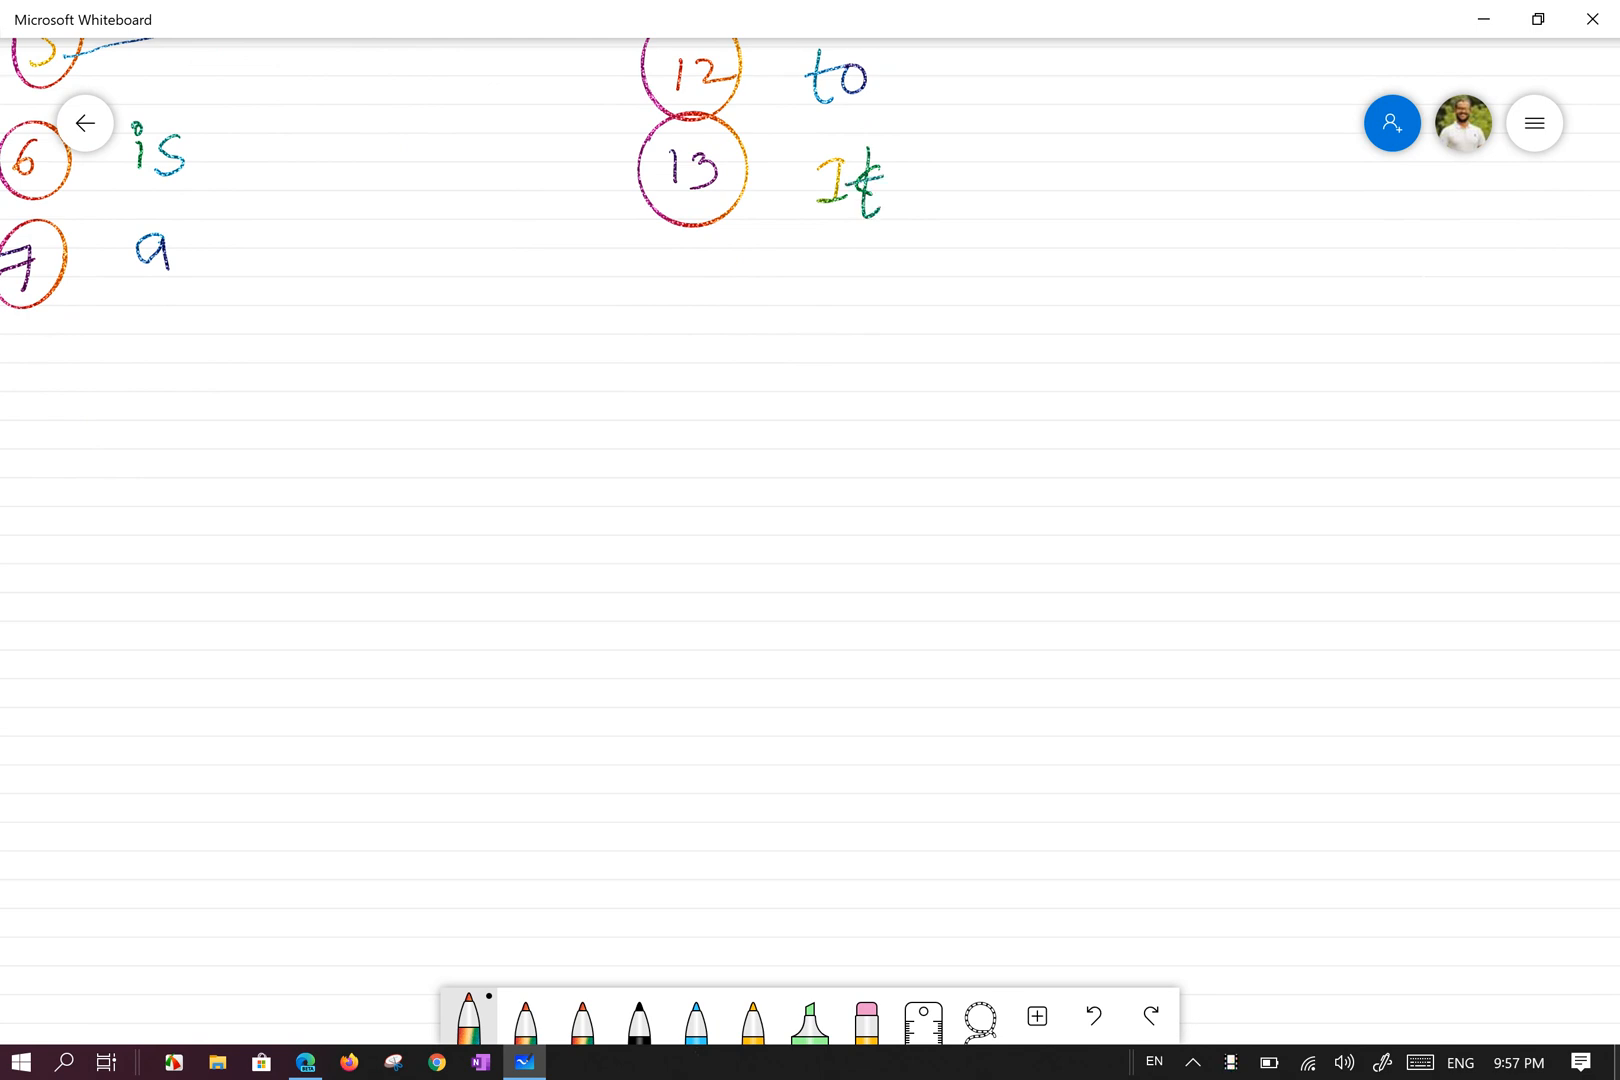
scroll("up", 3)
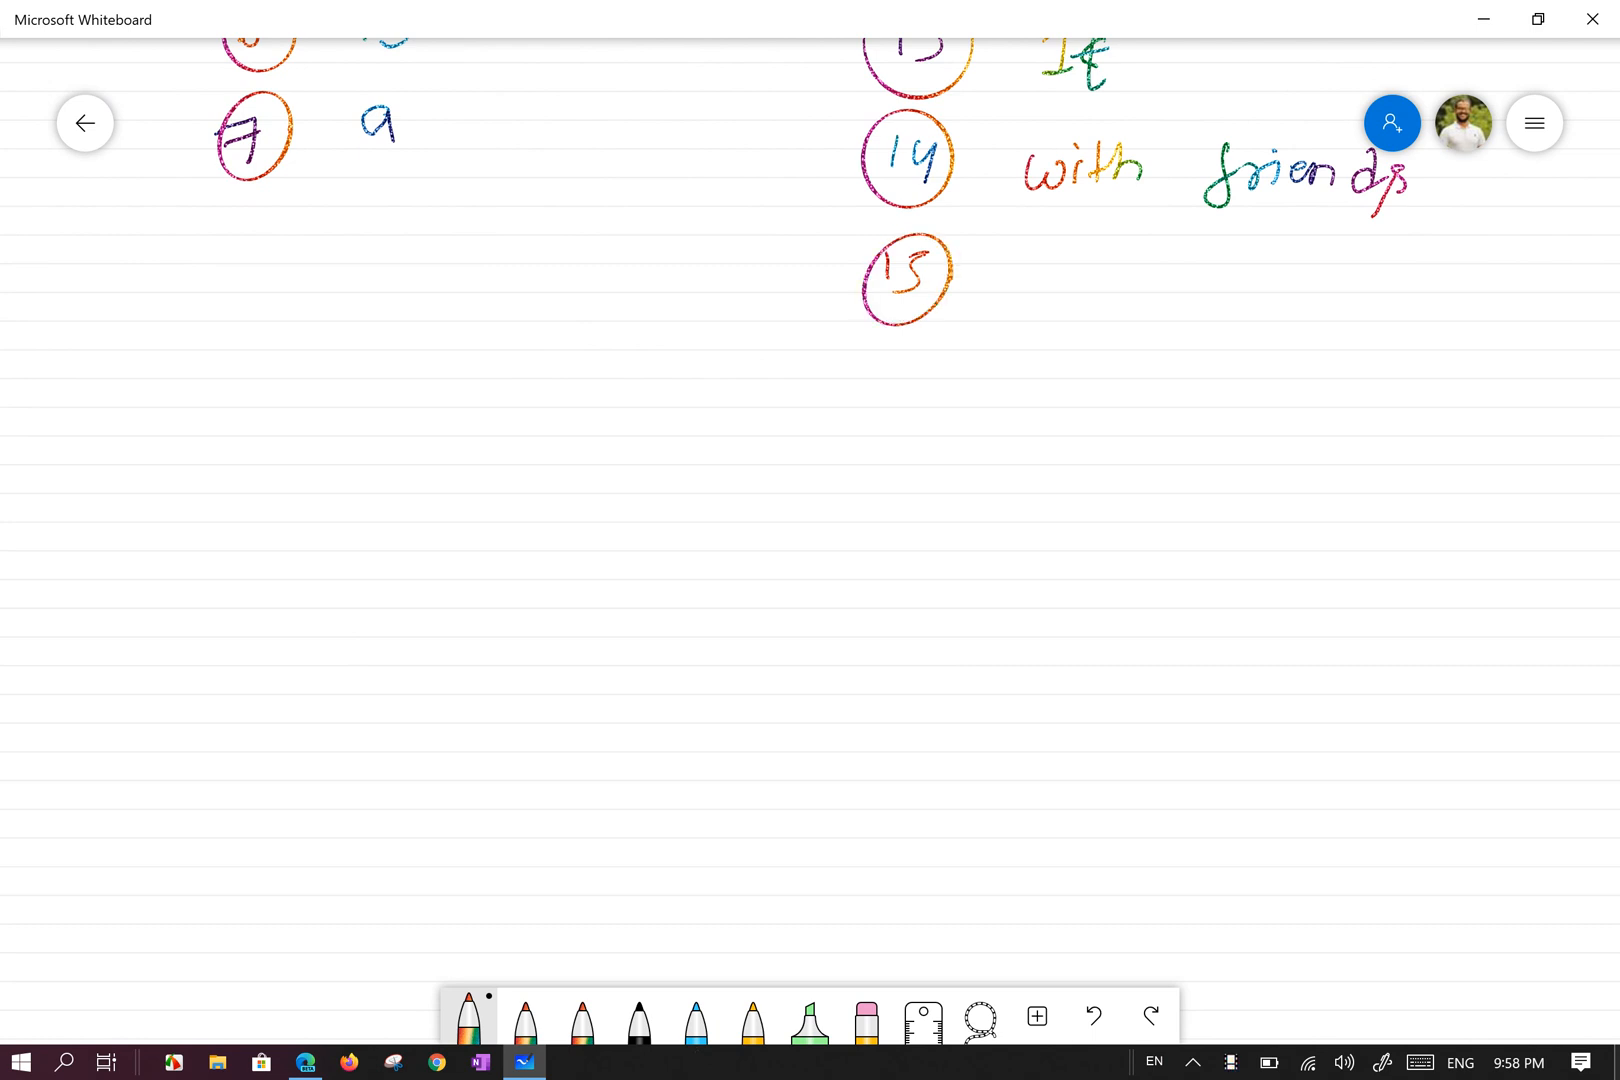
scroll("up", 3)
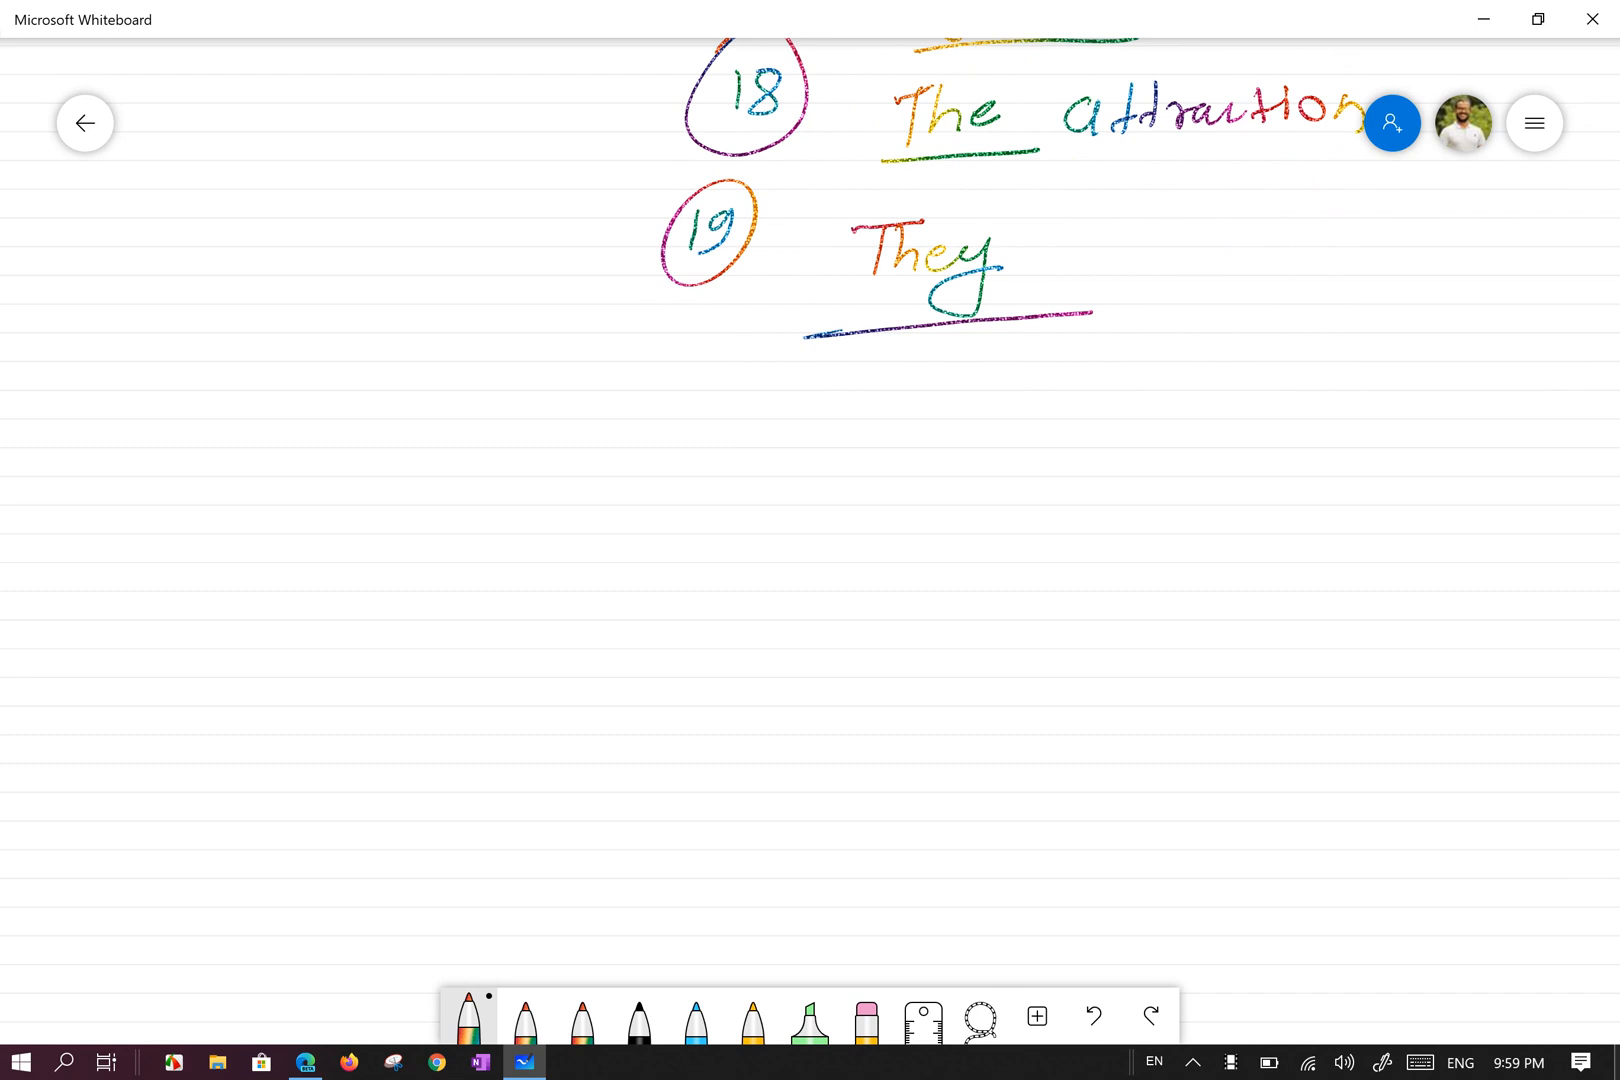
- Zoom out and scroll up to show answers 1–19 beneath sentences c) to f)
scroll("down", 3)
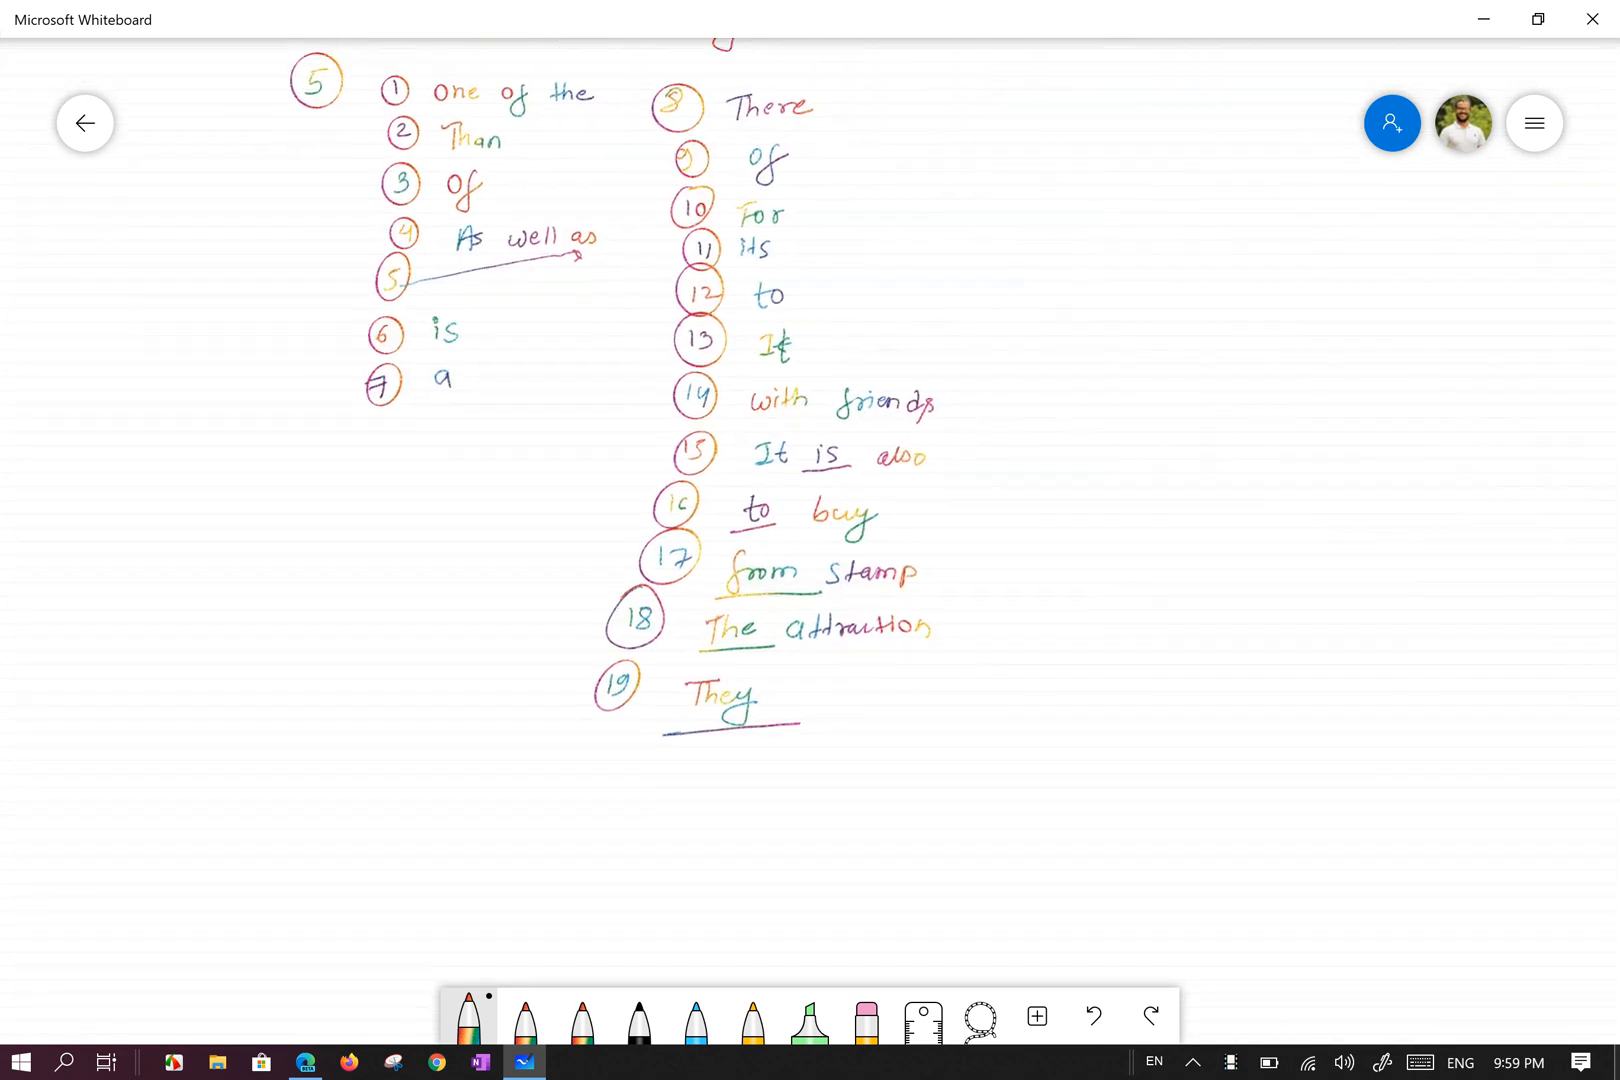
scroll("up", 3)
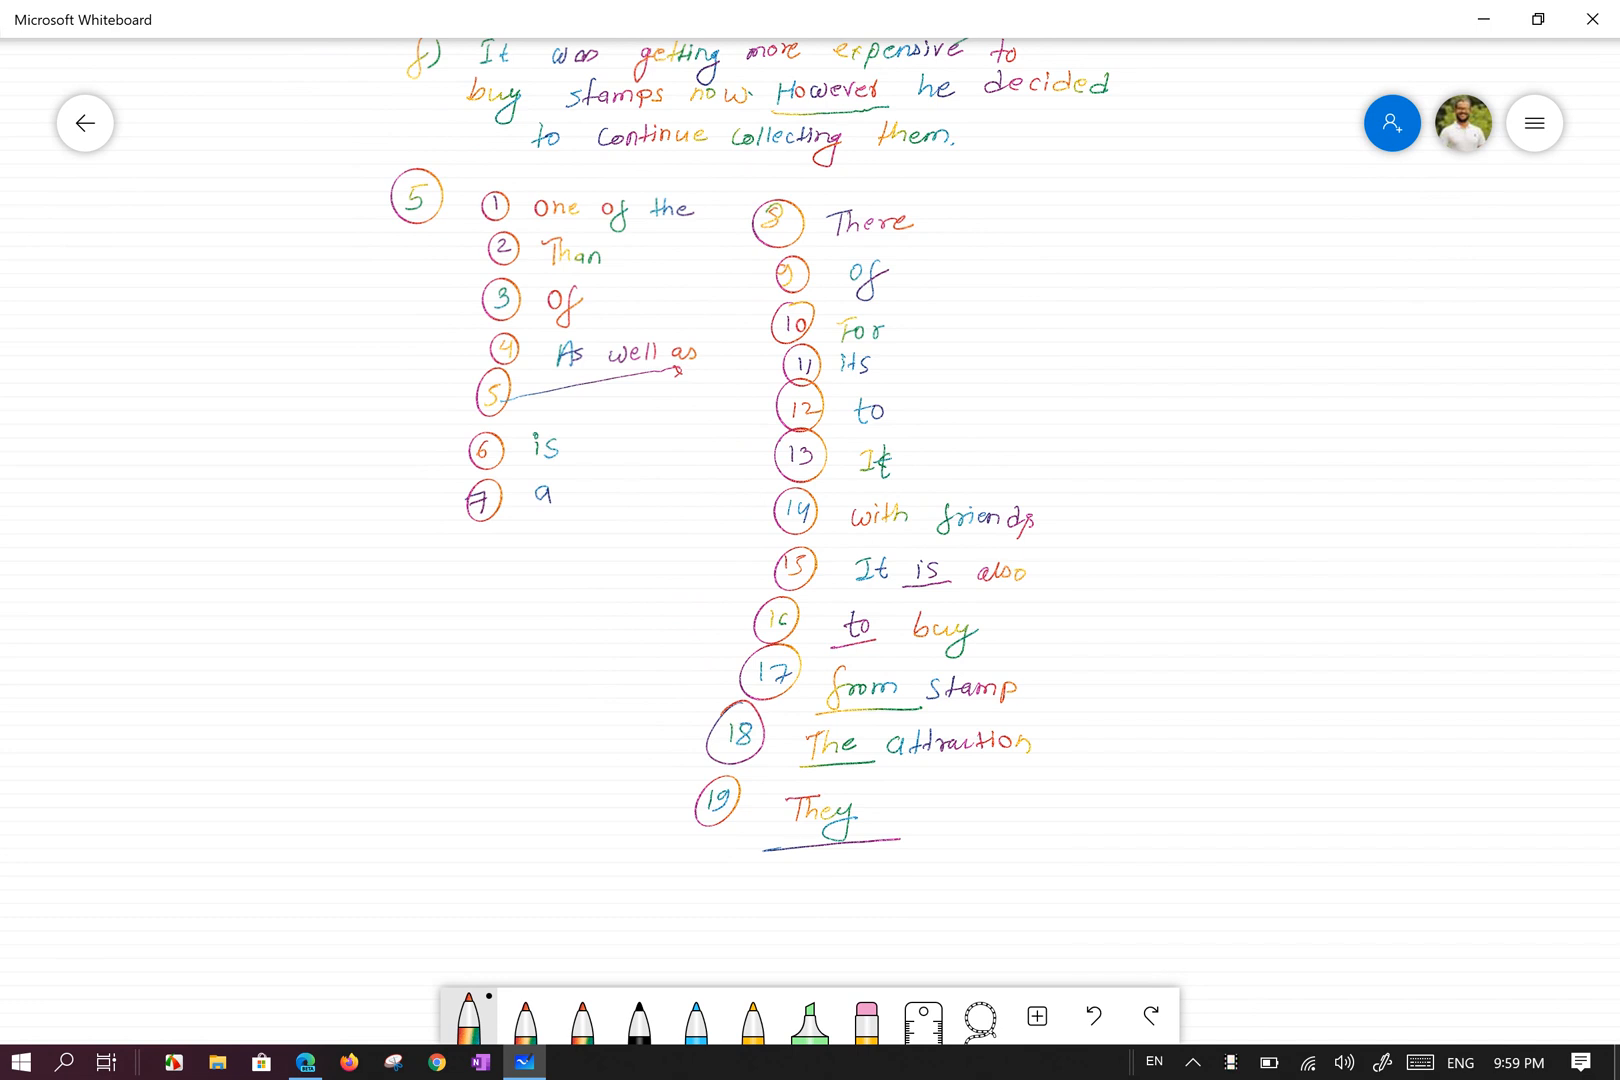
scroll("up", 3)
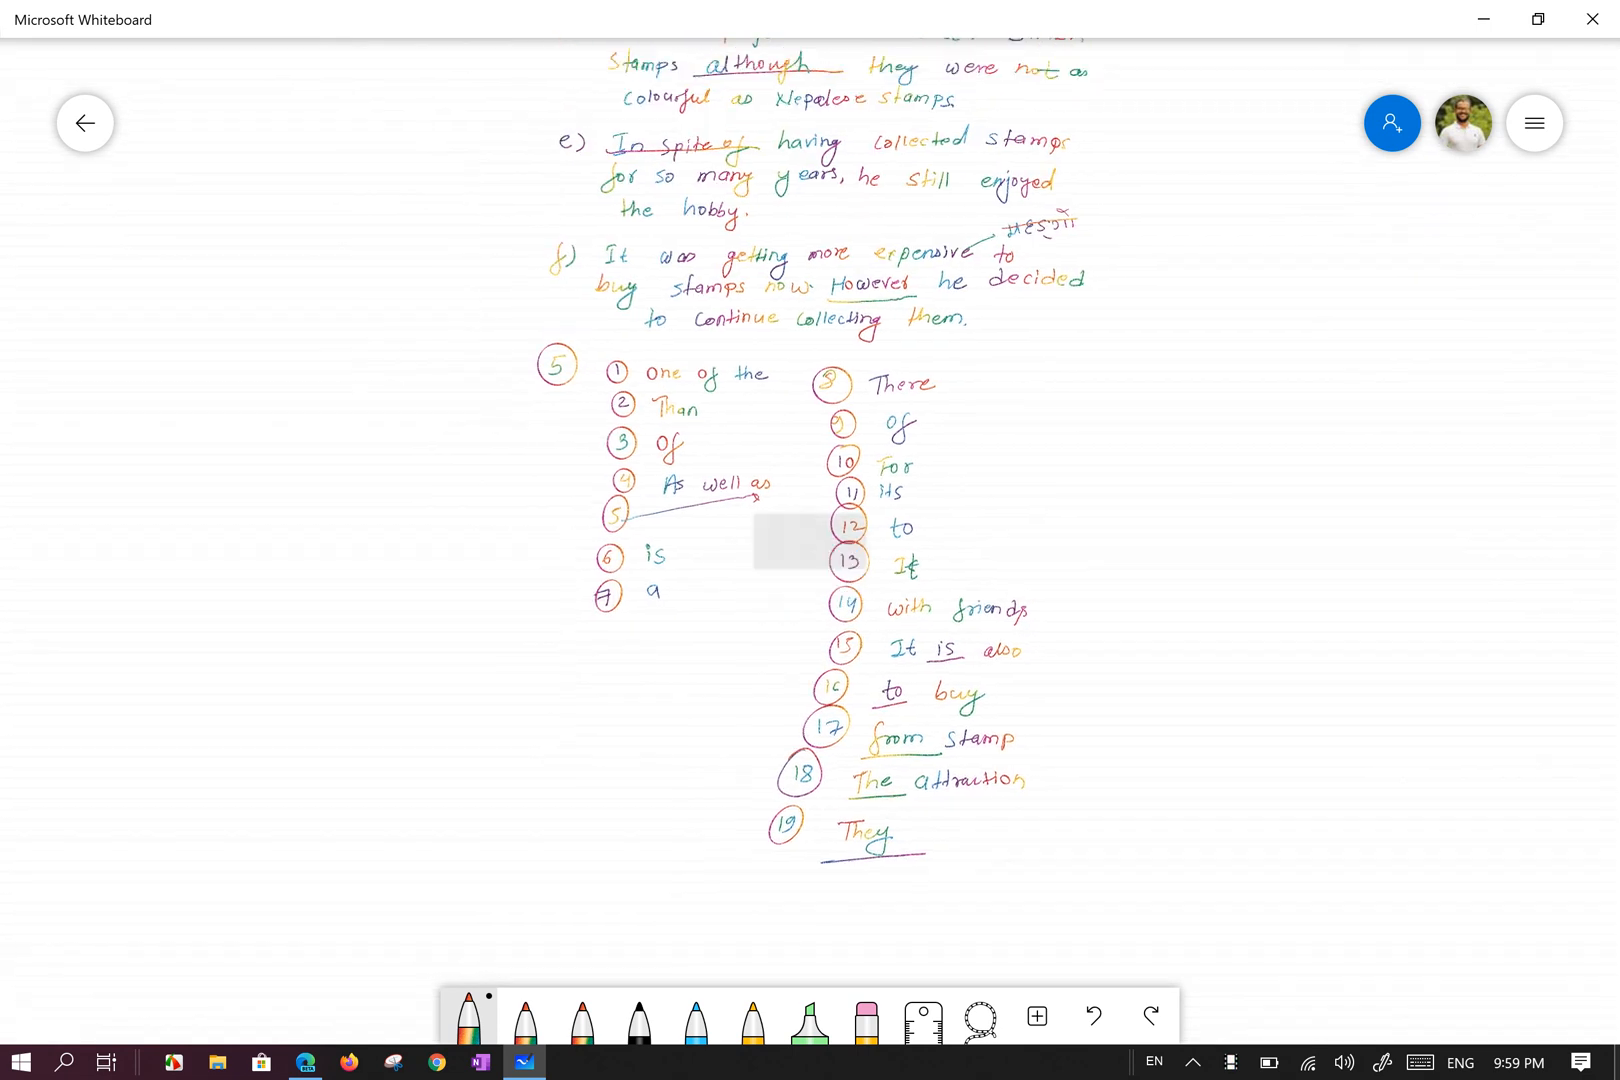
scroll("up", 3)
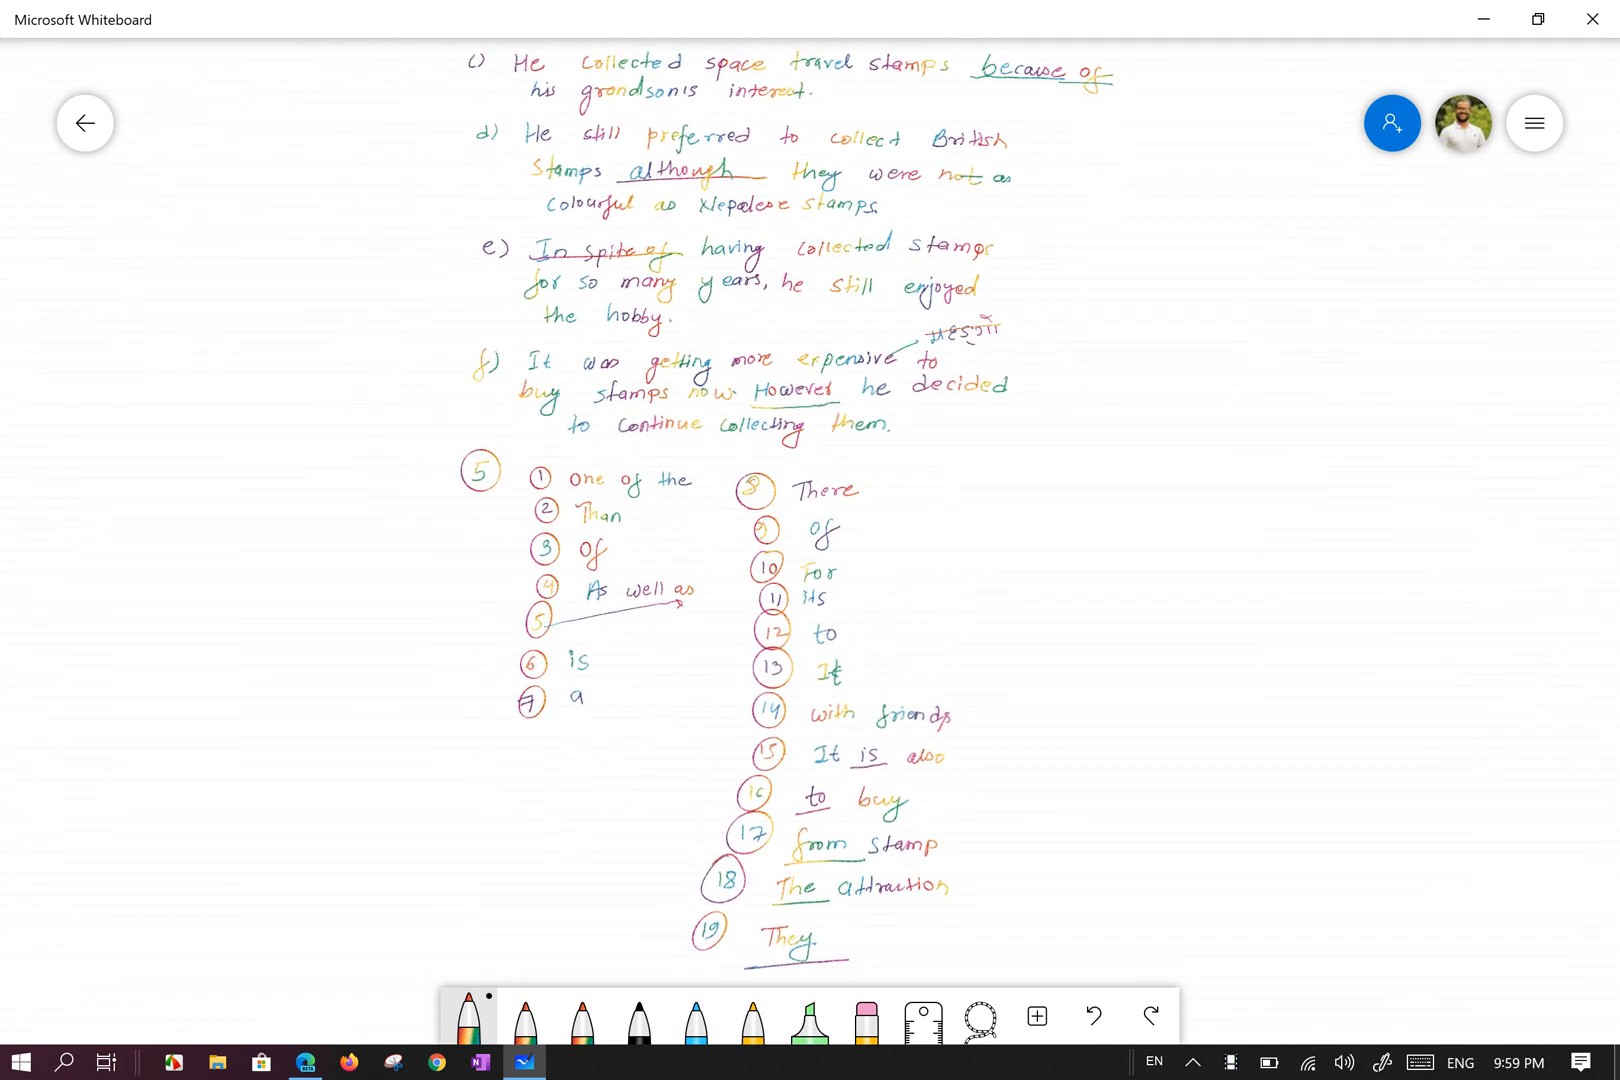